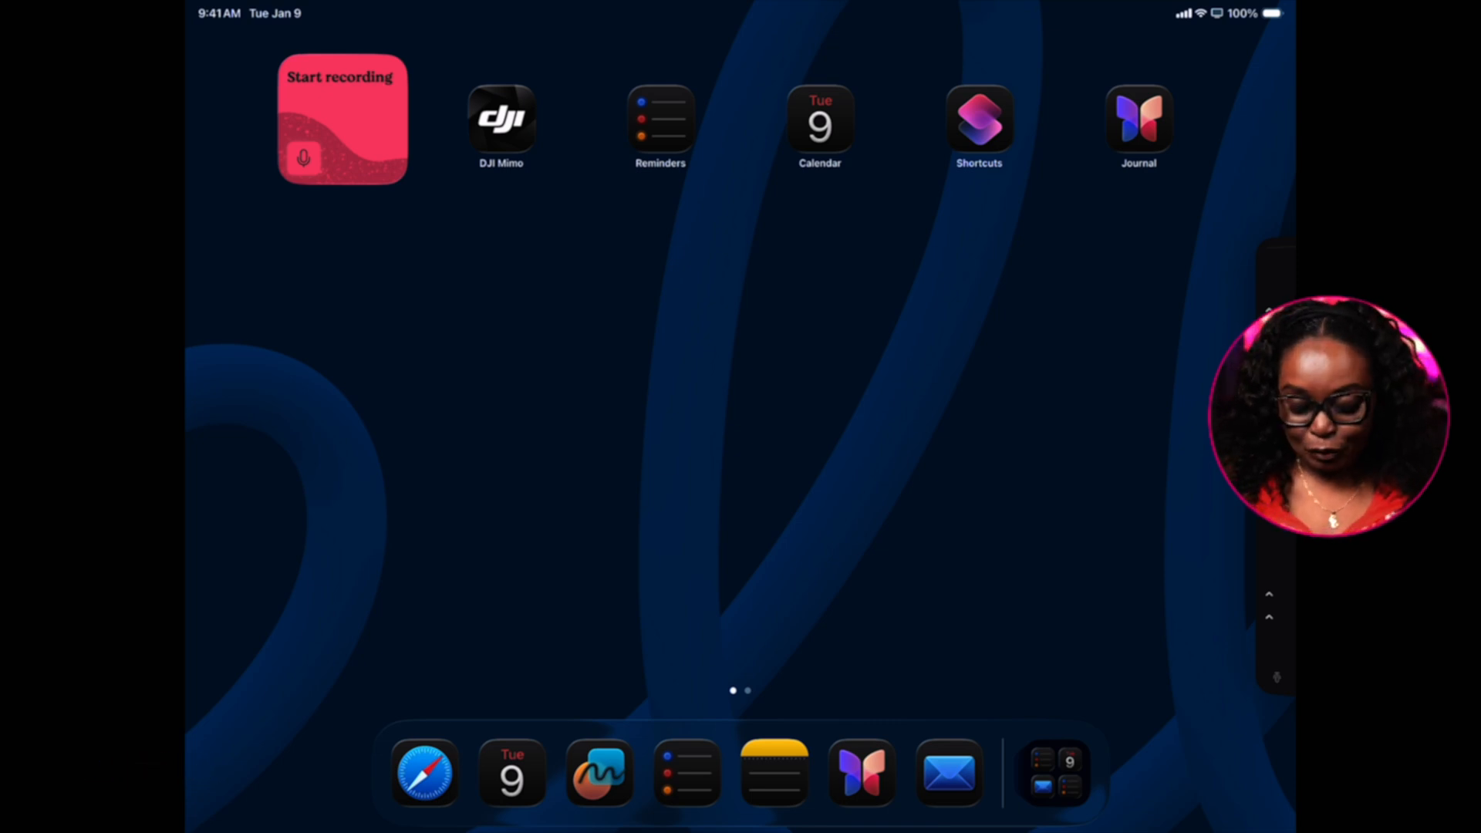
- Launch Calendar from the Home Screen to show August 2025 with CEO Days and client events
click(821, 122)
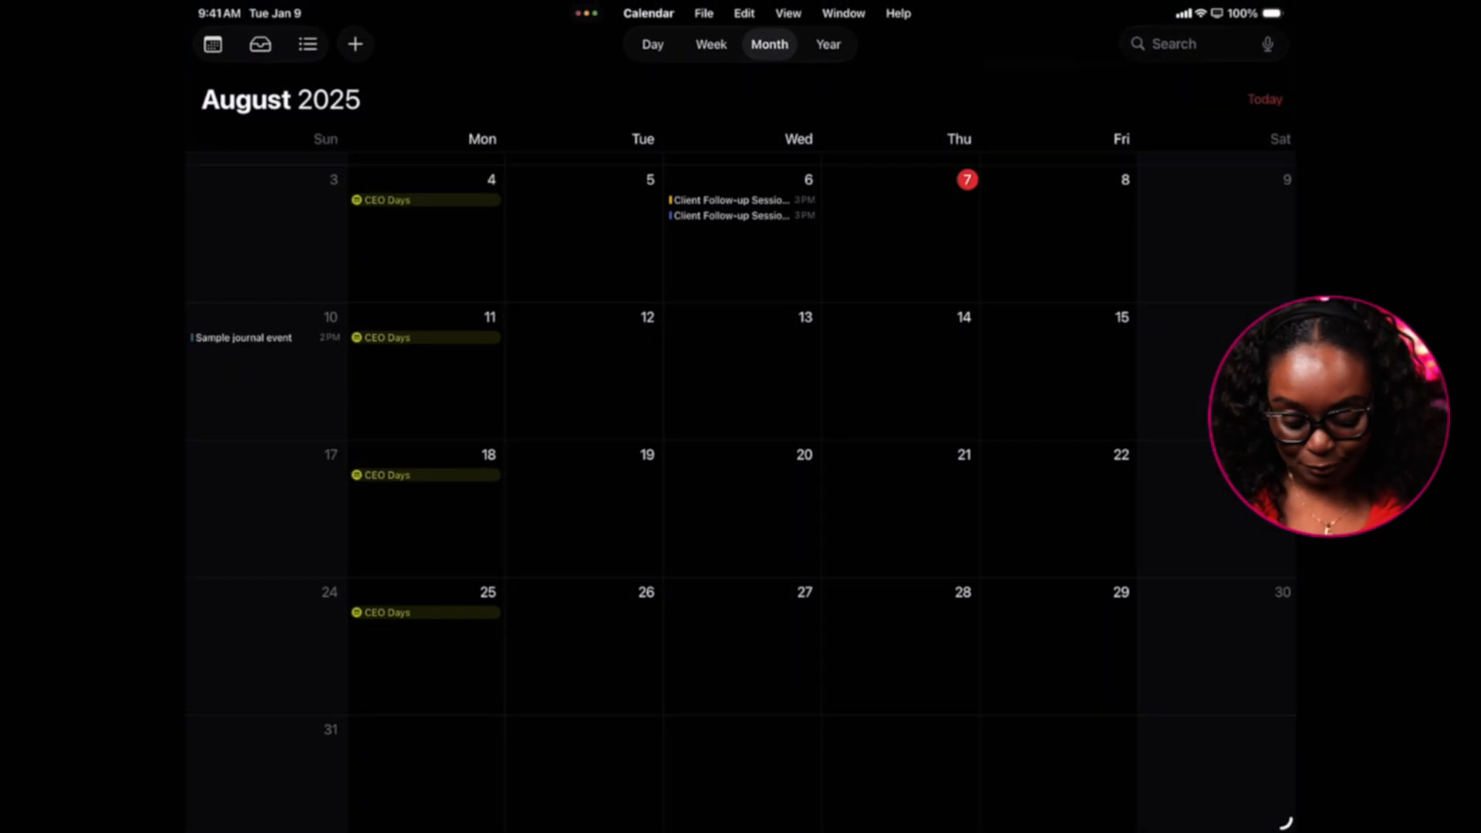
click(704, 12)
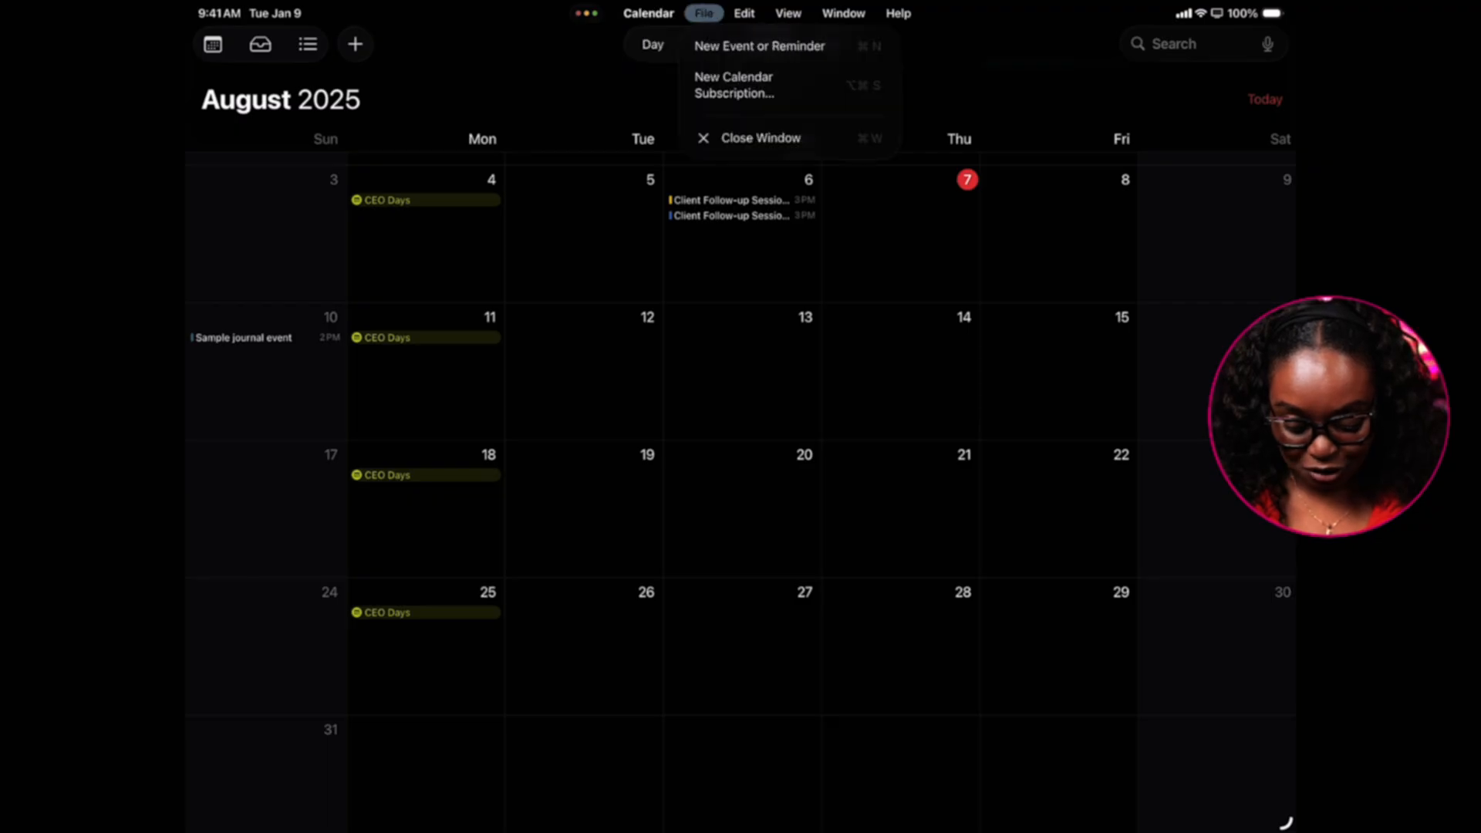
click(744, 13)
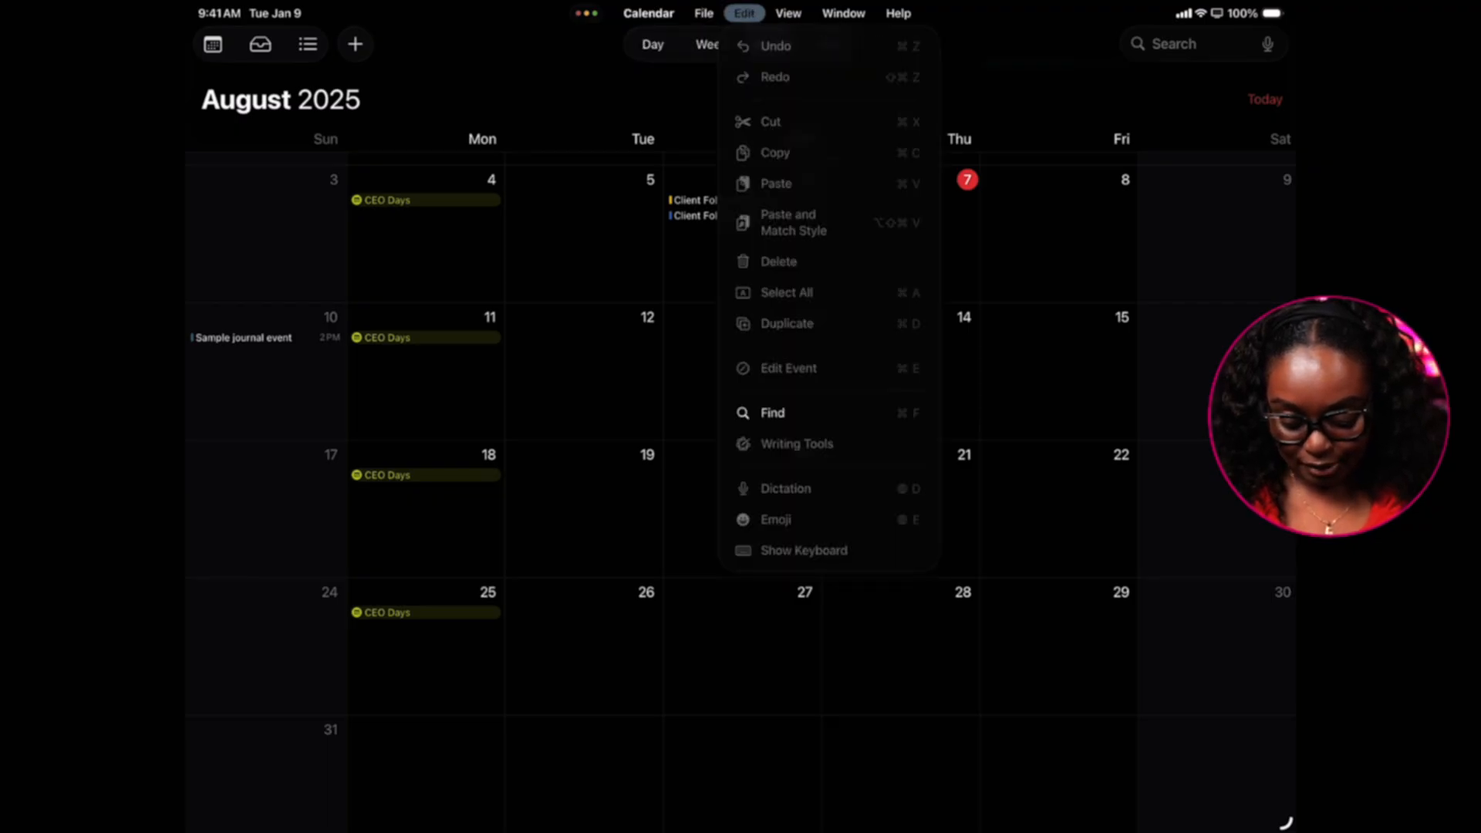
click(787, 12)
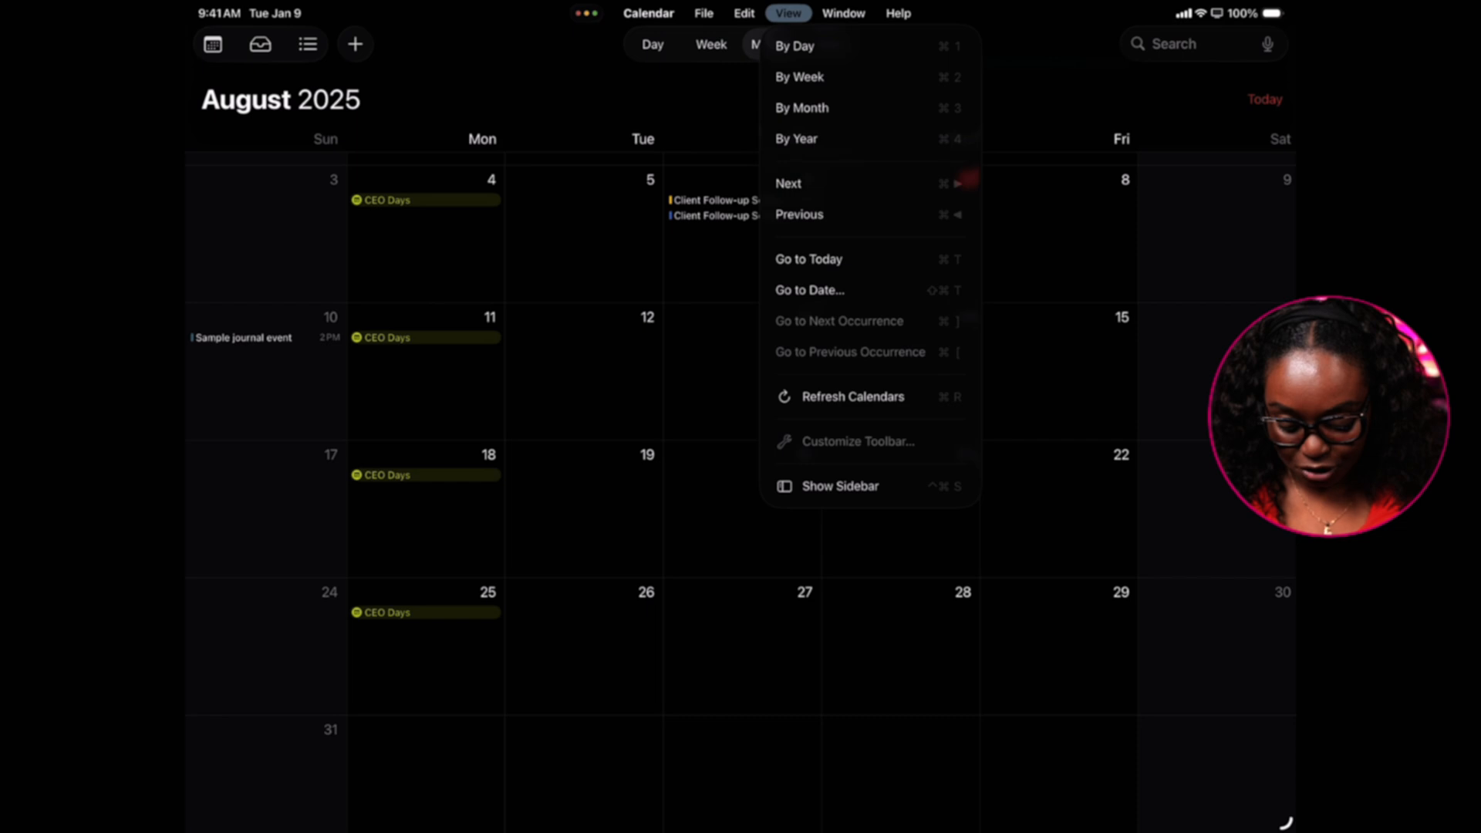
click(842, 13)
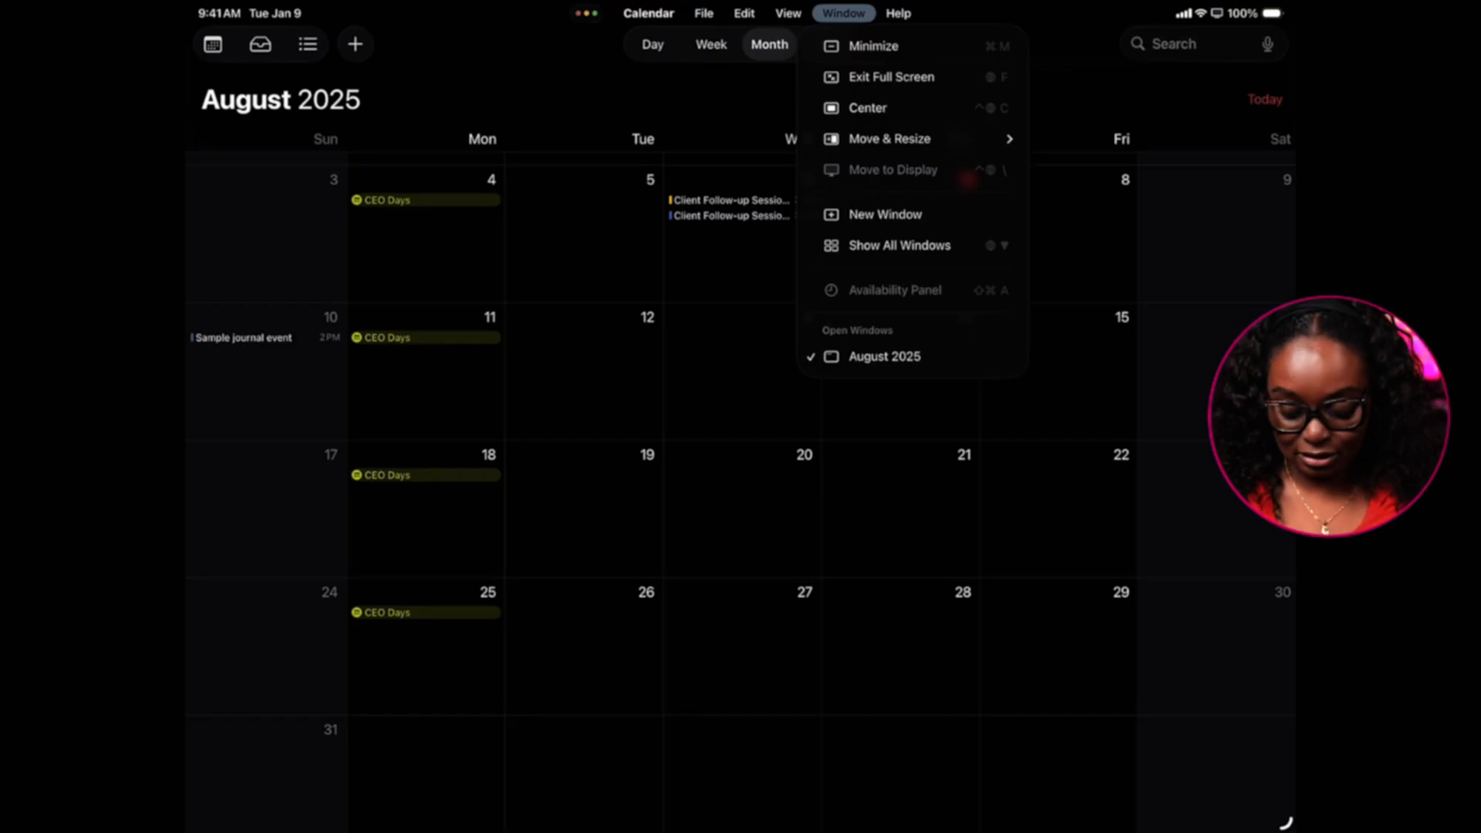
click(842, 12)
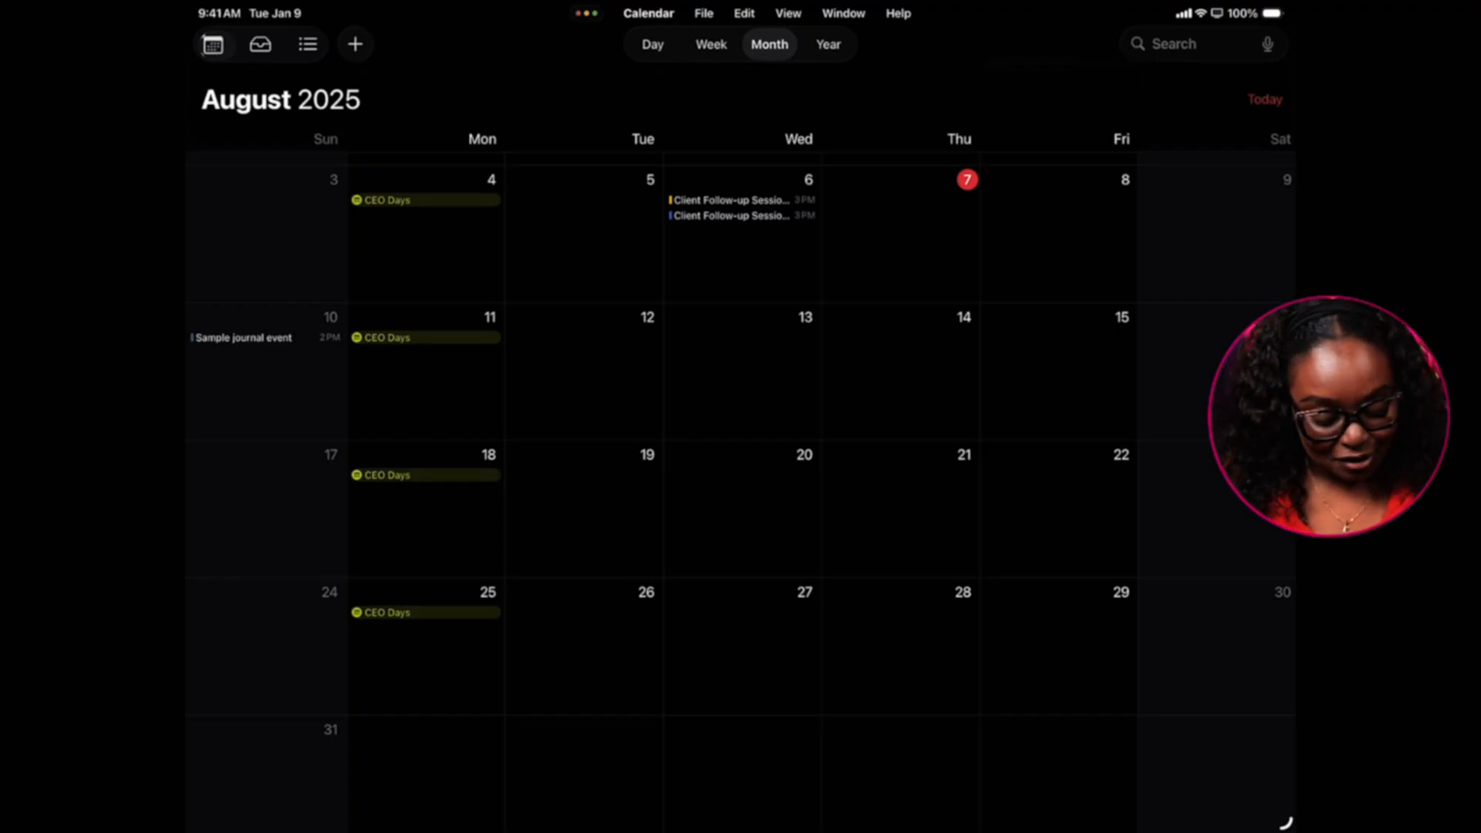
click(213, 43)
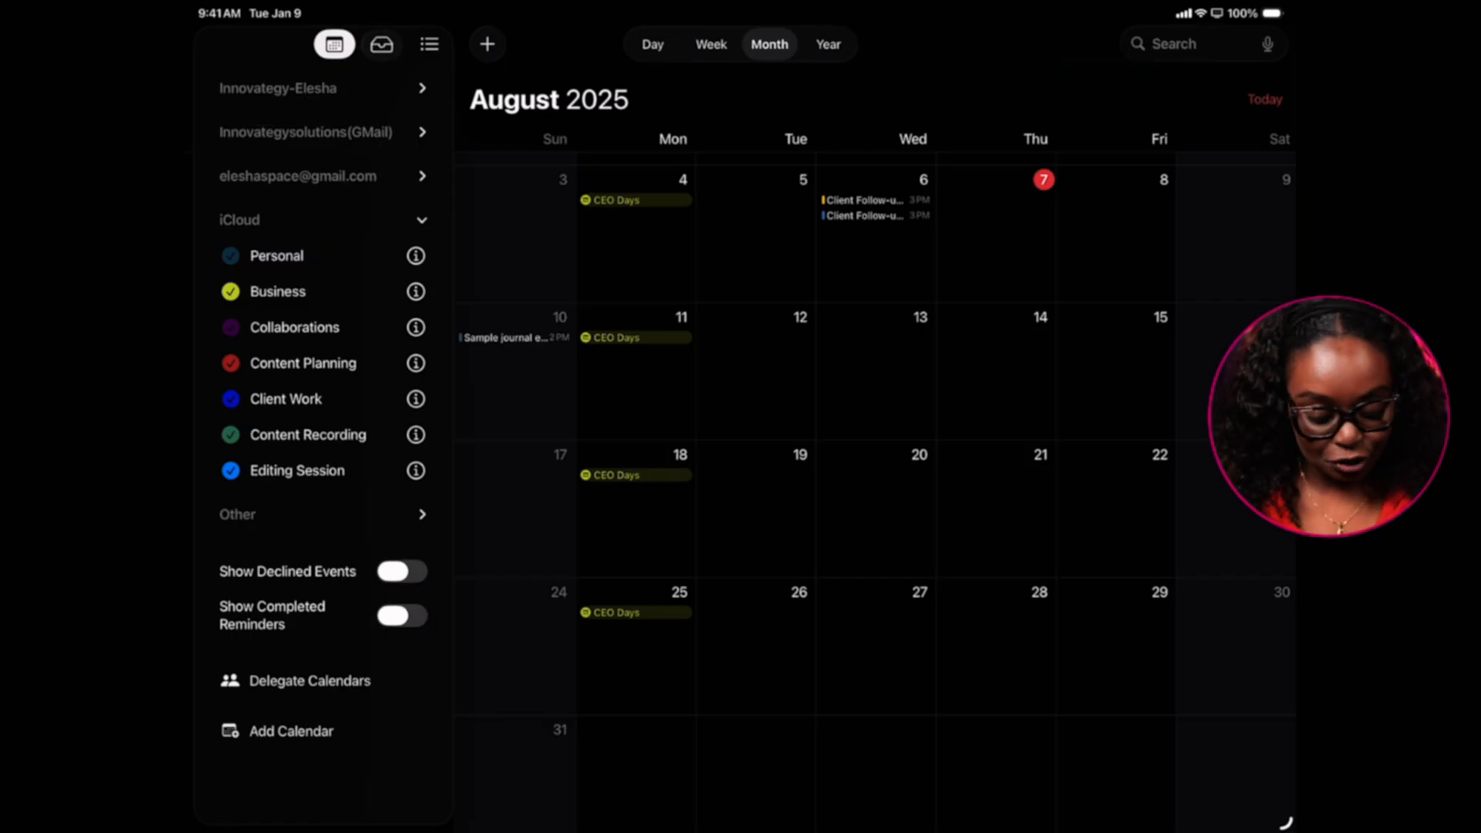
click(381, 43)
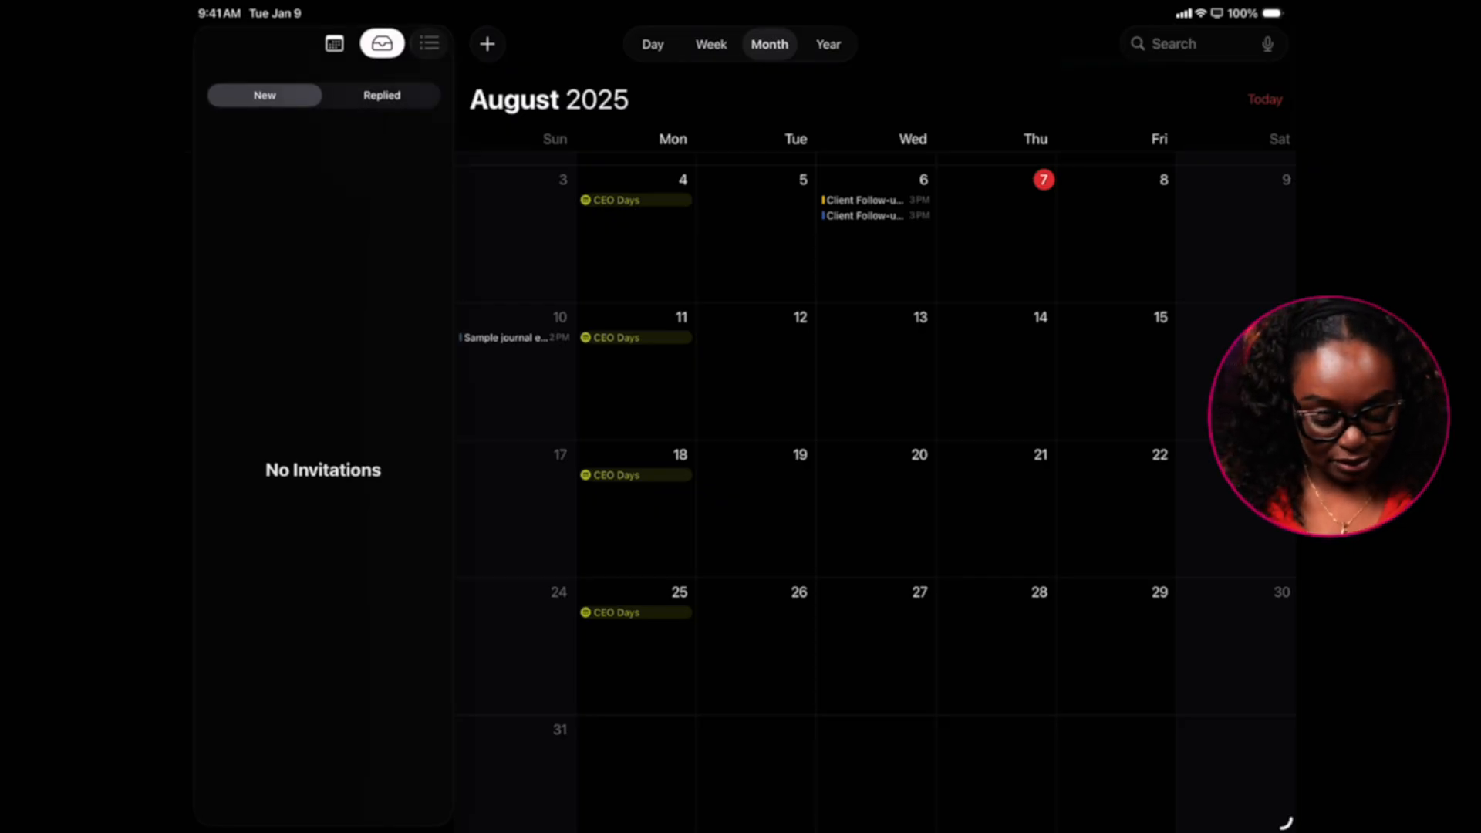
click(429, 43)
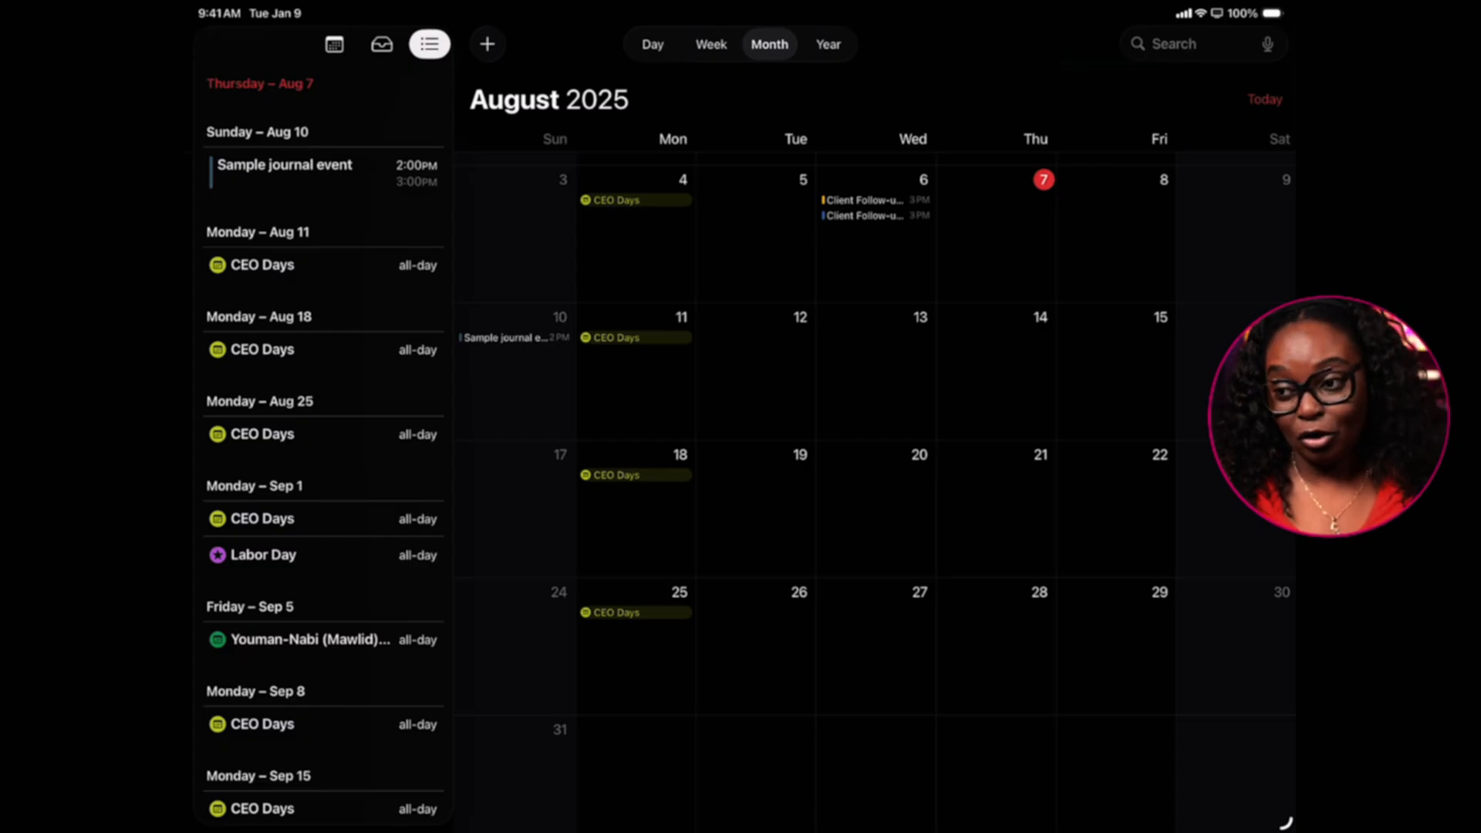
click(334, 43)
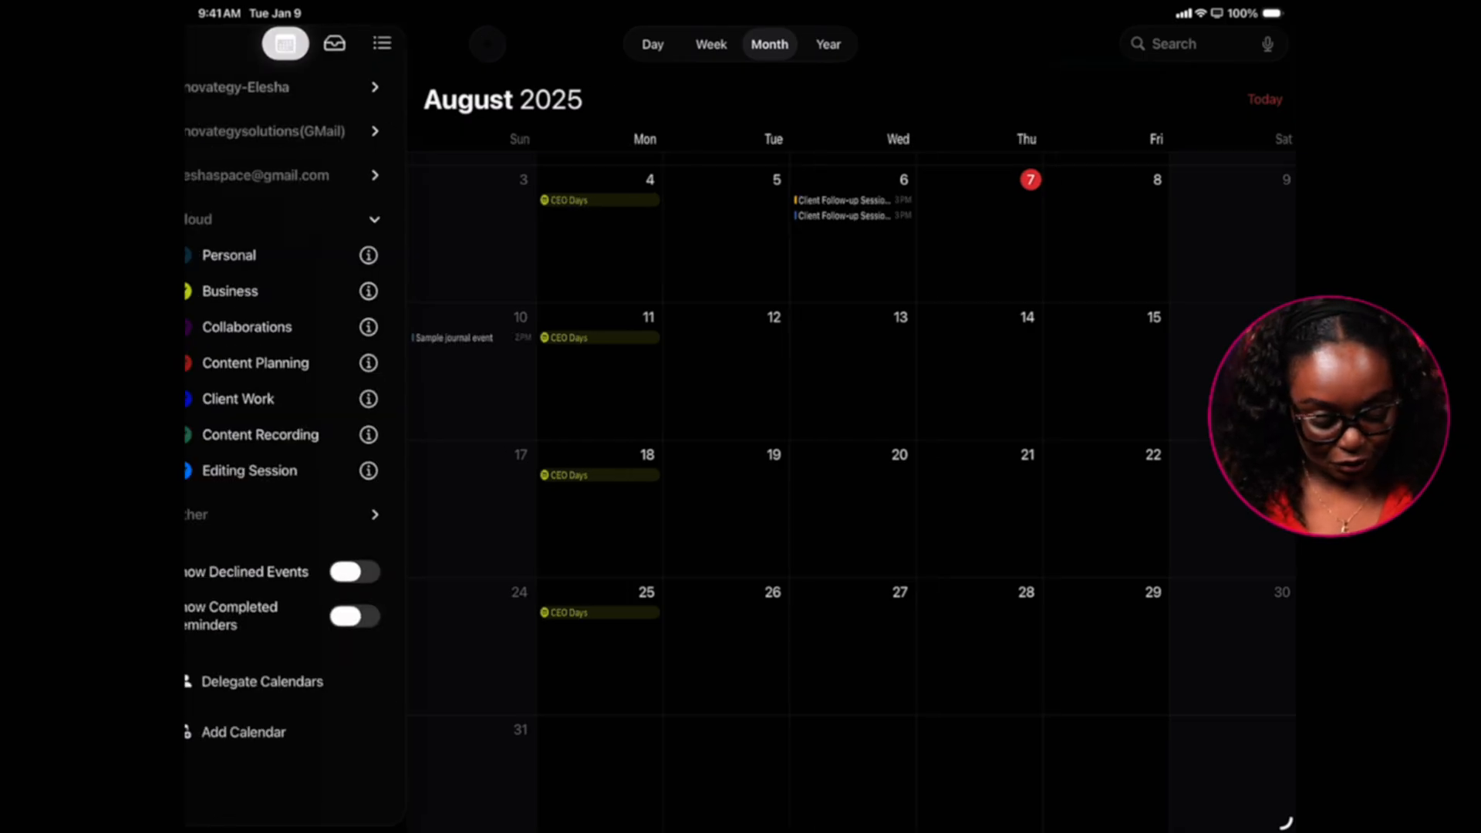
click(286, 43)
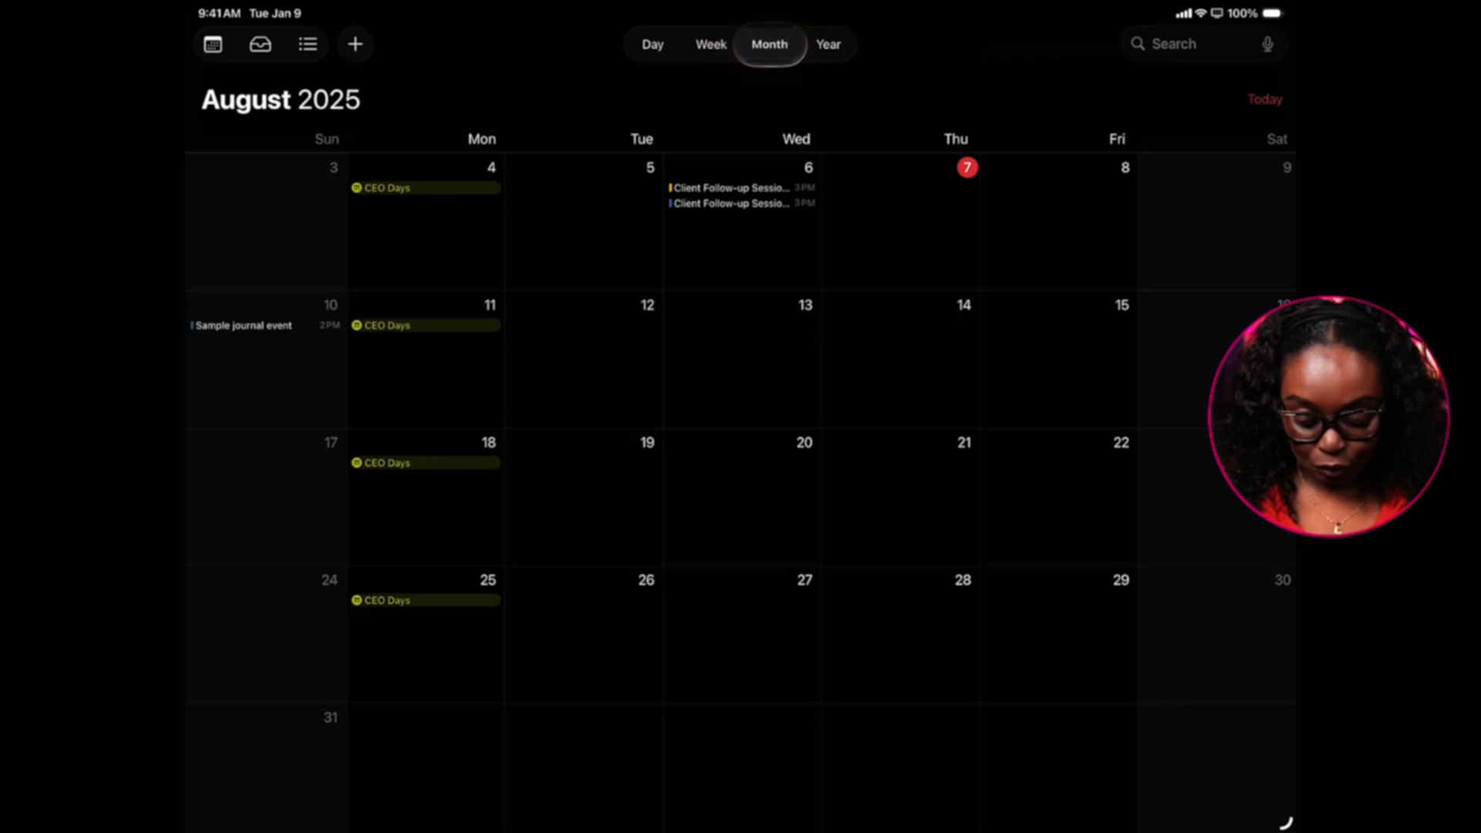
- Cycle August through Week, Day and back to Month layout, twice
click(710, 43)
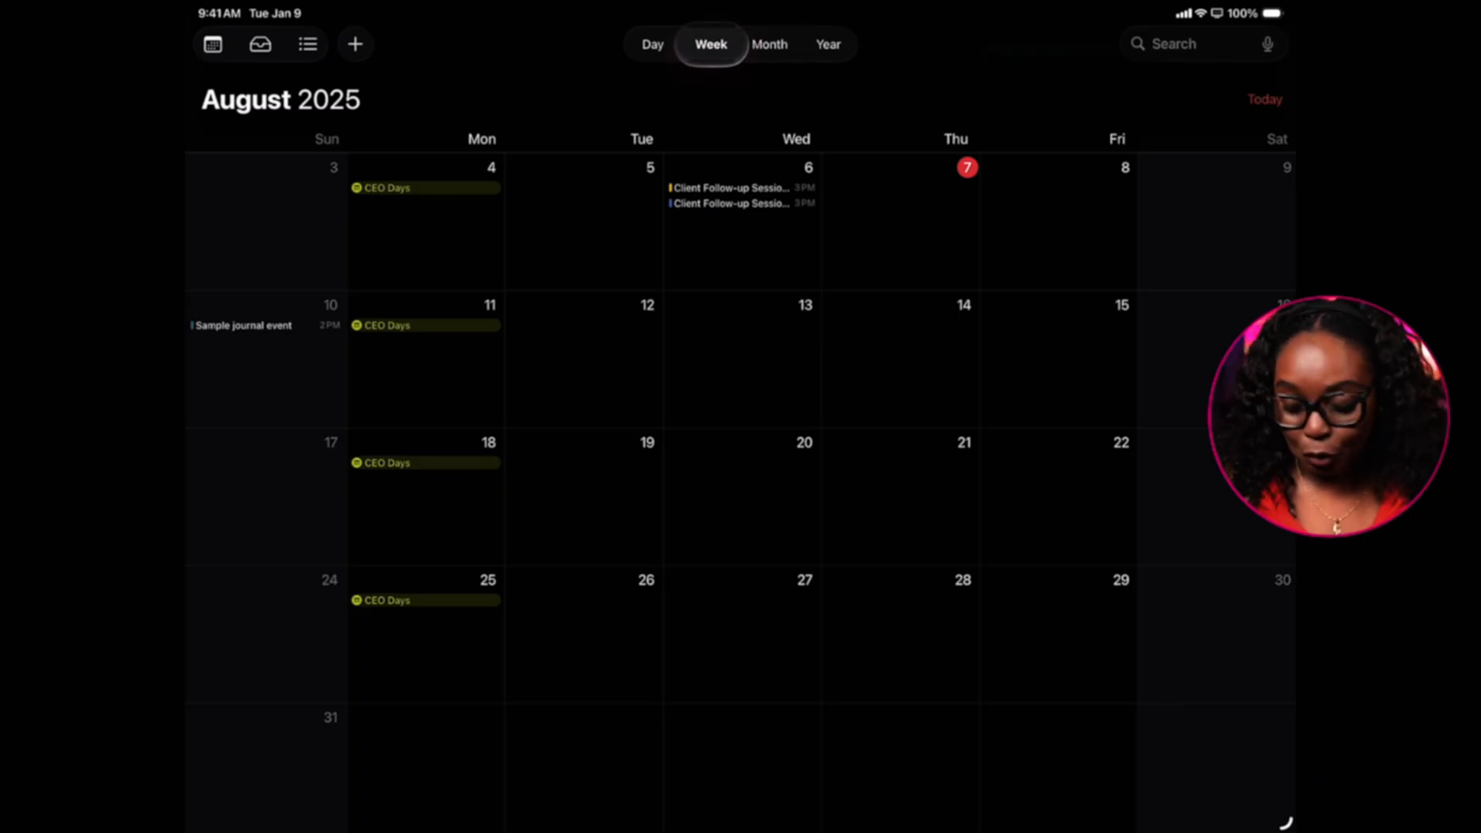
click(653, 43)
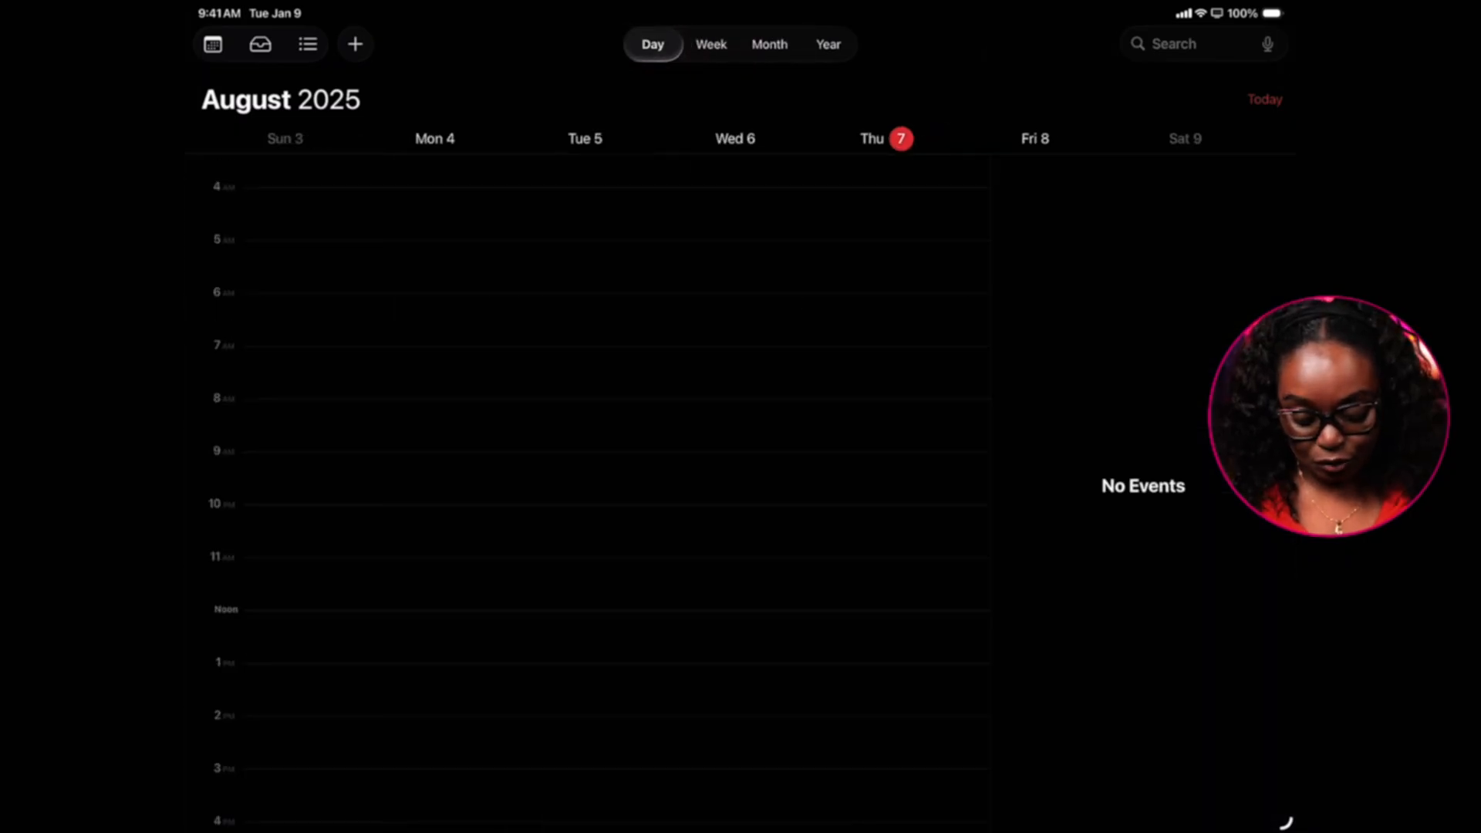
click(768, 43)
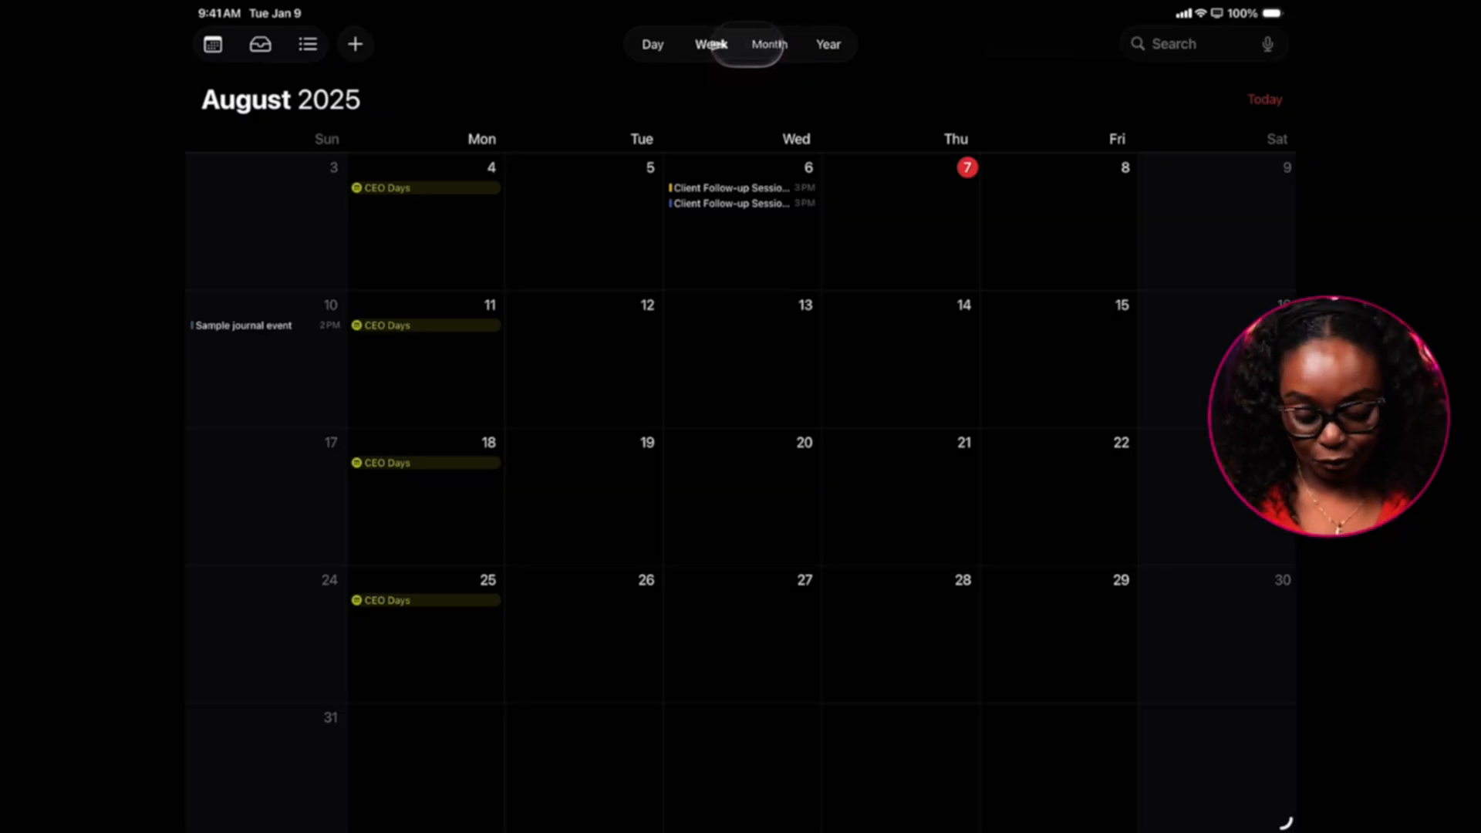
click(710, 43)
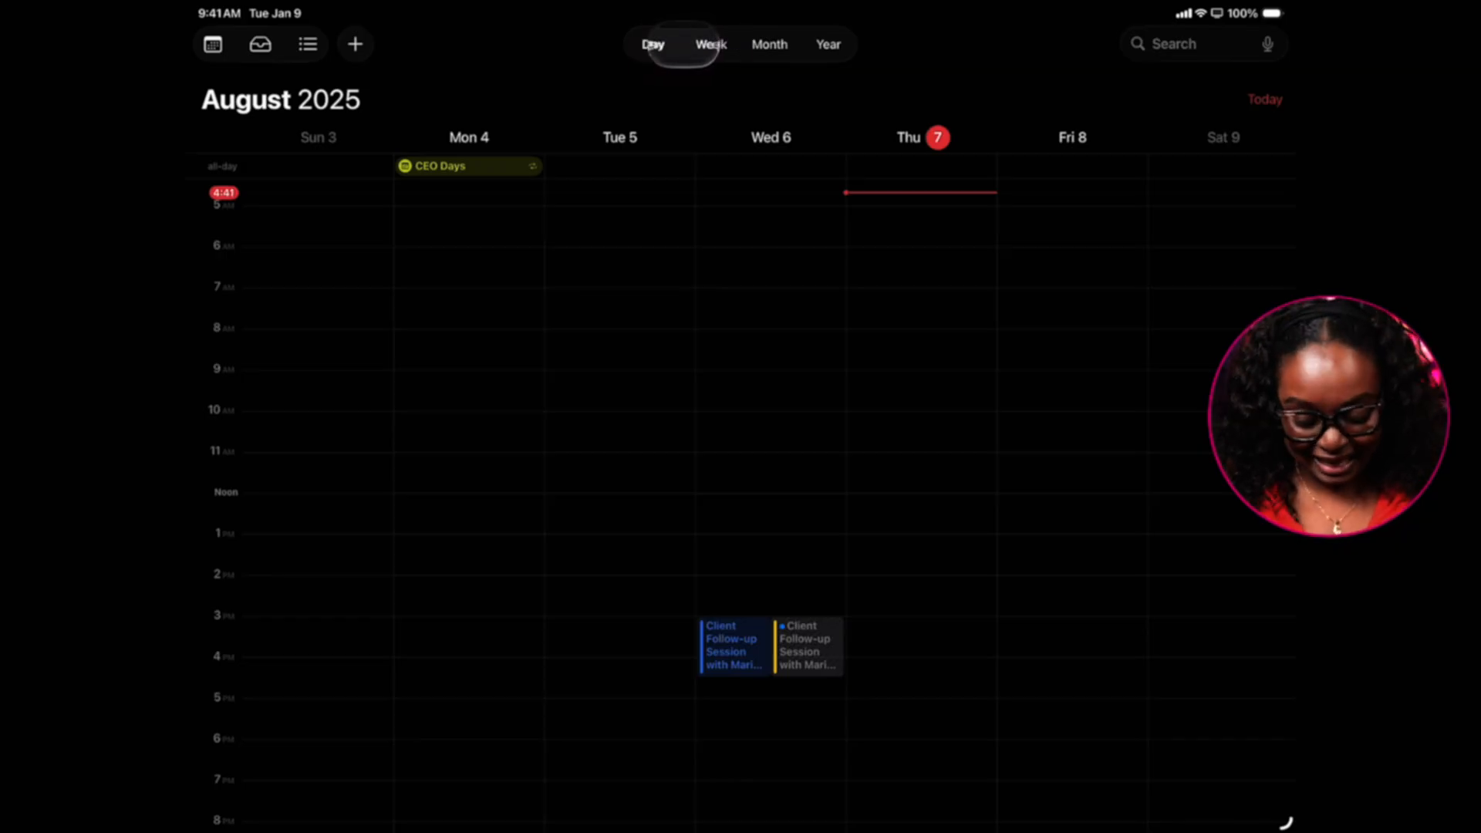
click(652, 44)
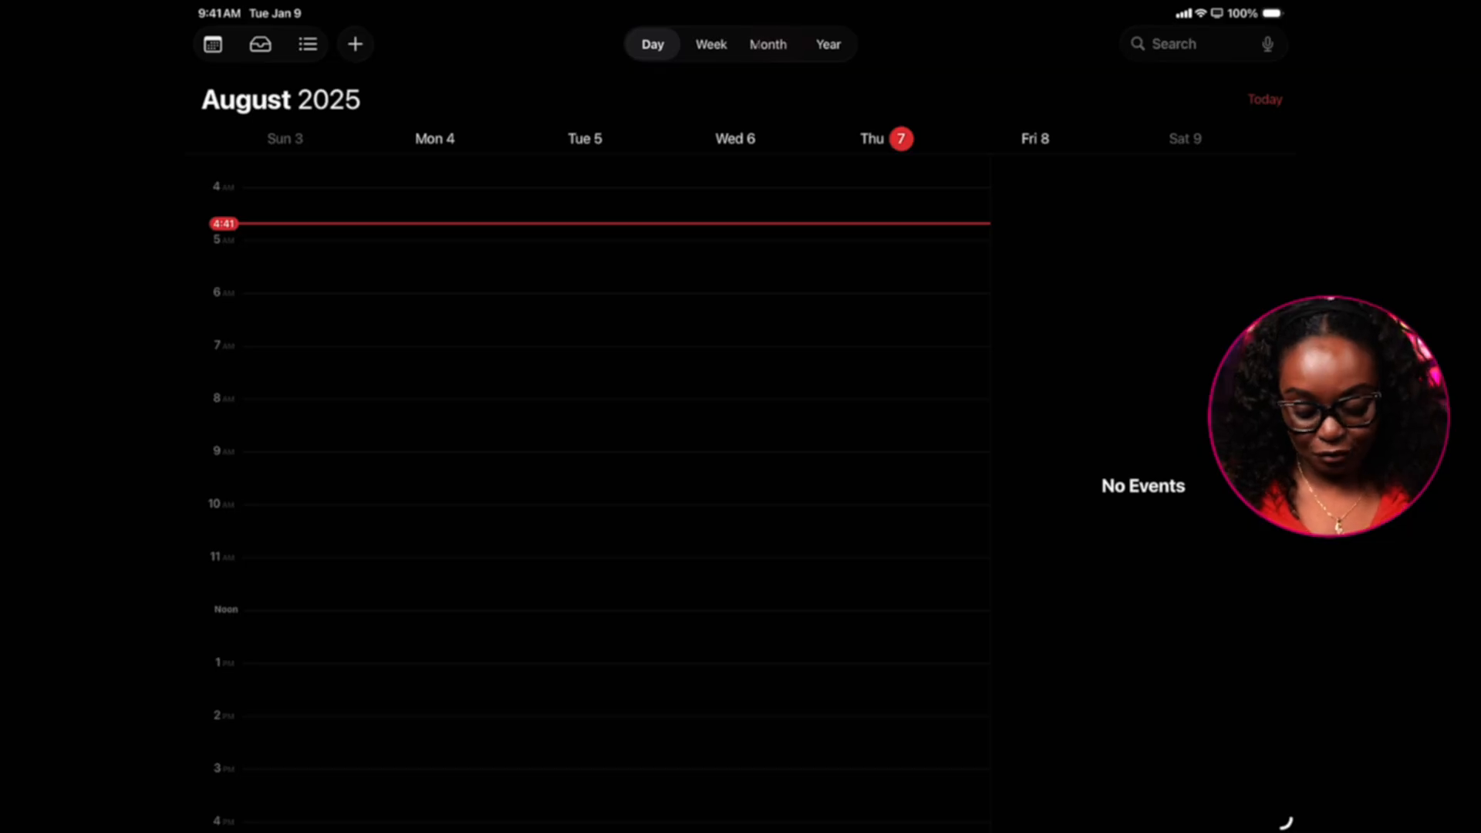
click(768, 43)
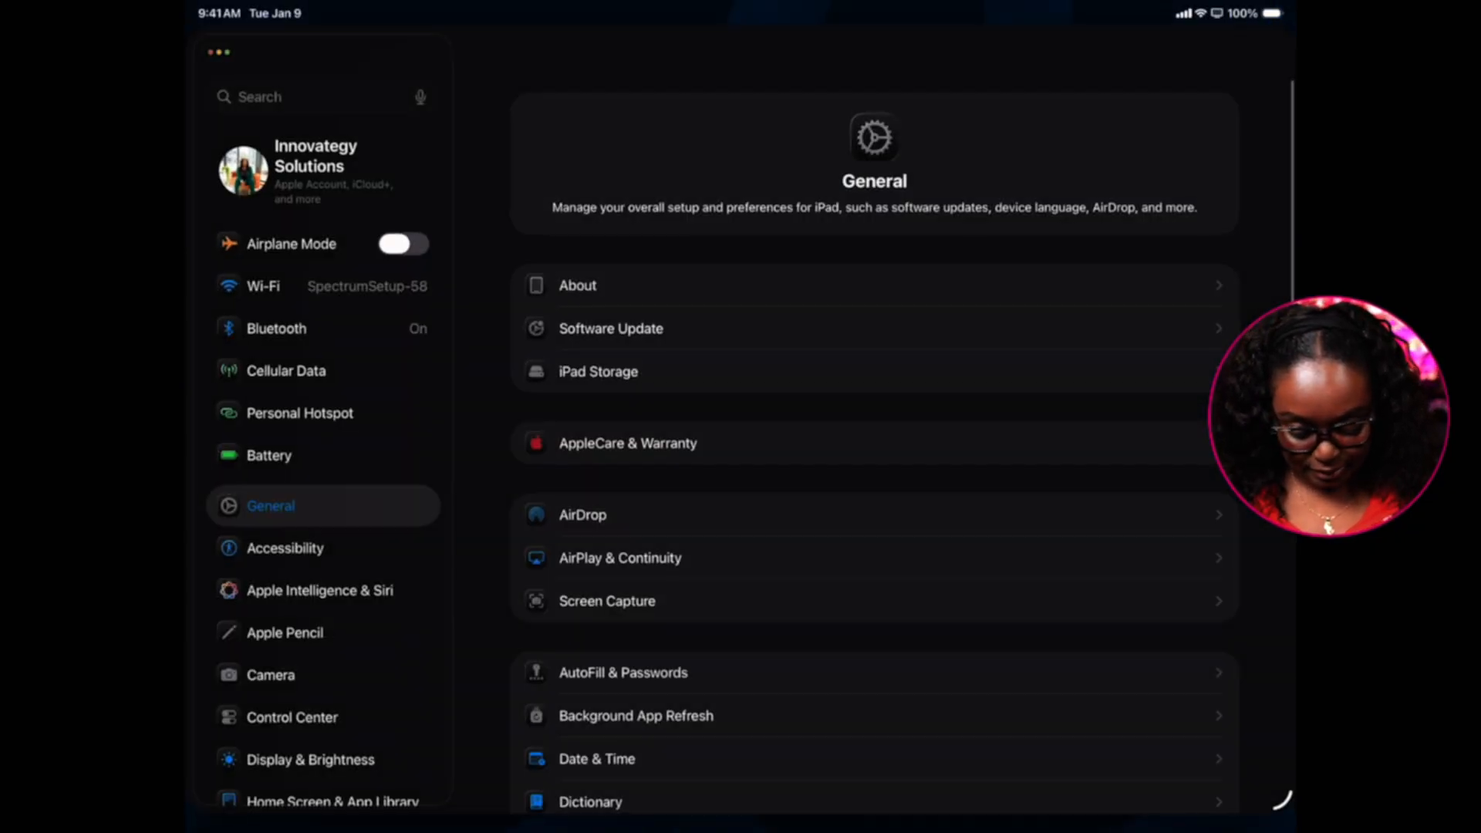
- Reach Calendar's settings under Apps, view Calendar Accounts and back out of adding a new account
scroll(down, 3)
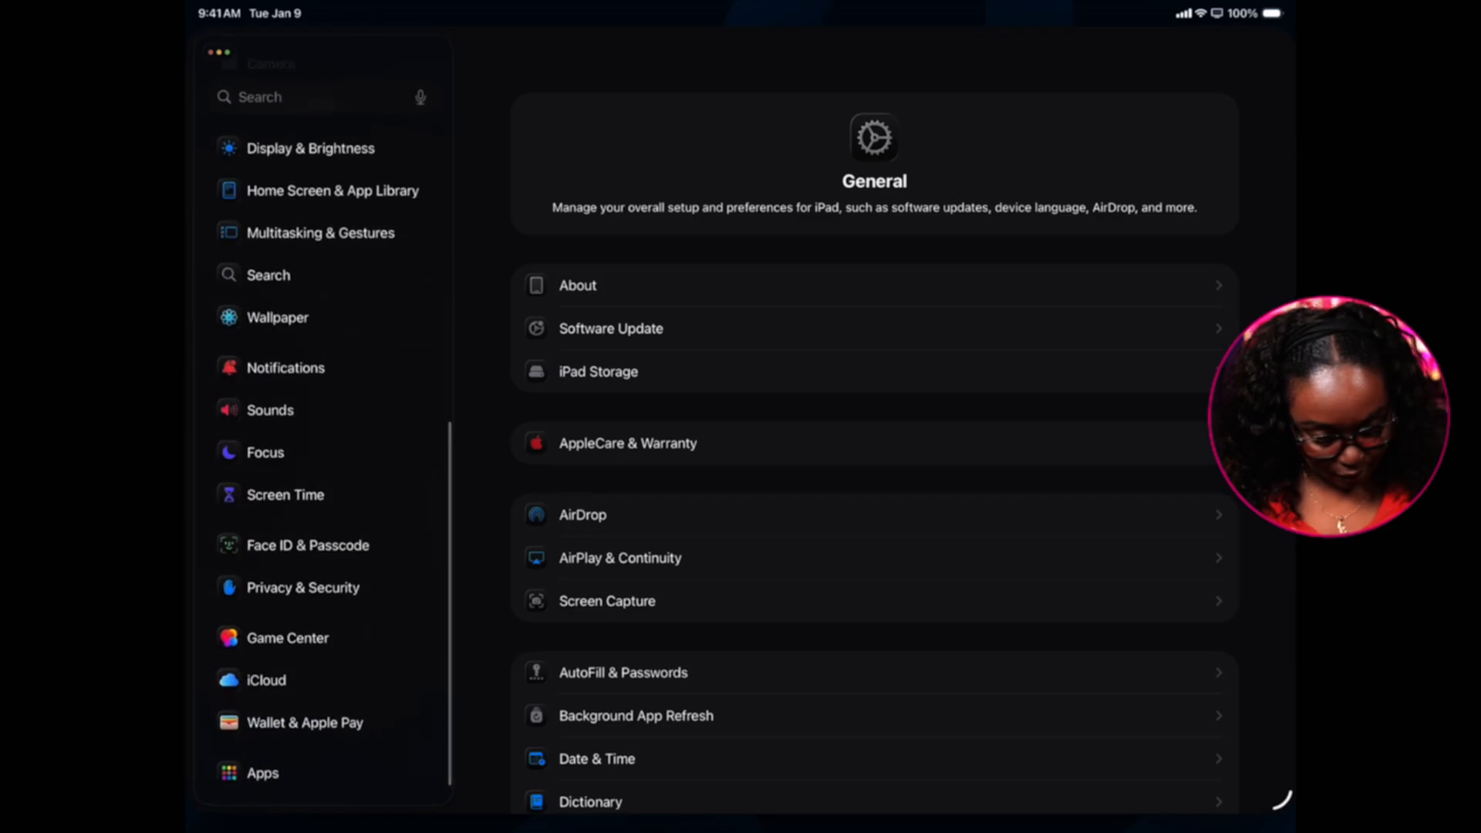
click(262, 773)
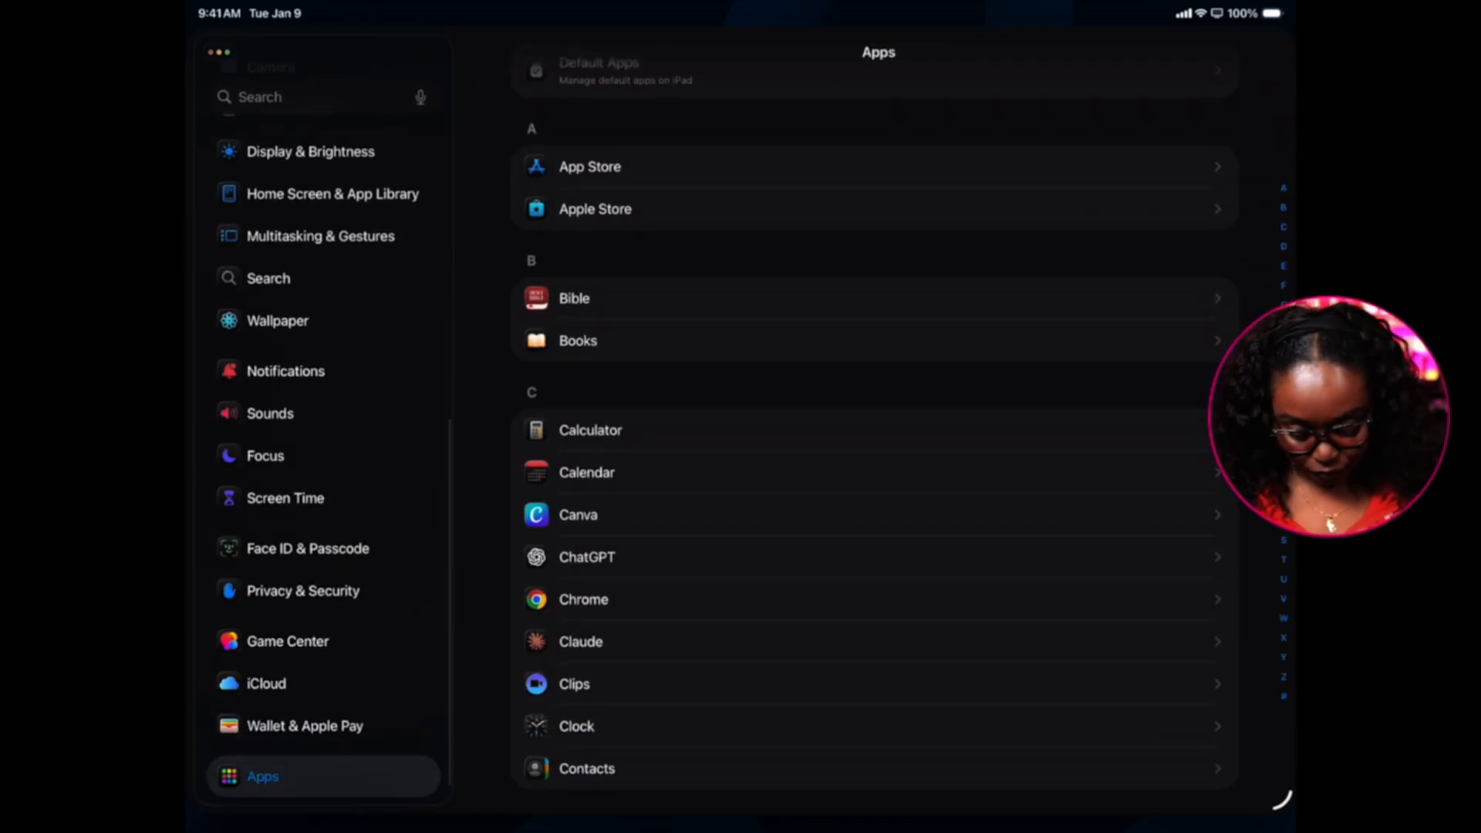
click(586, 472)
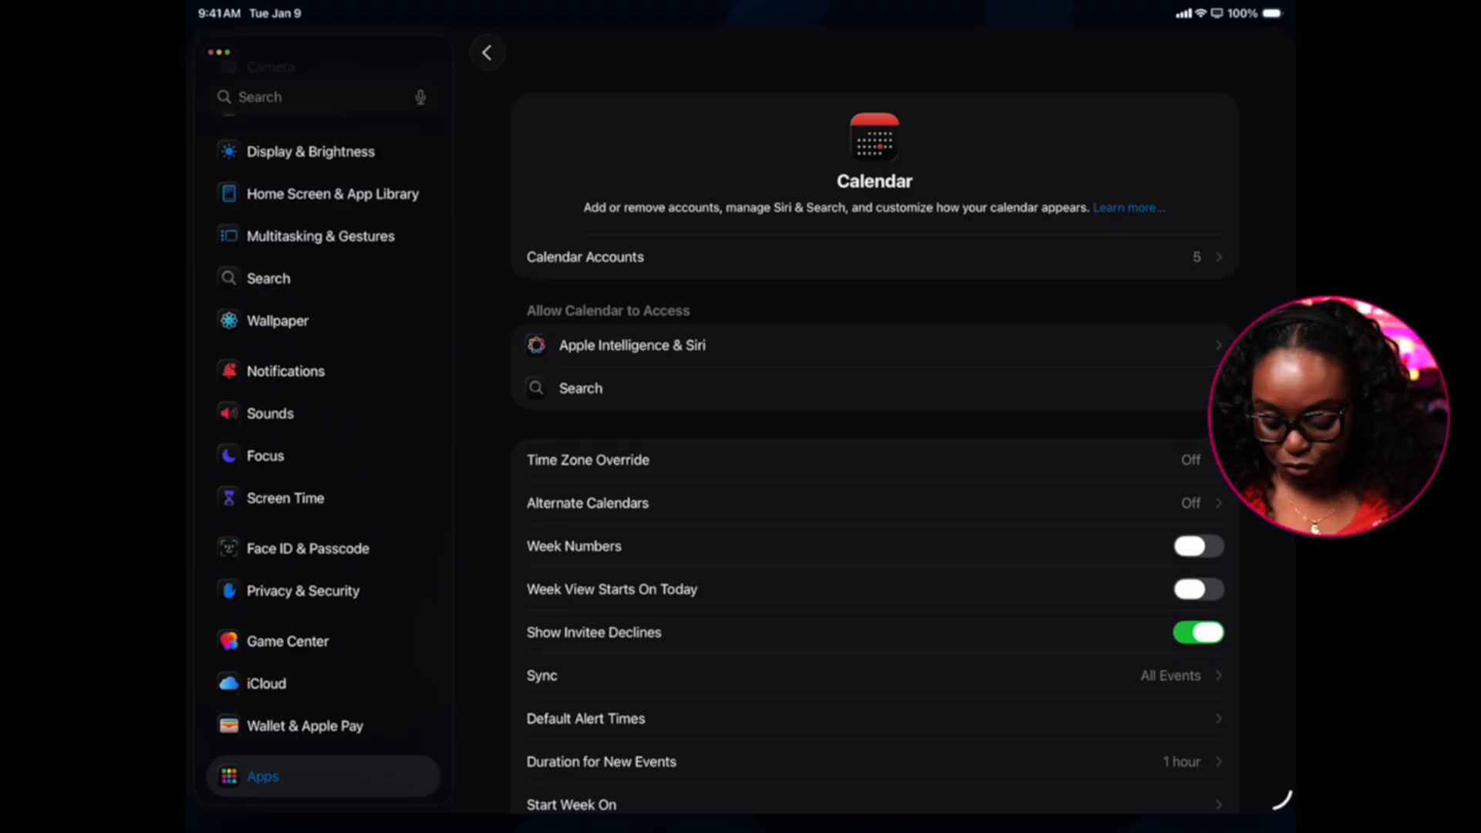
scroll(down, 3)
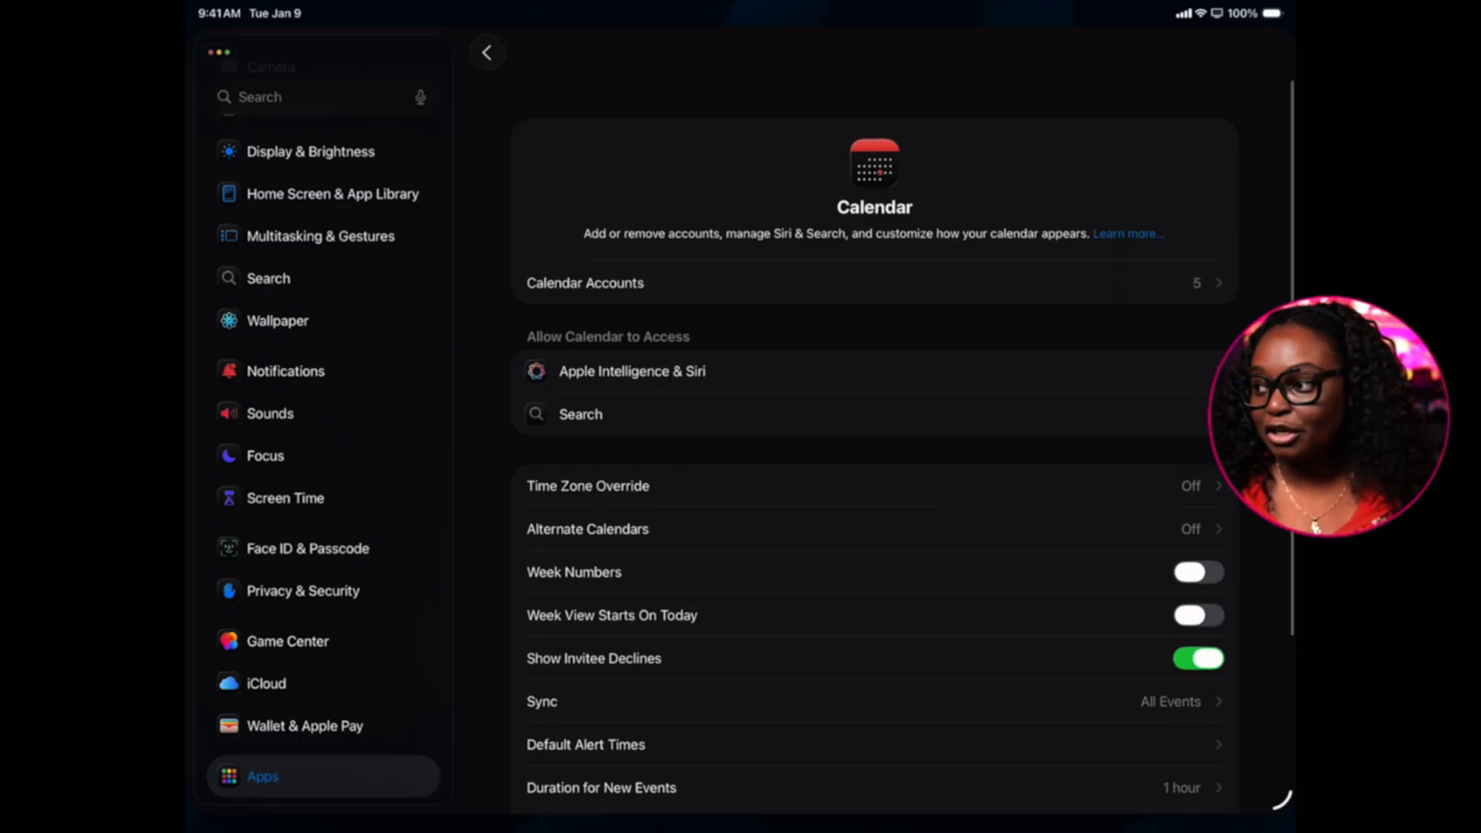
click(583, 284)
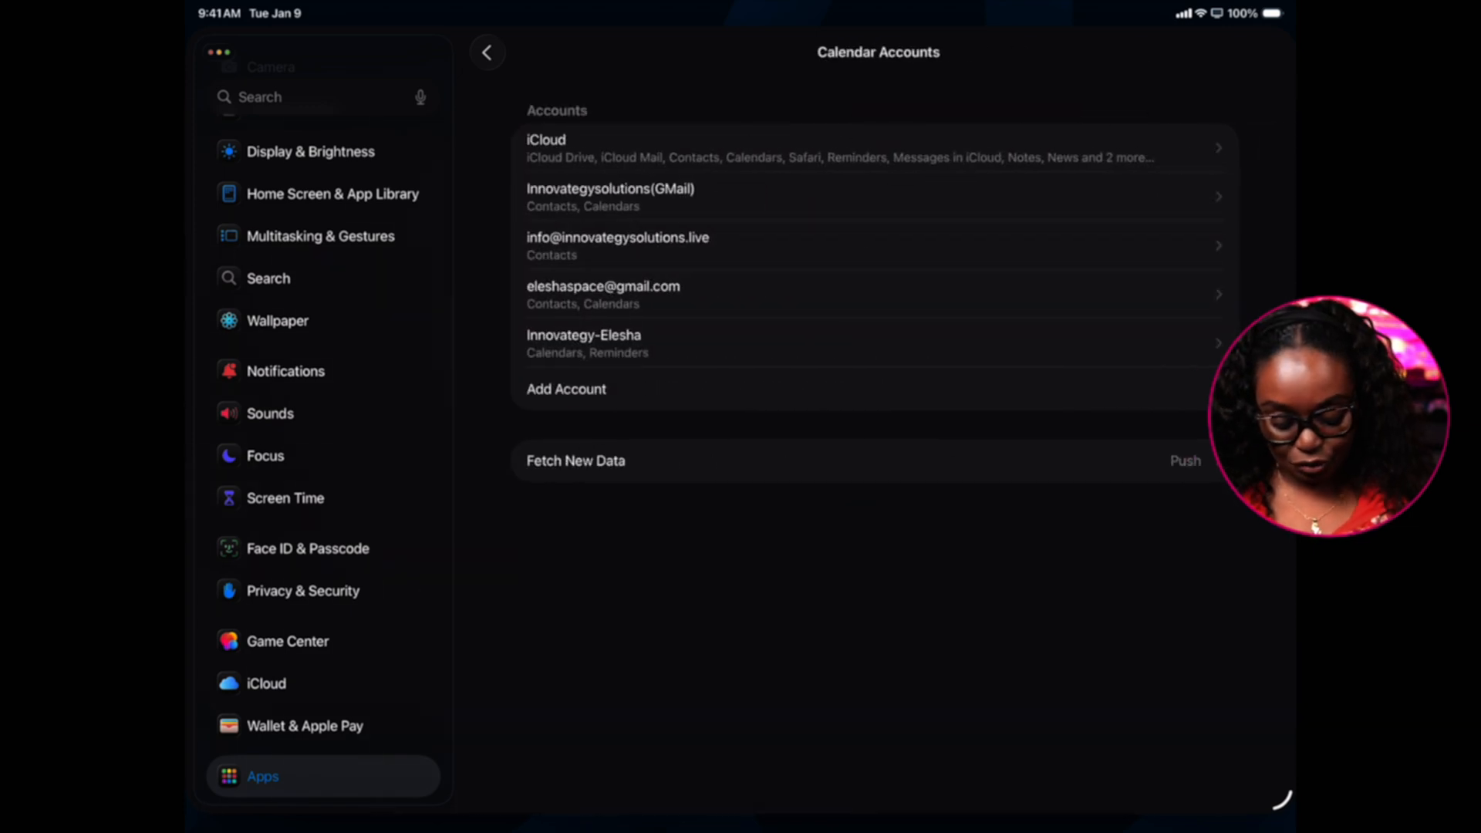
click(488, 52)
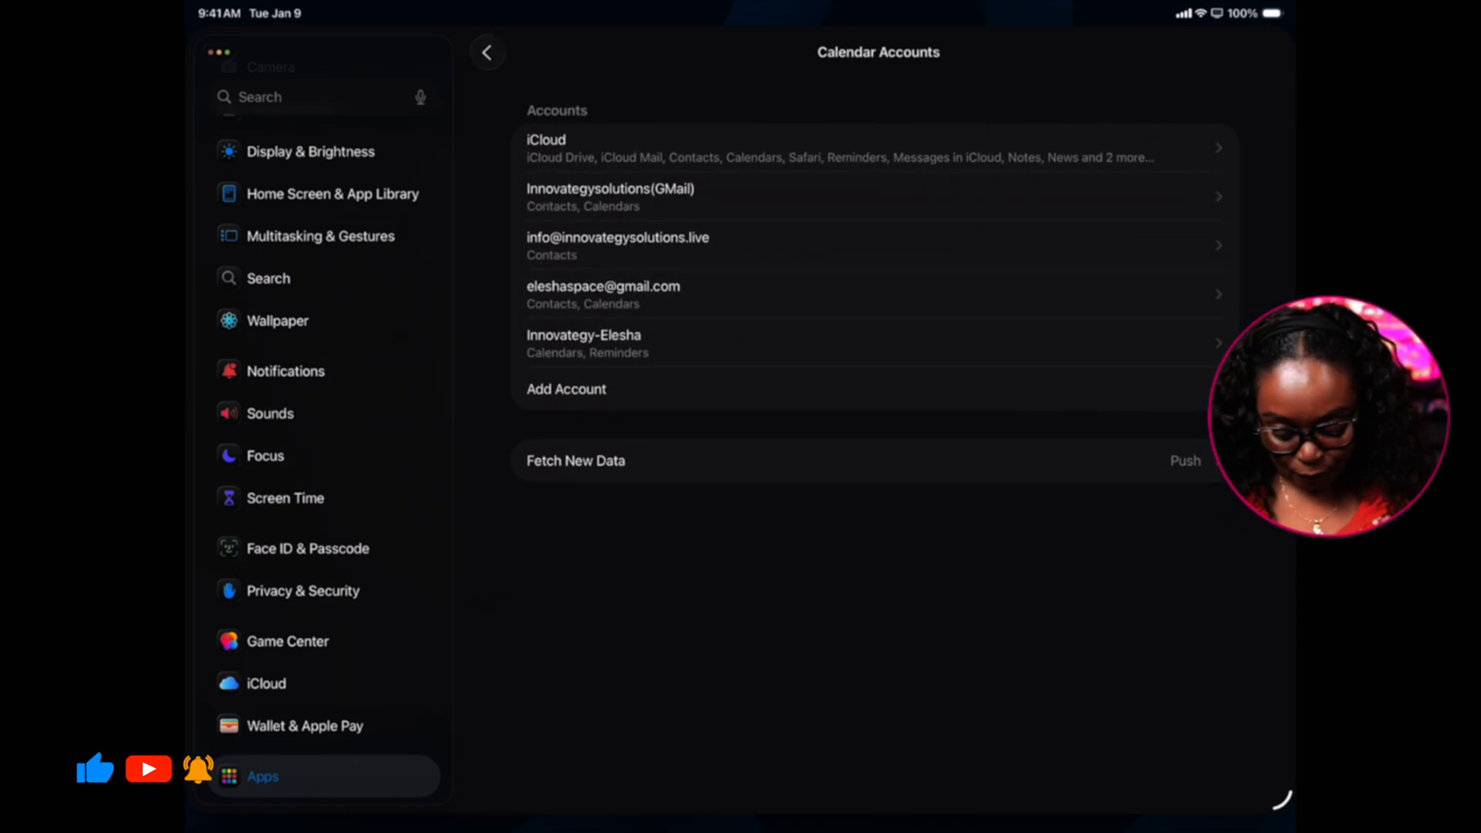
click(565, 388)
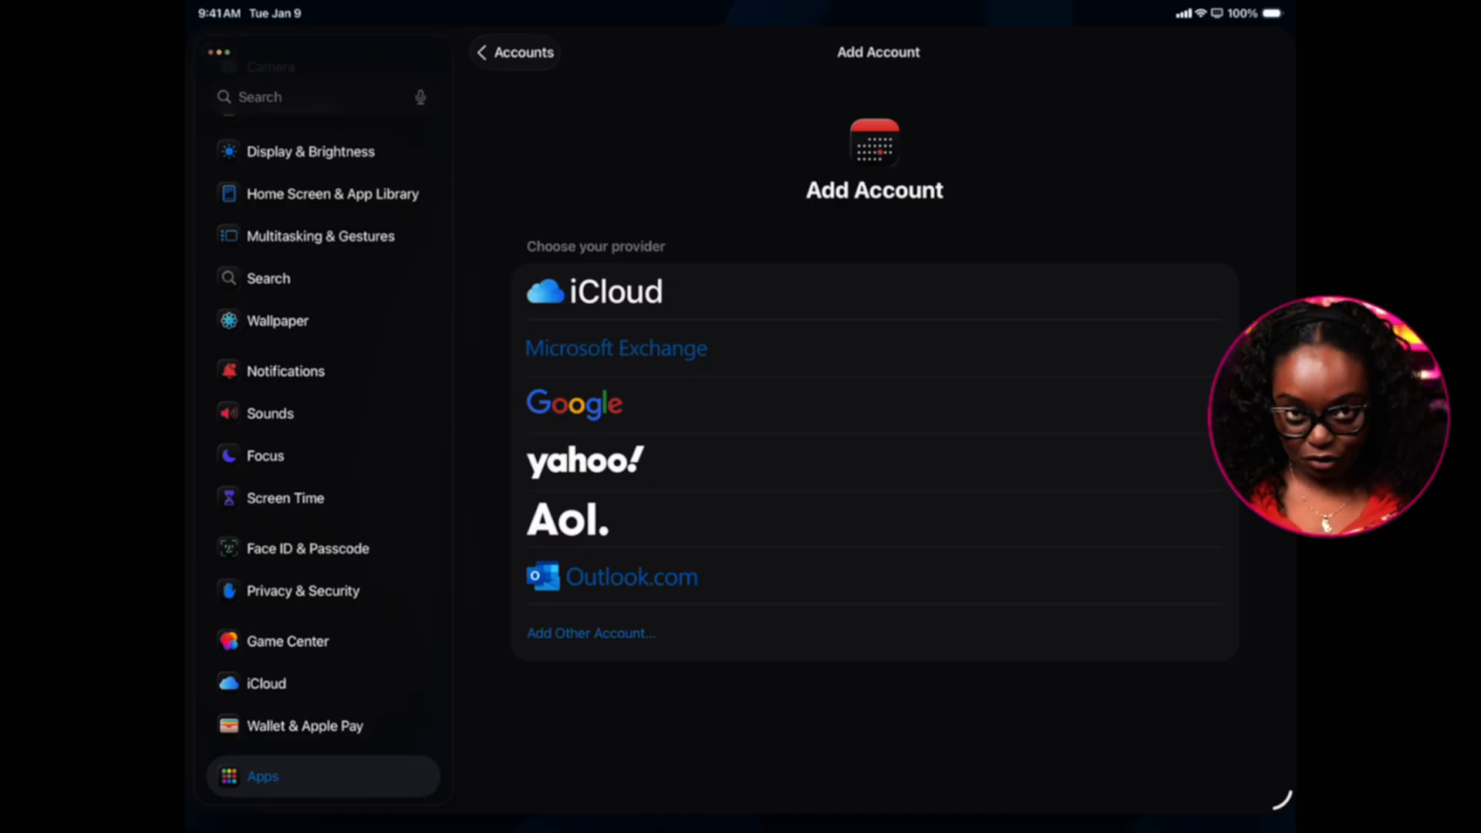
click(513, 52)
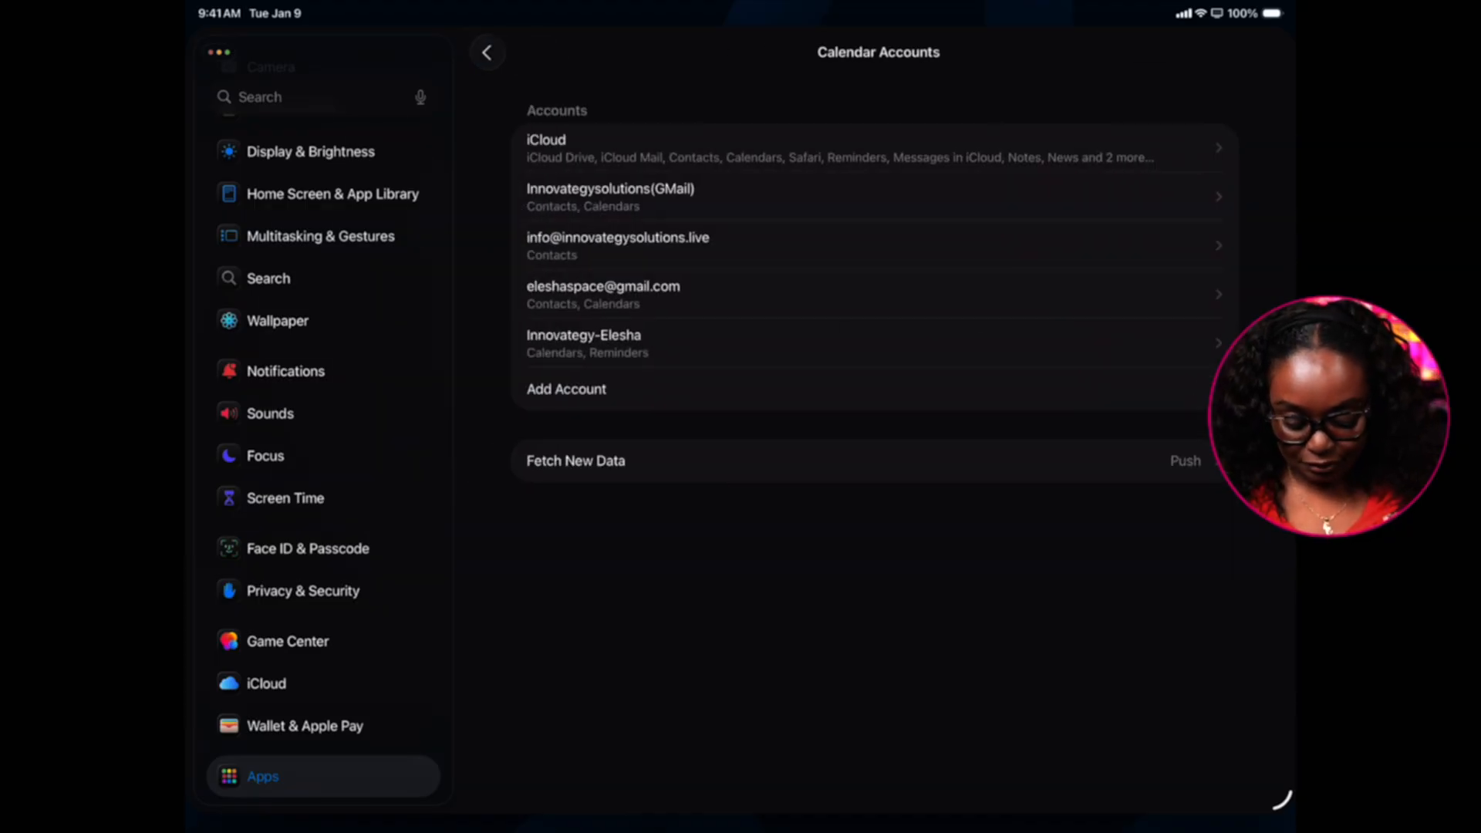
- Inspect the Gmail account's sync options, then return to the Calendar settings overview
click(613, 198)
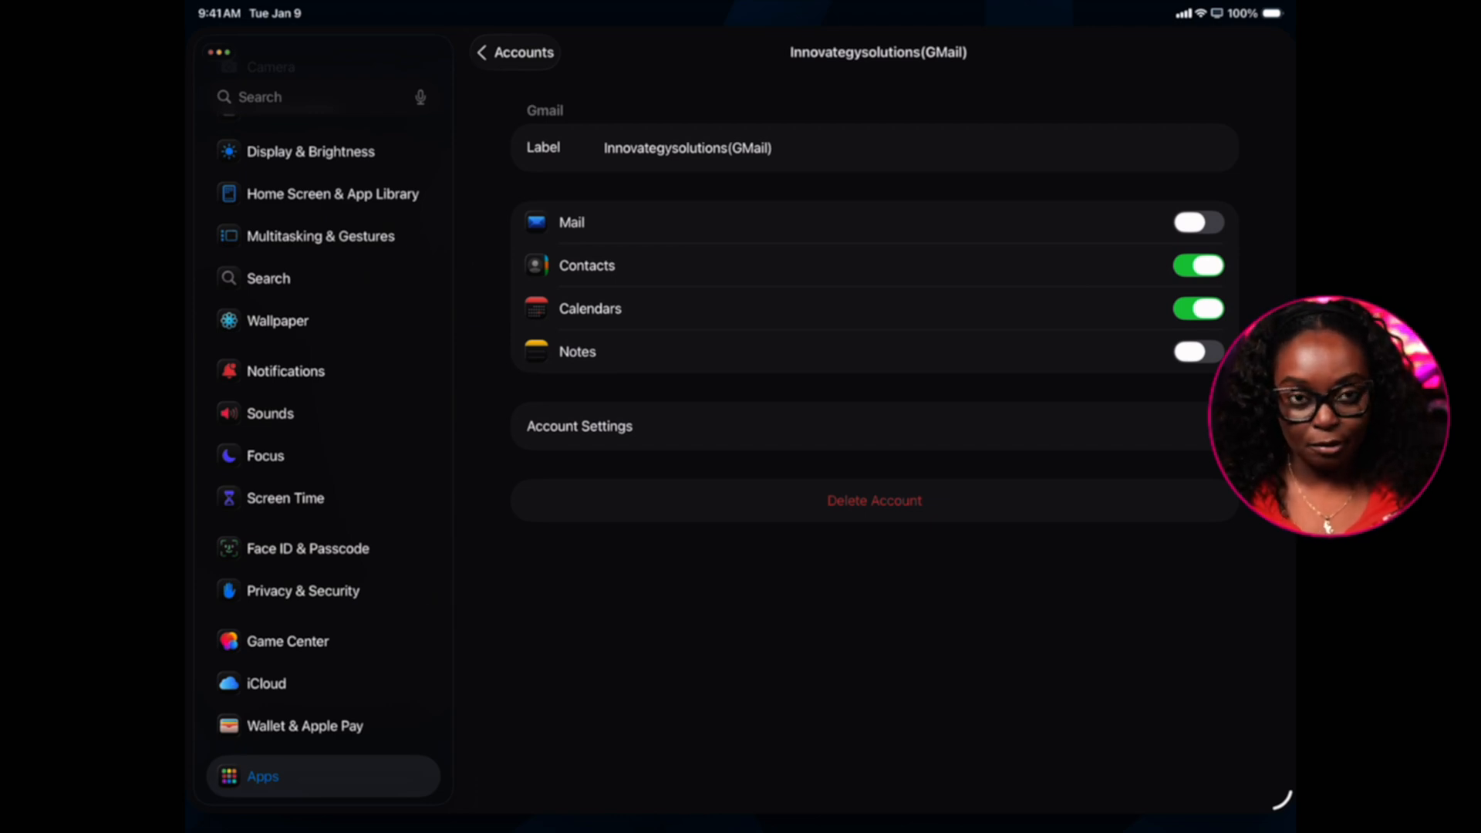
click(488, 53)
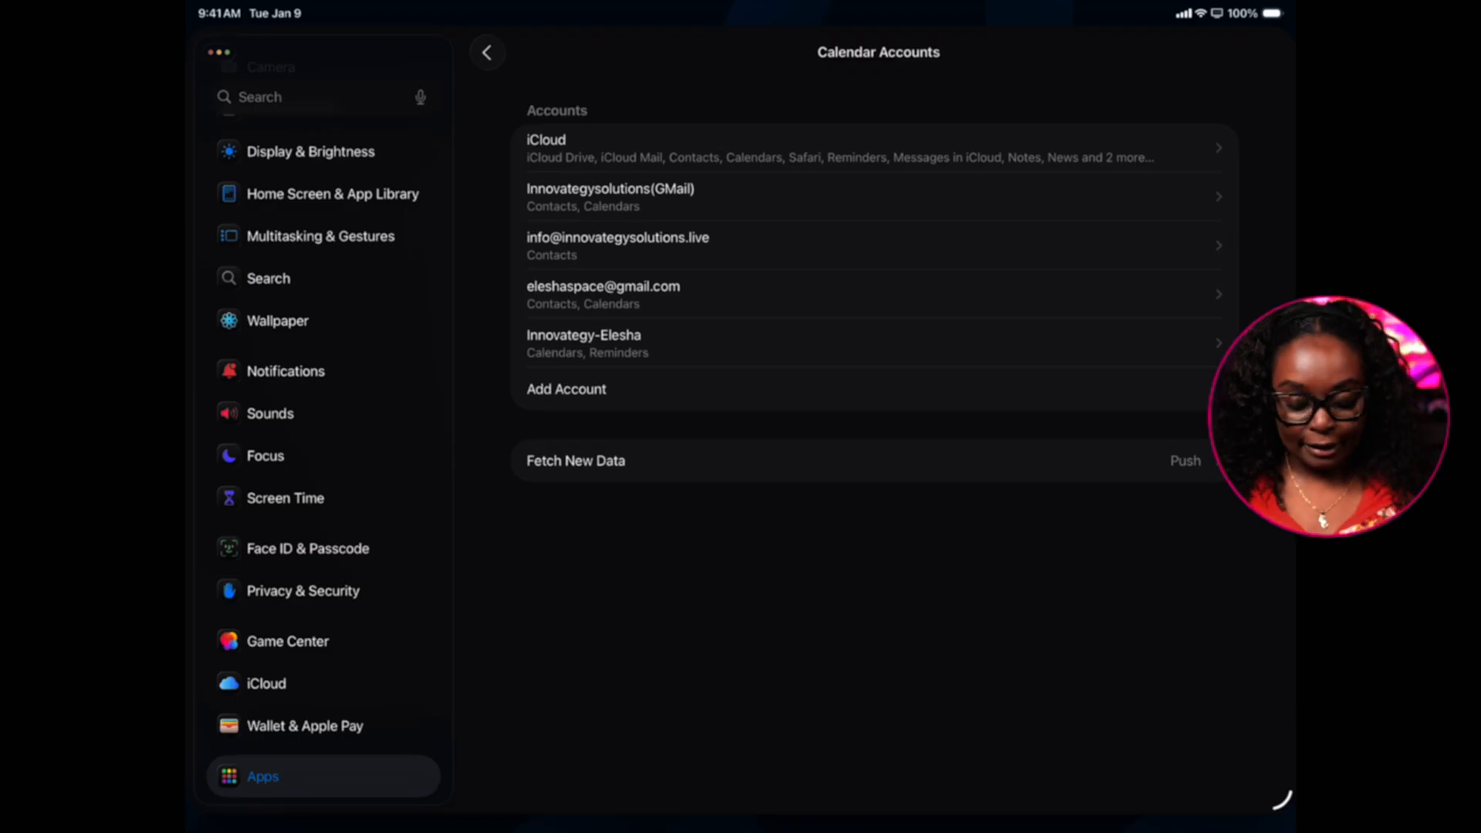
click(487, 53)
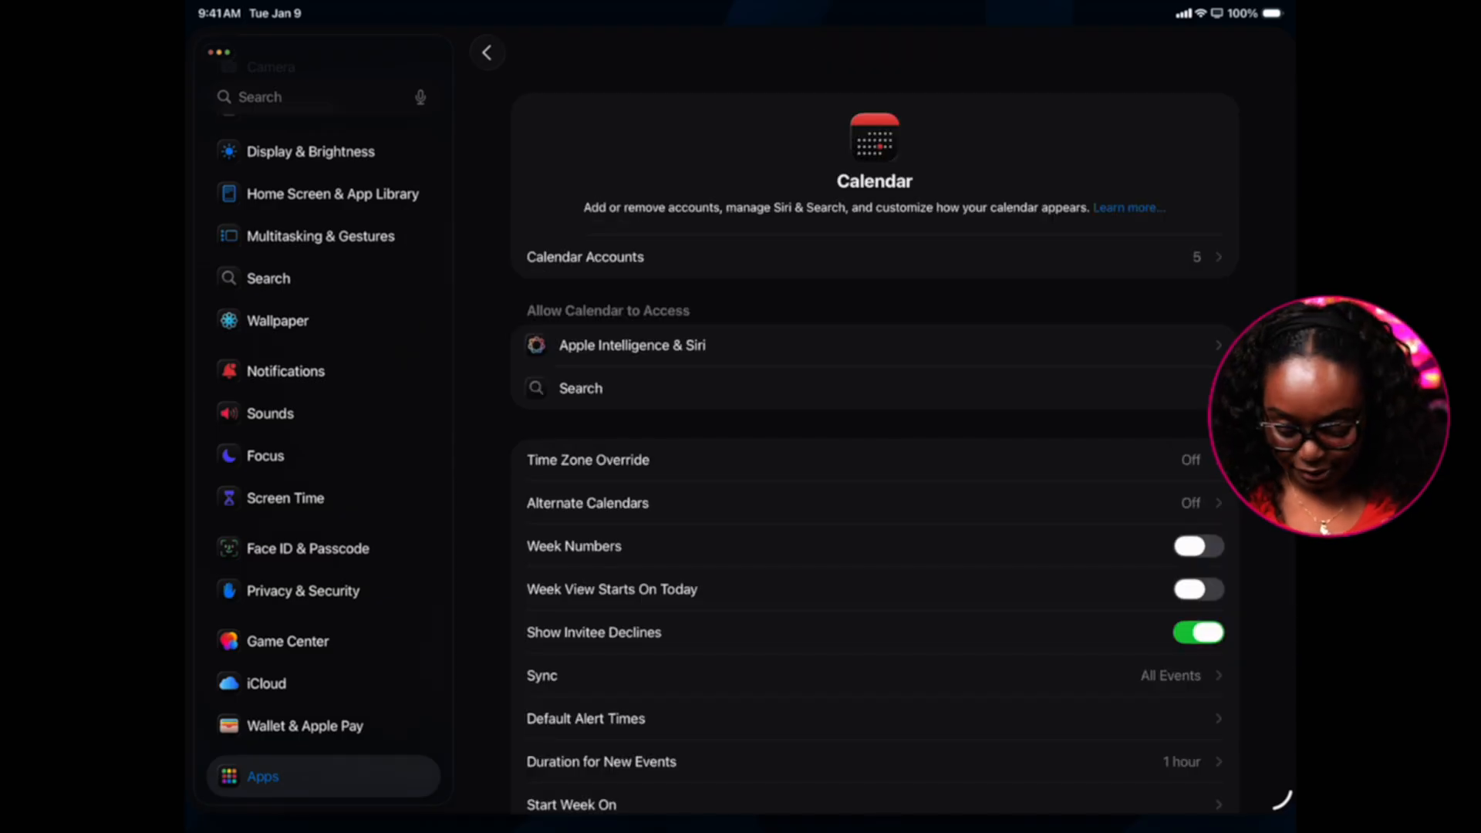
- Review the Apple Intelligence & Siri settings for Calendar and return to the overview
scroll(down, 3)
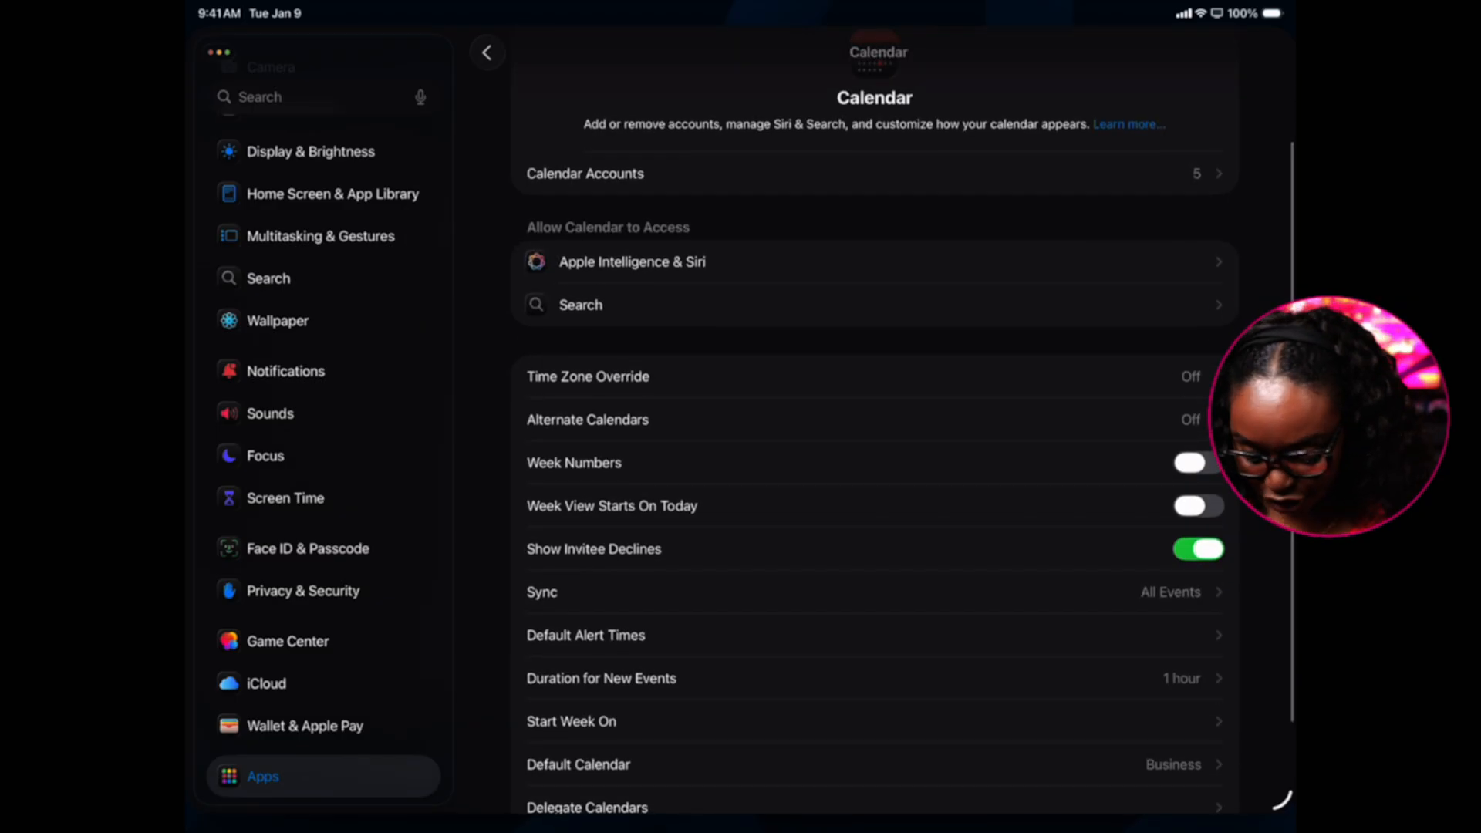
click(632, 261)
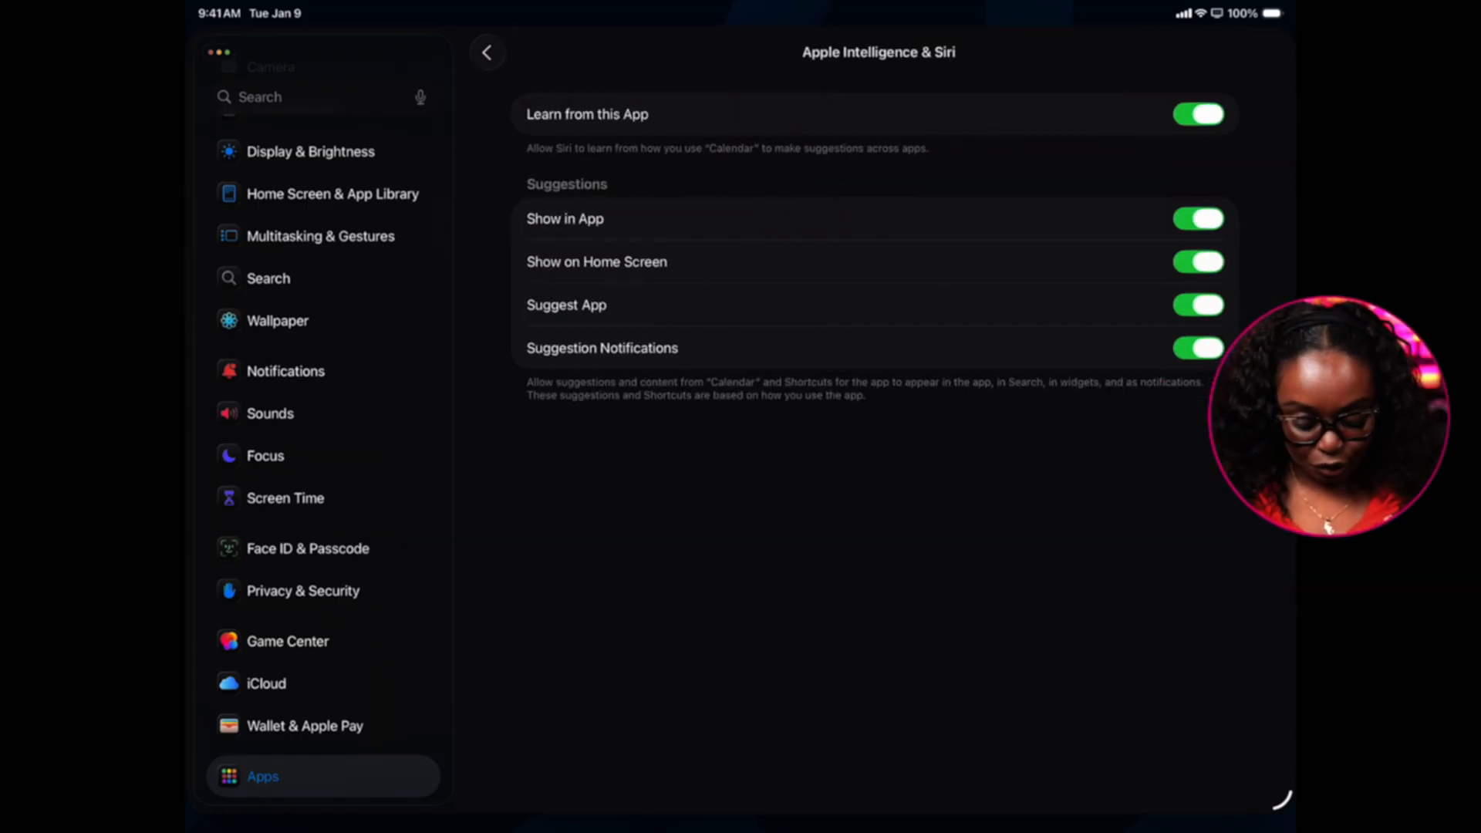
click(487, 53)
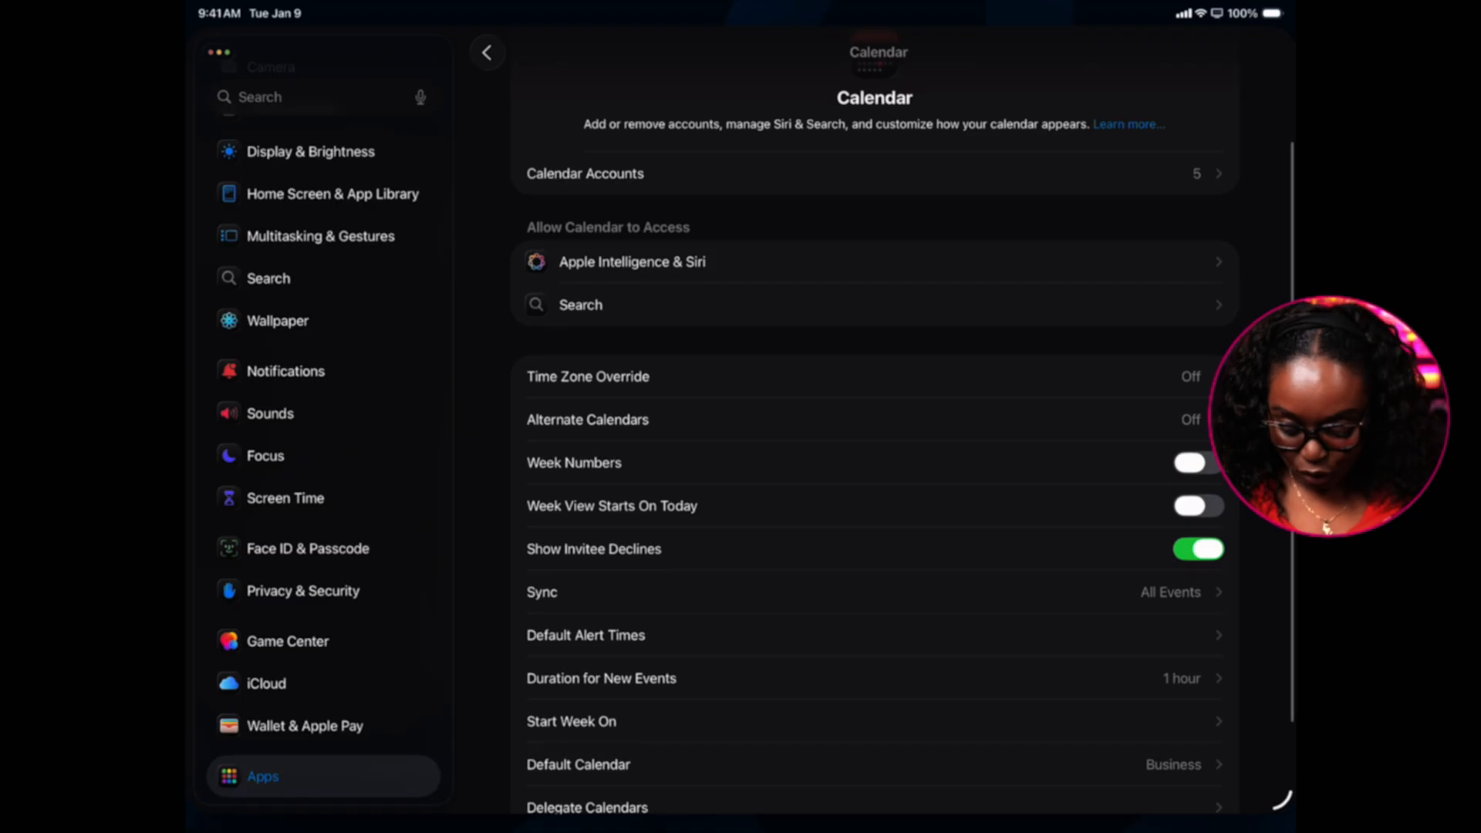
scroll(down, 3)
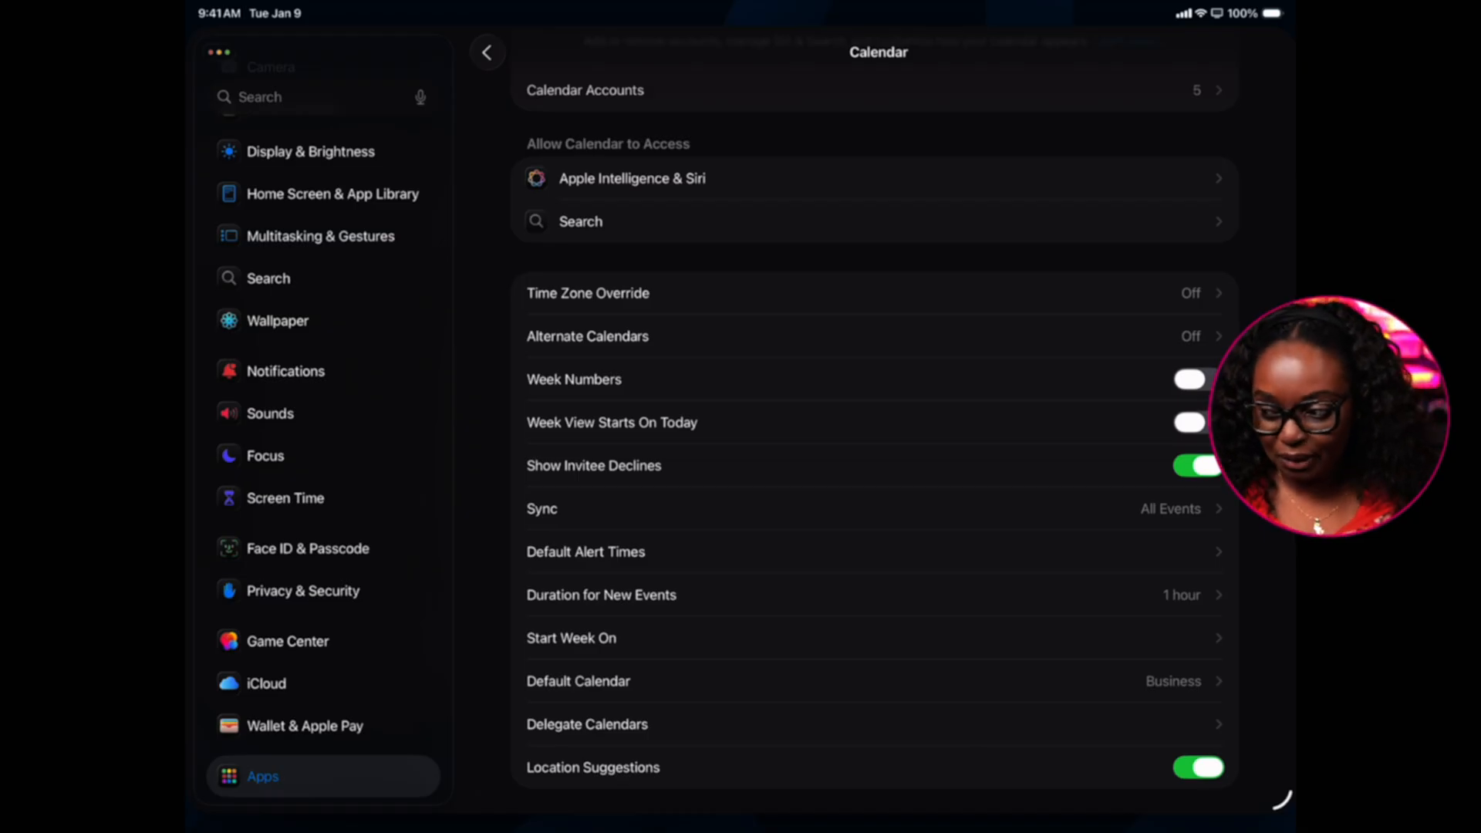
scroll(down, 3)
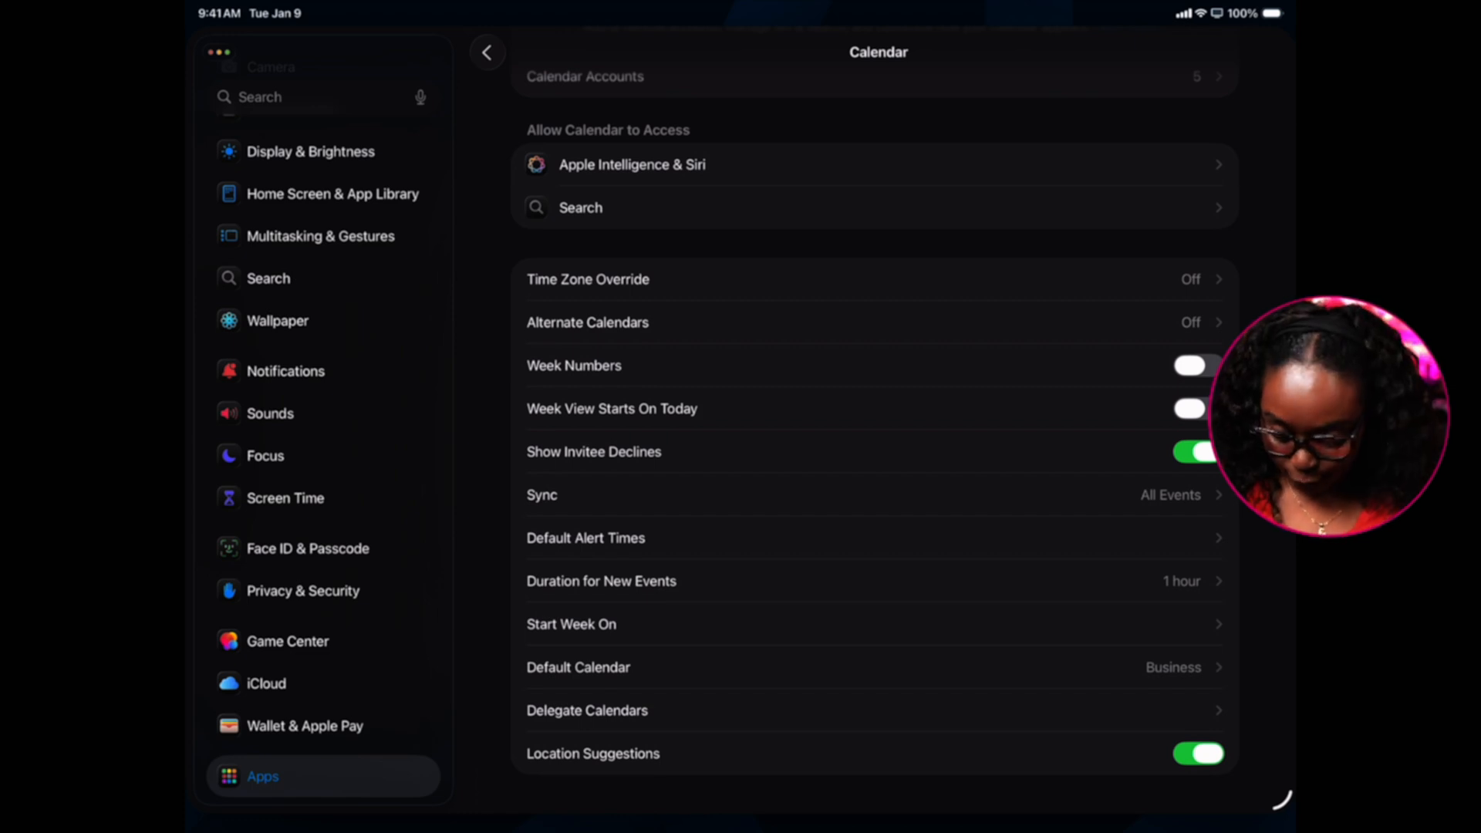
- View the Default Calendar choice confirming Business is selected for new events
click(577, 666)
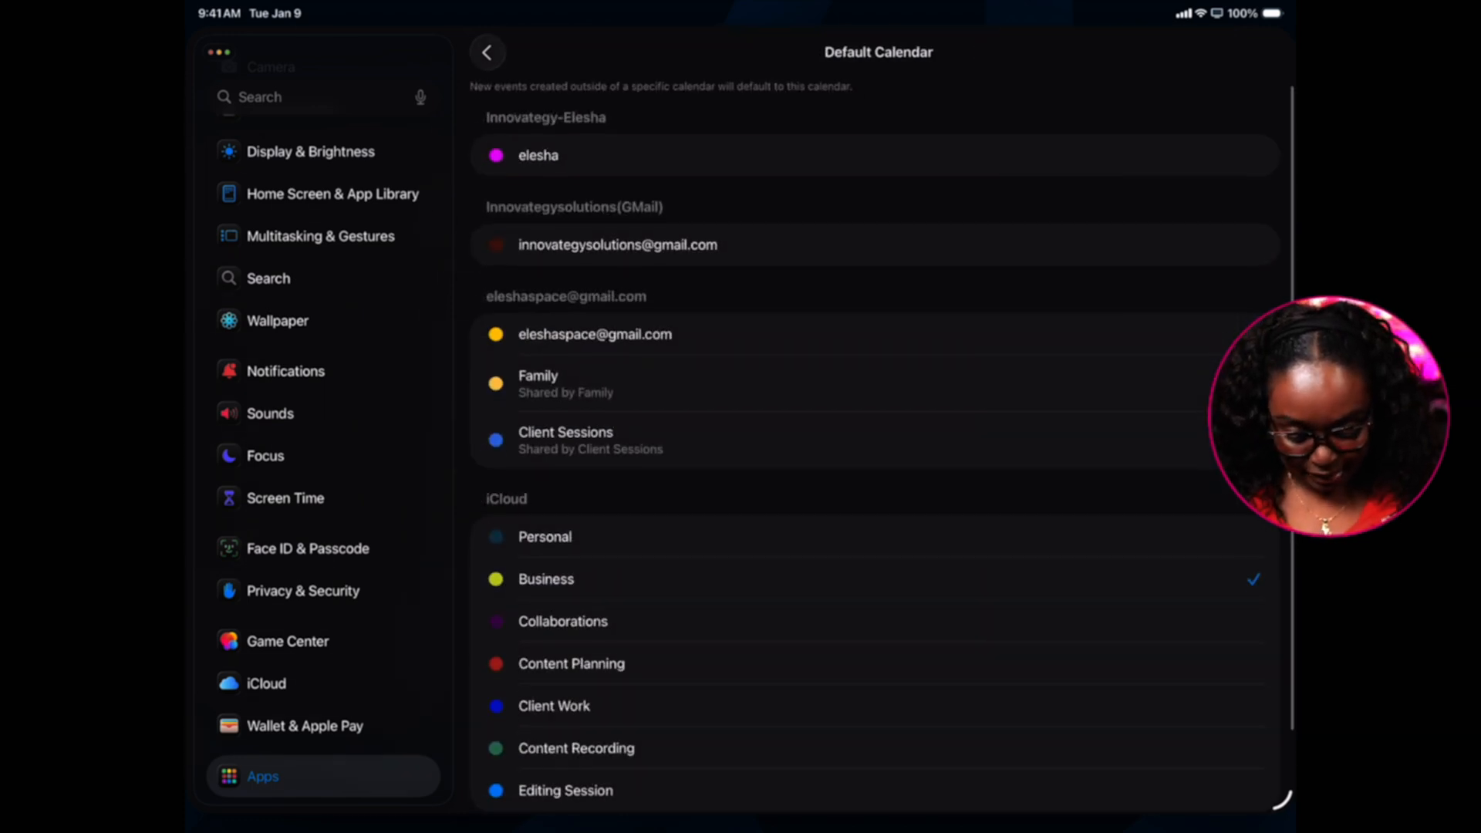
scroll(down, 3)
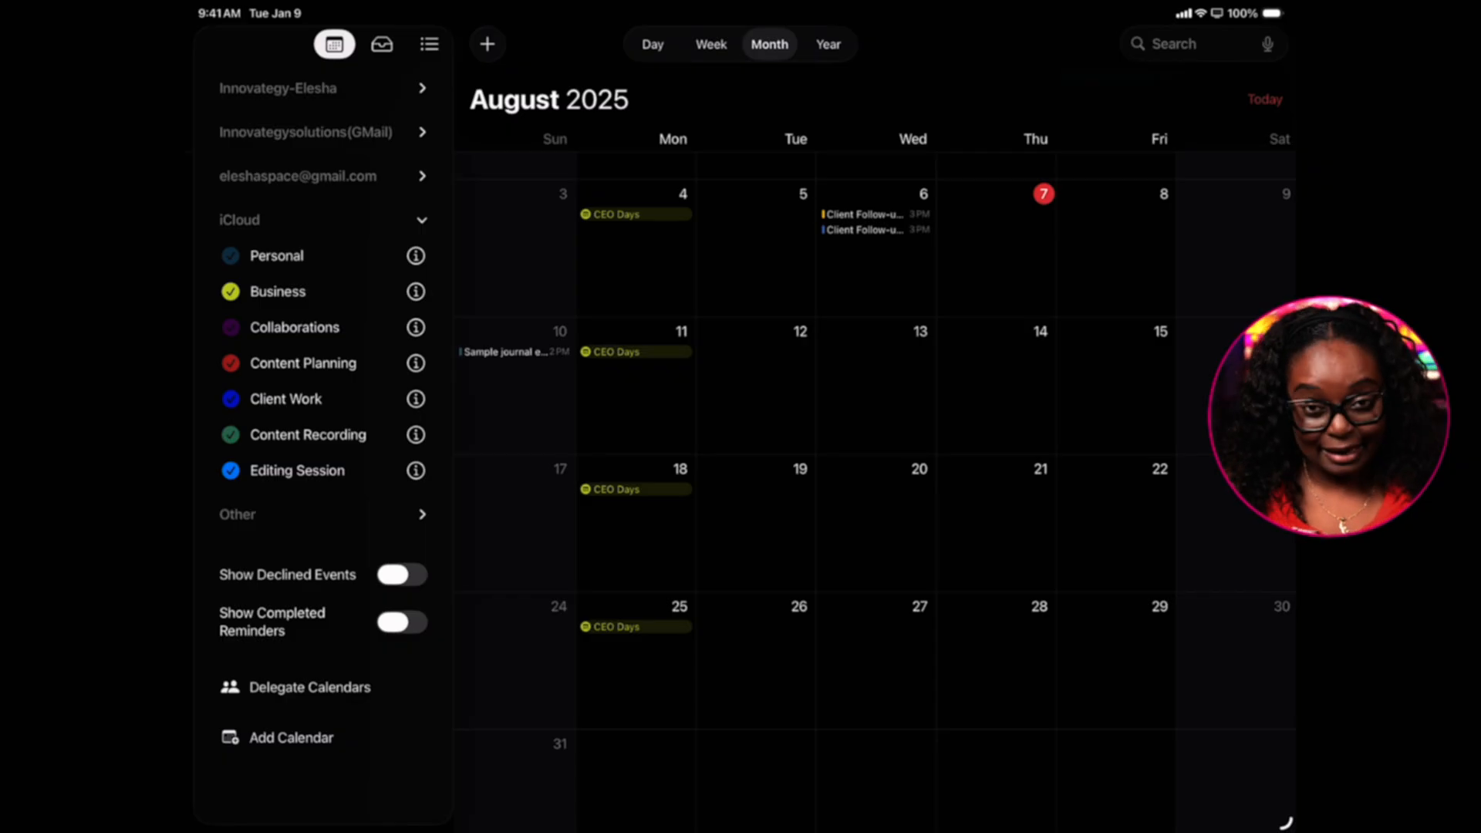
- Create a new iCloud calendar named Admin with a custom blue colour
click(290, 738)
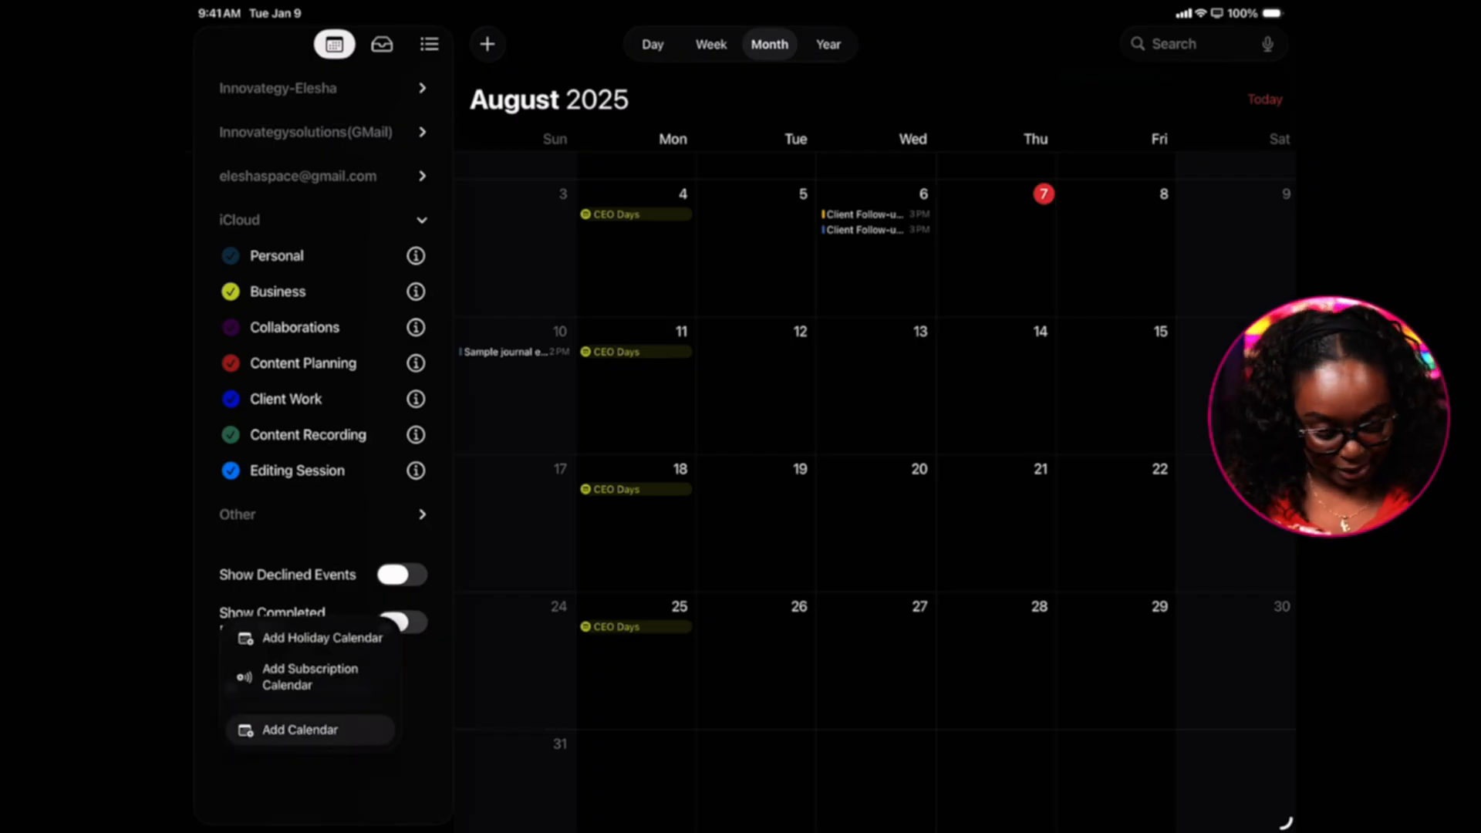
click(299, 729)
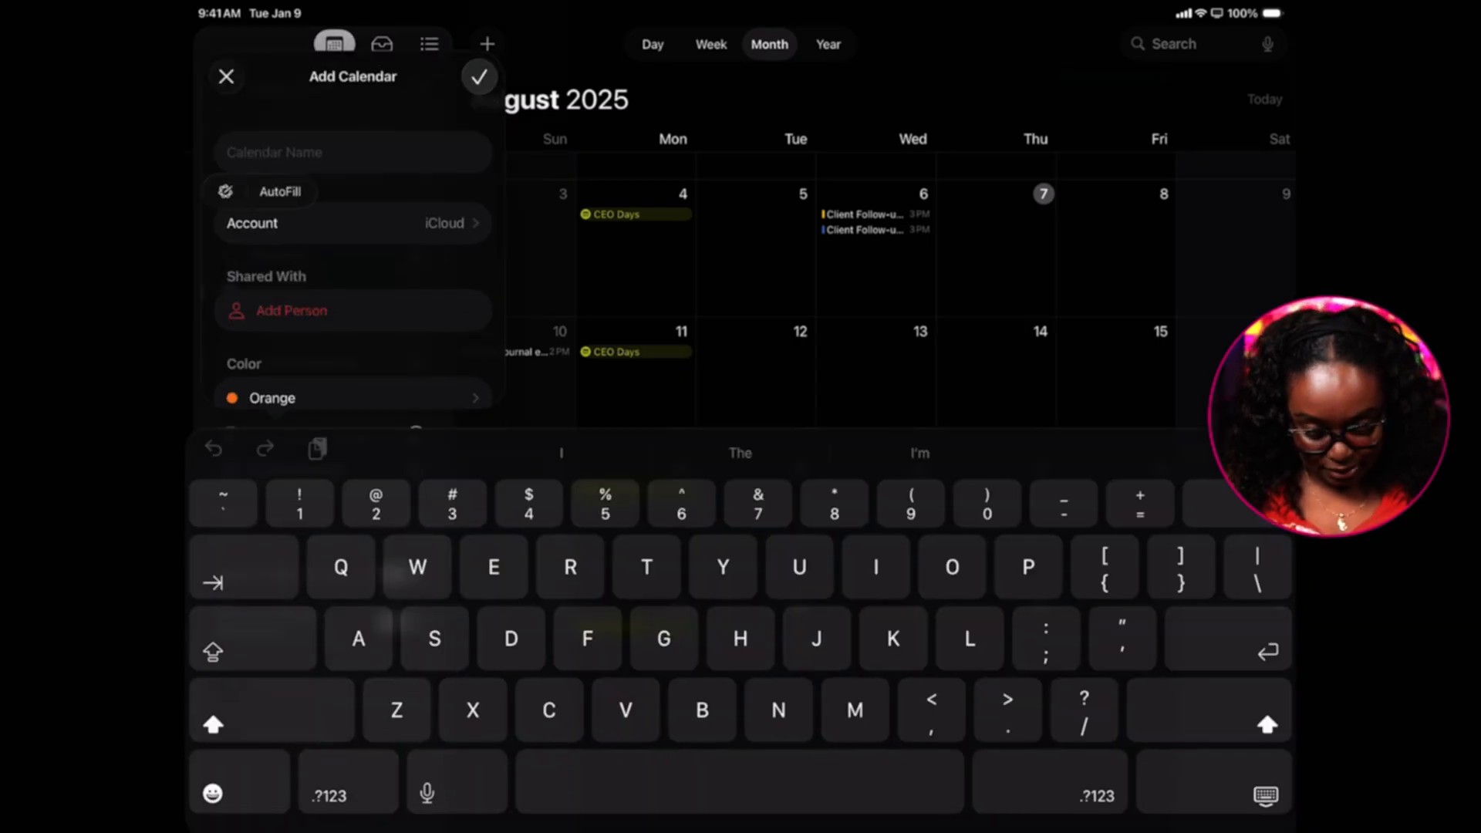
text(Conten)
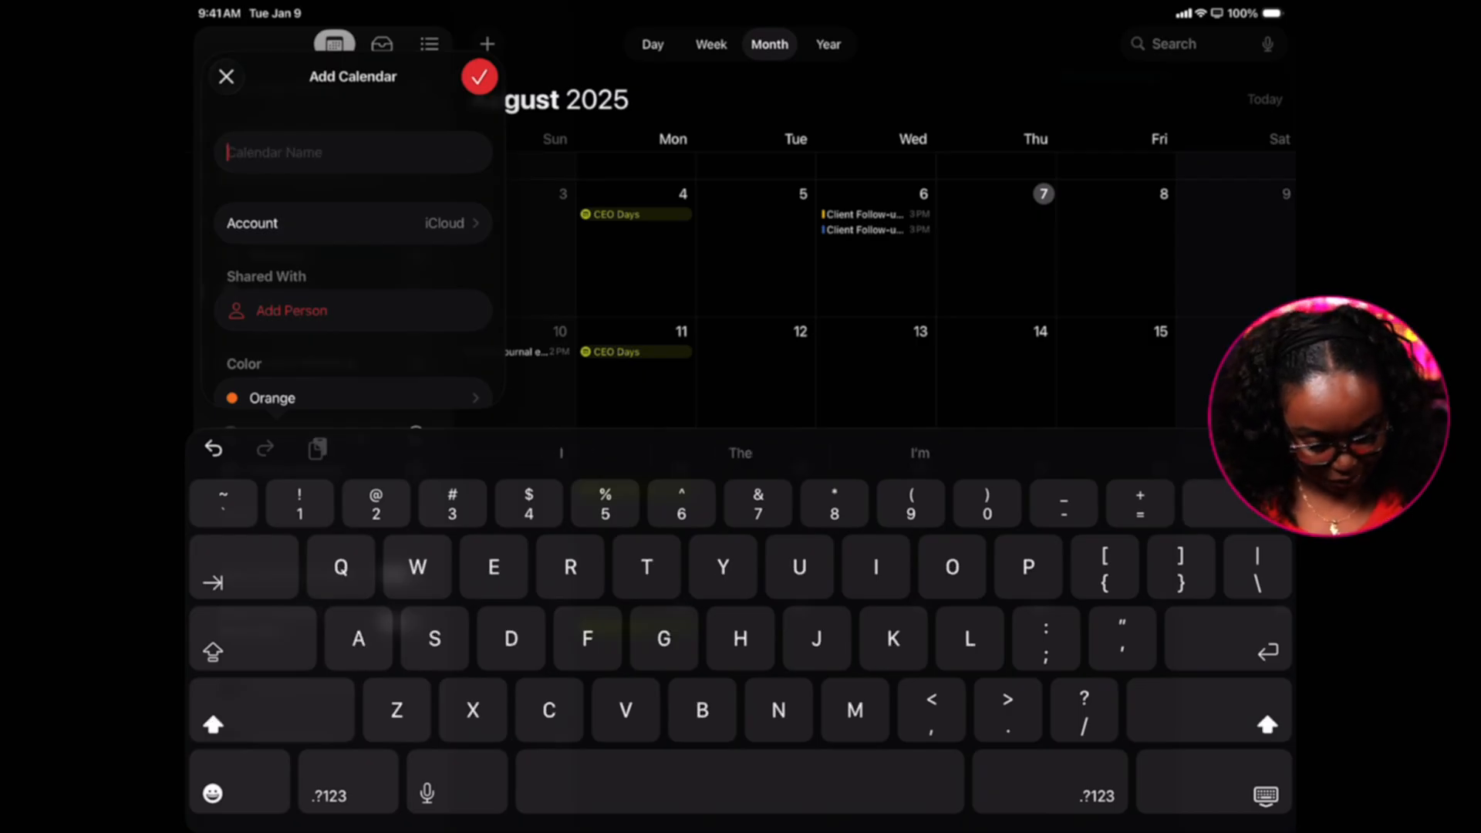
text(Admin)
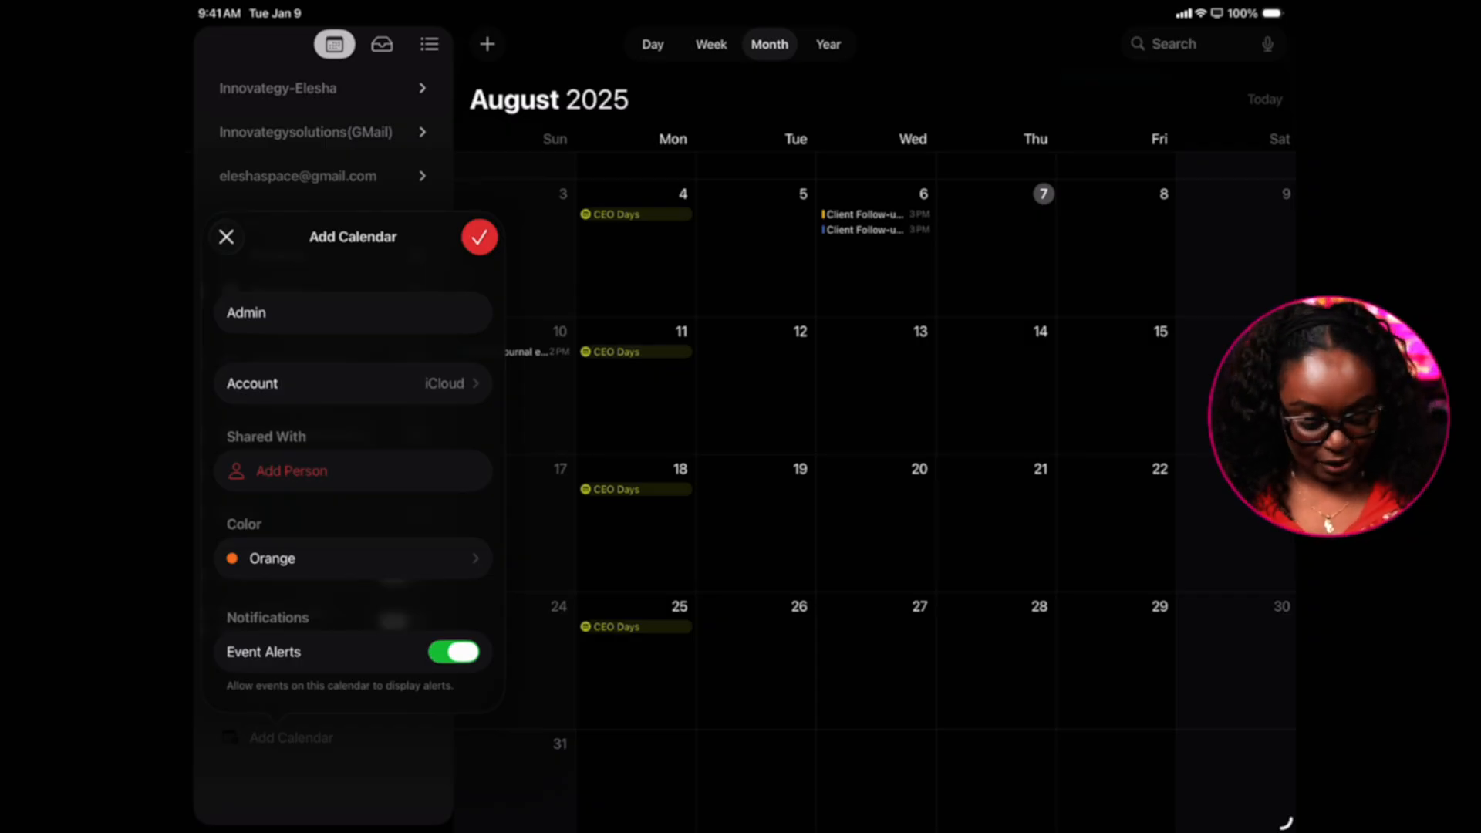
click(352, 559)
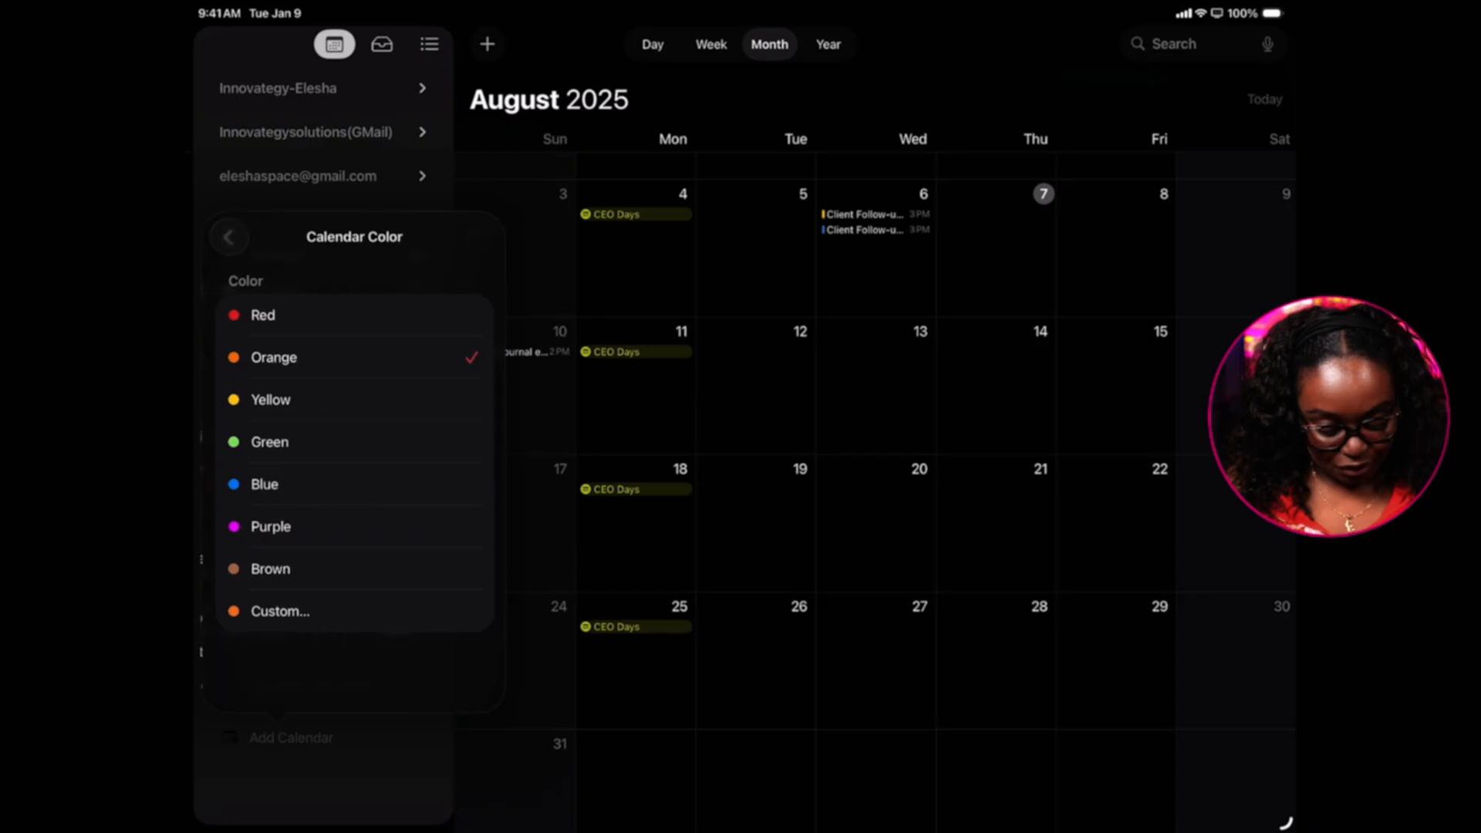
click(279, 611)
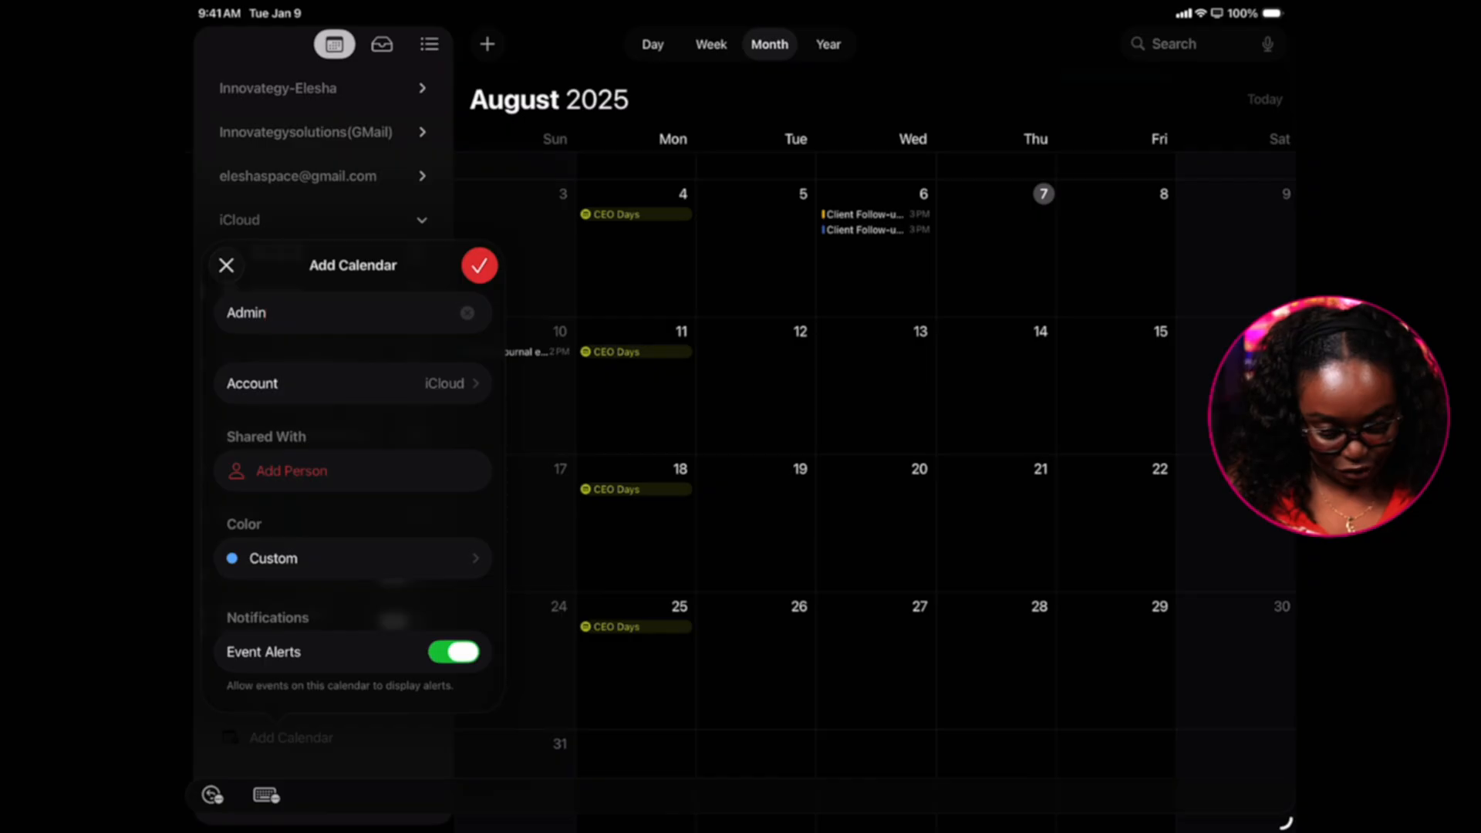
click(478, 265)
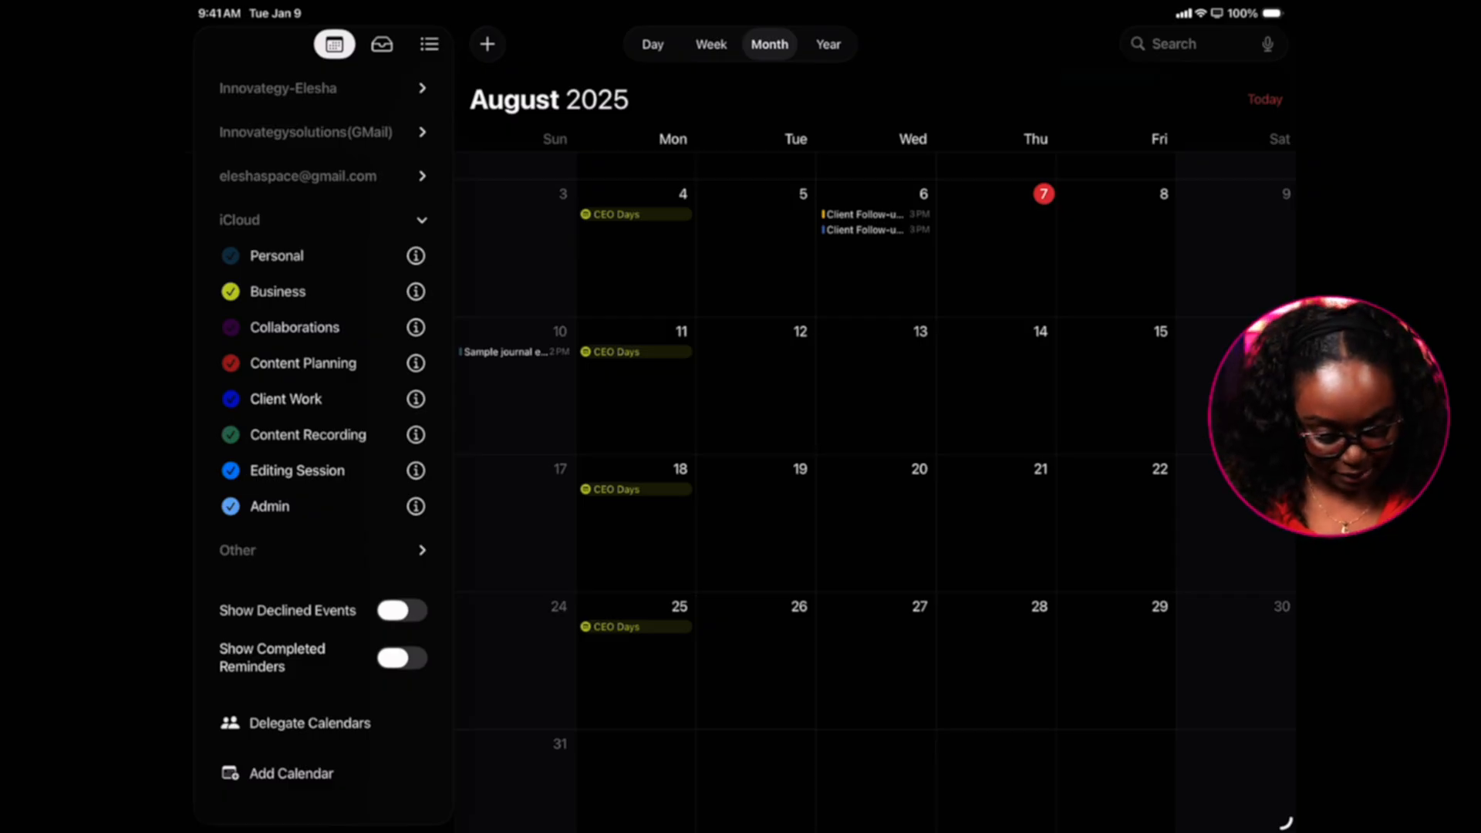
- Peek at Admin's Edit Calendar sheet unchanged, then collapse the sidebar calendar list
click(415, 506)
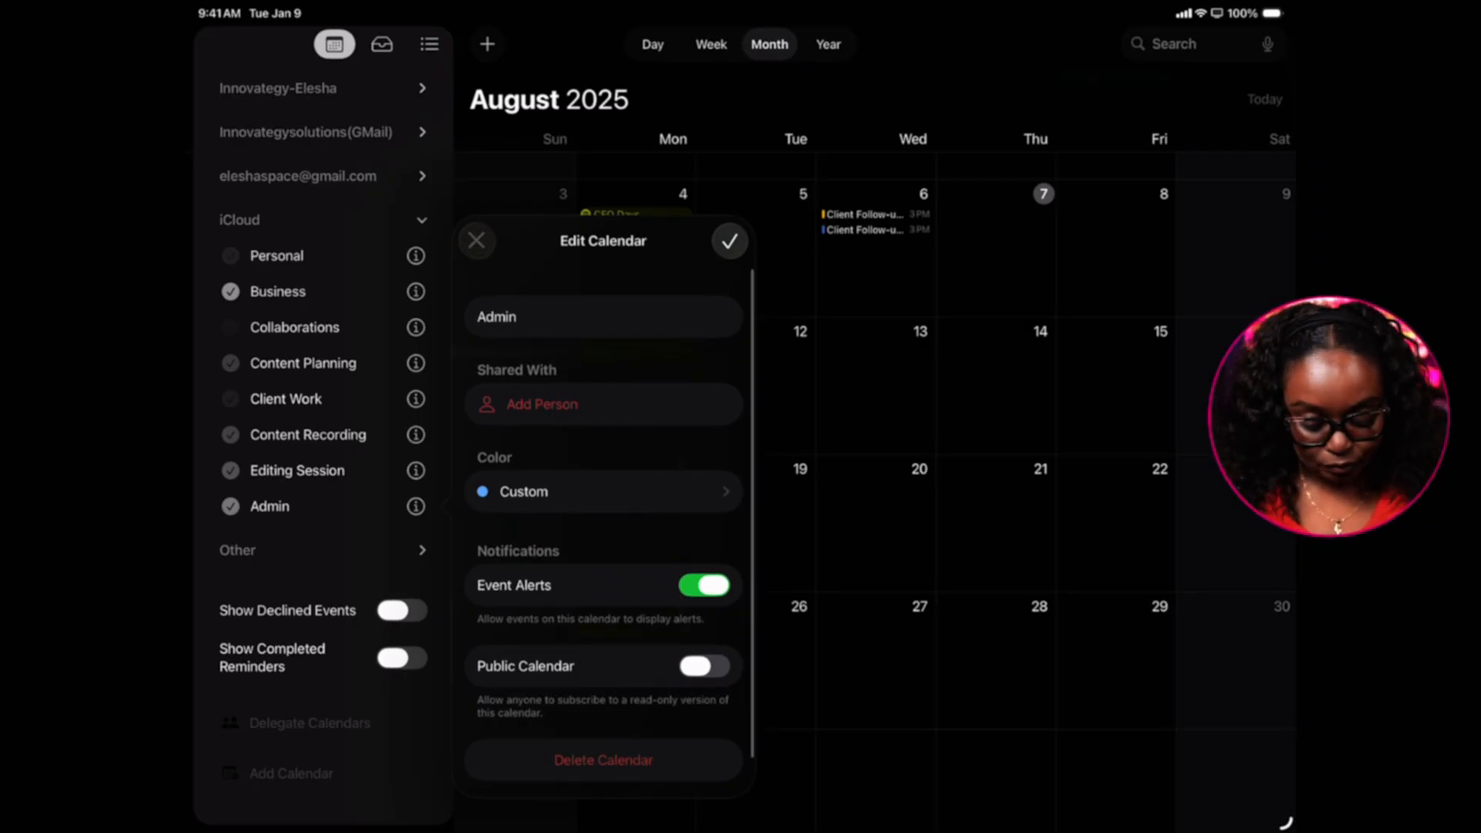
click(728, 241)
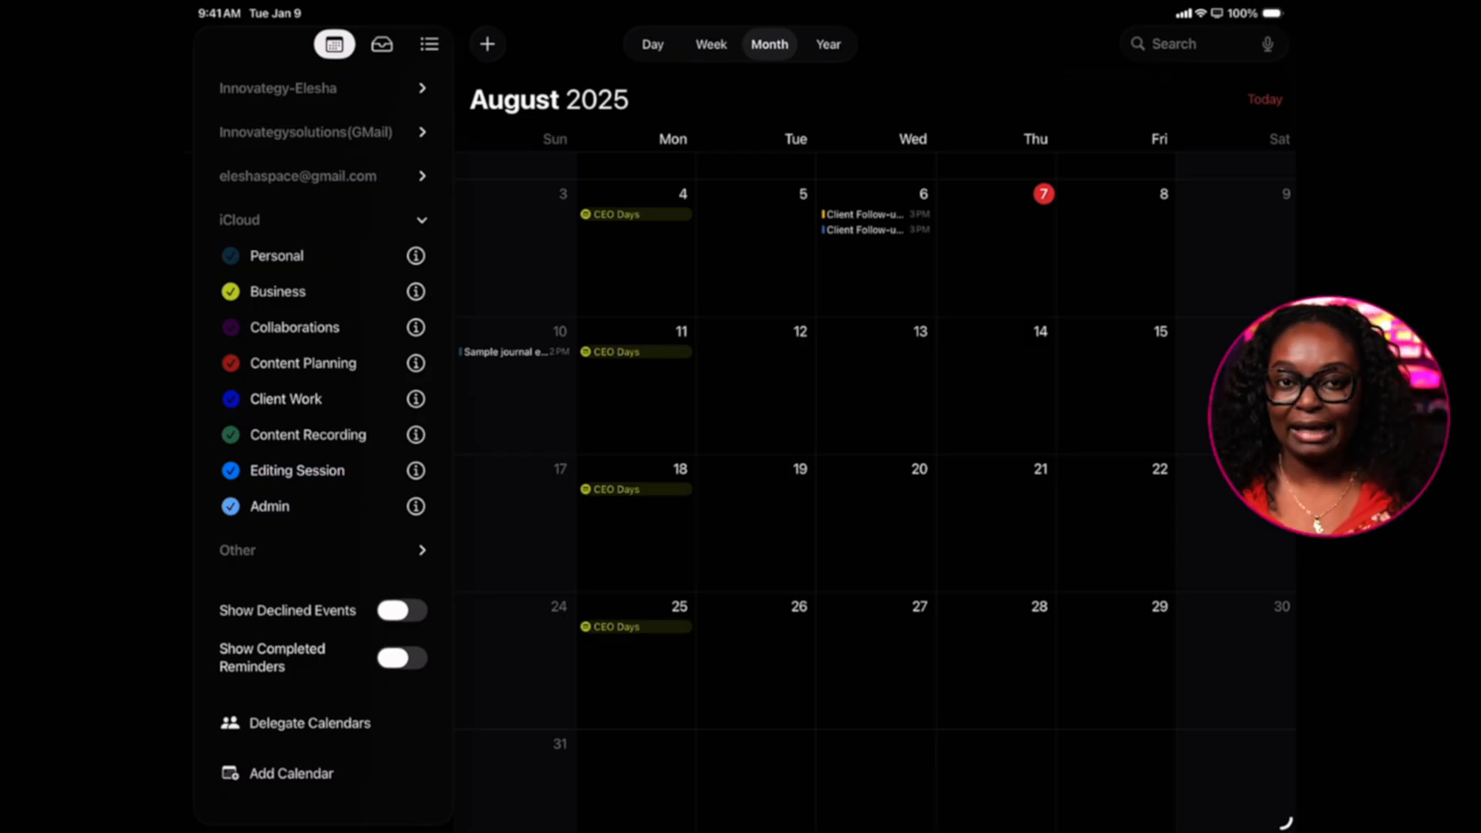
click(335, 43)
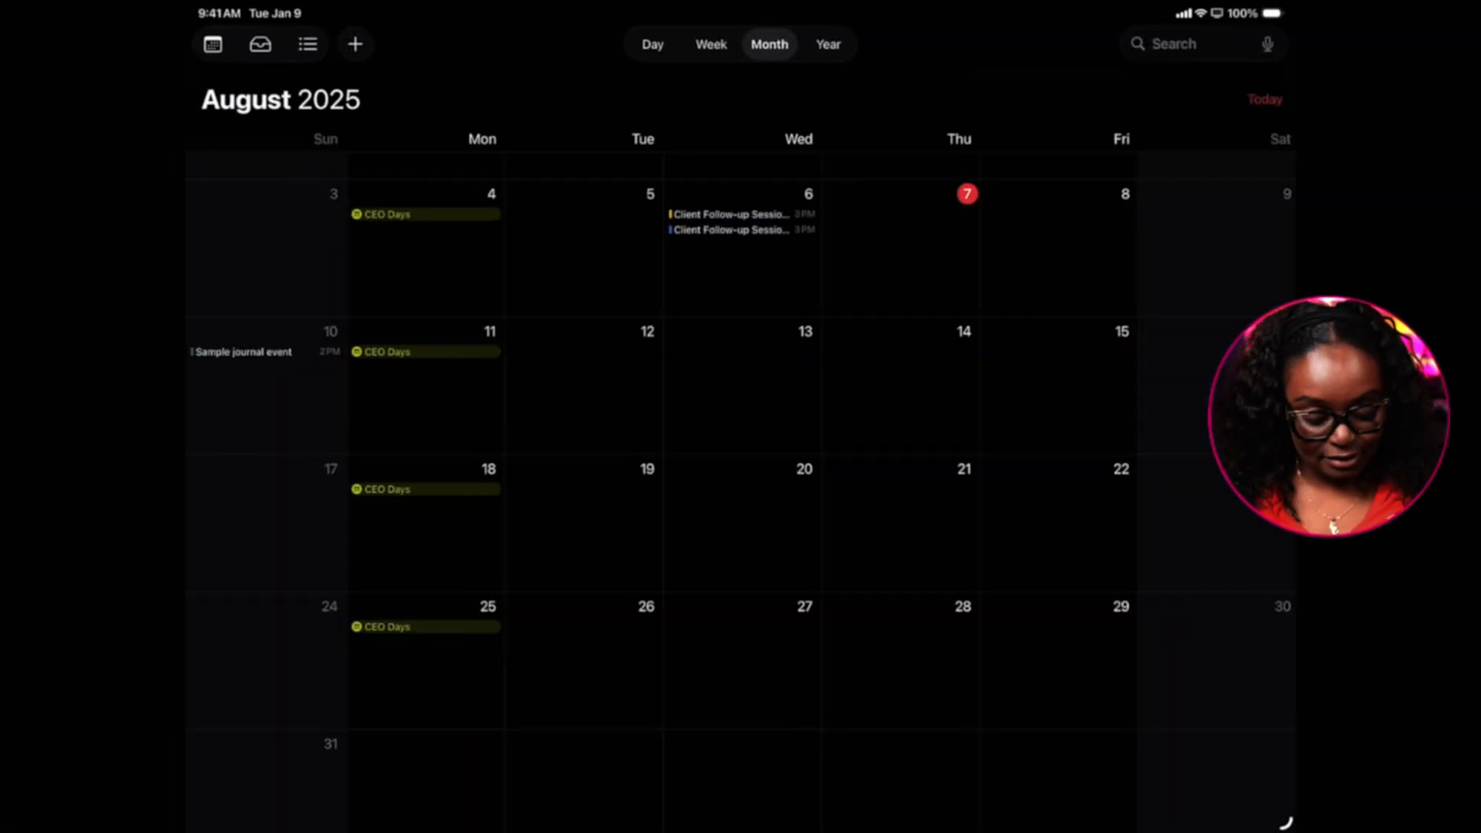
- Start a new event, briefly toggling to Reminder, titled 'Sample meeting with collab team'
click(355, 43)
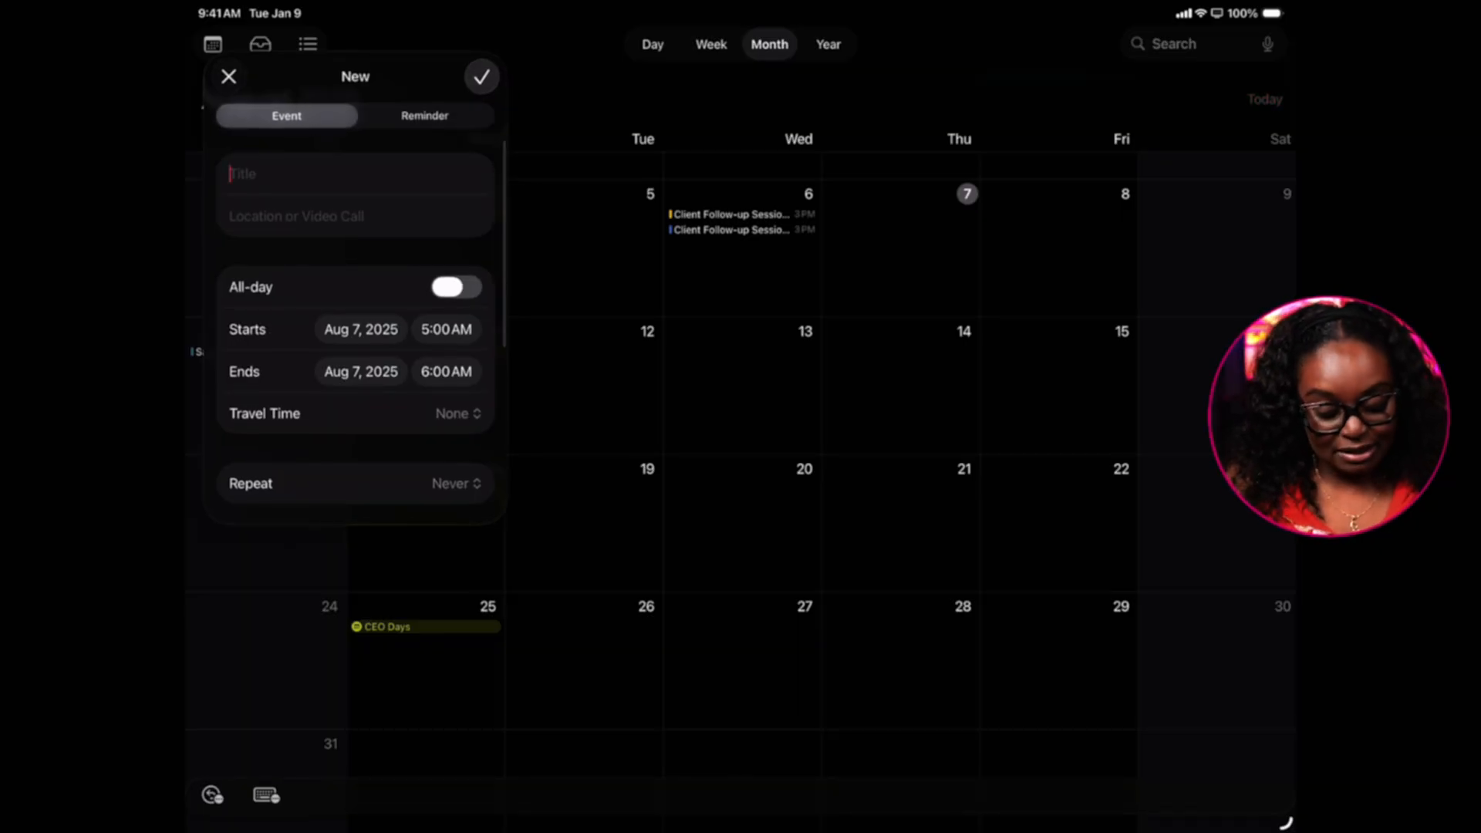
click(424, 116)
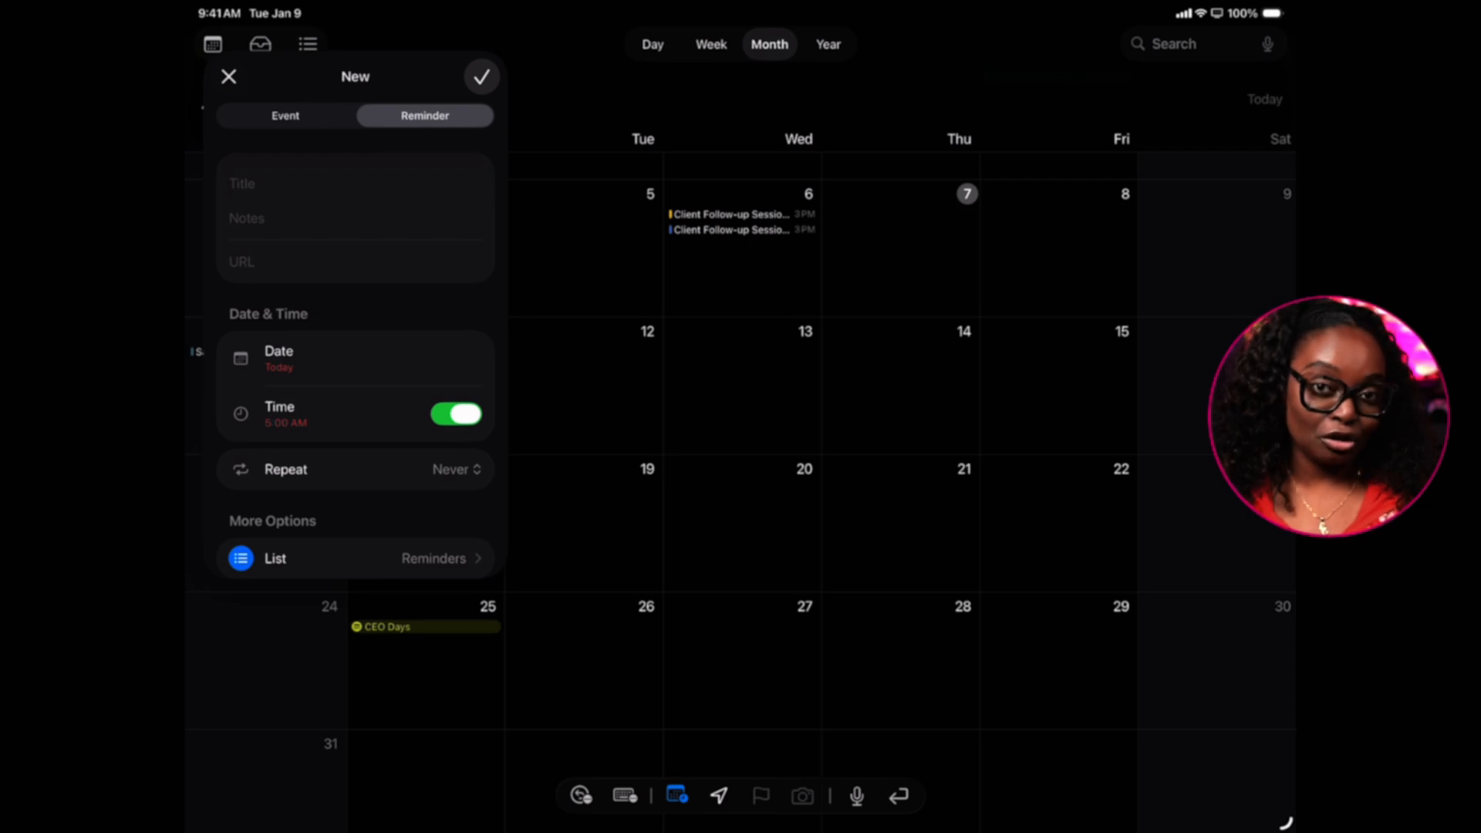
click(286, 115)
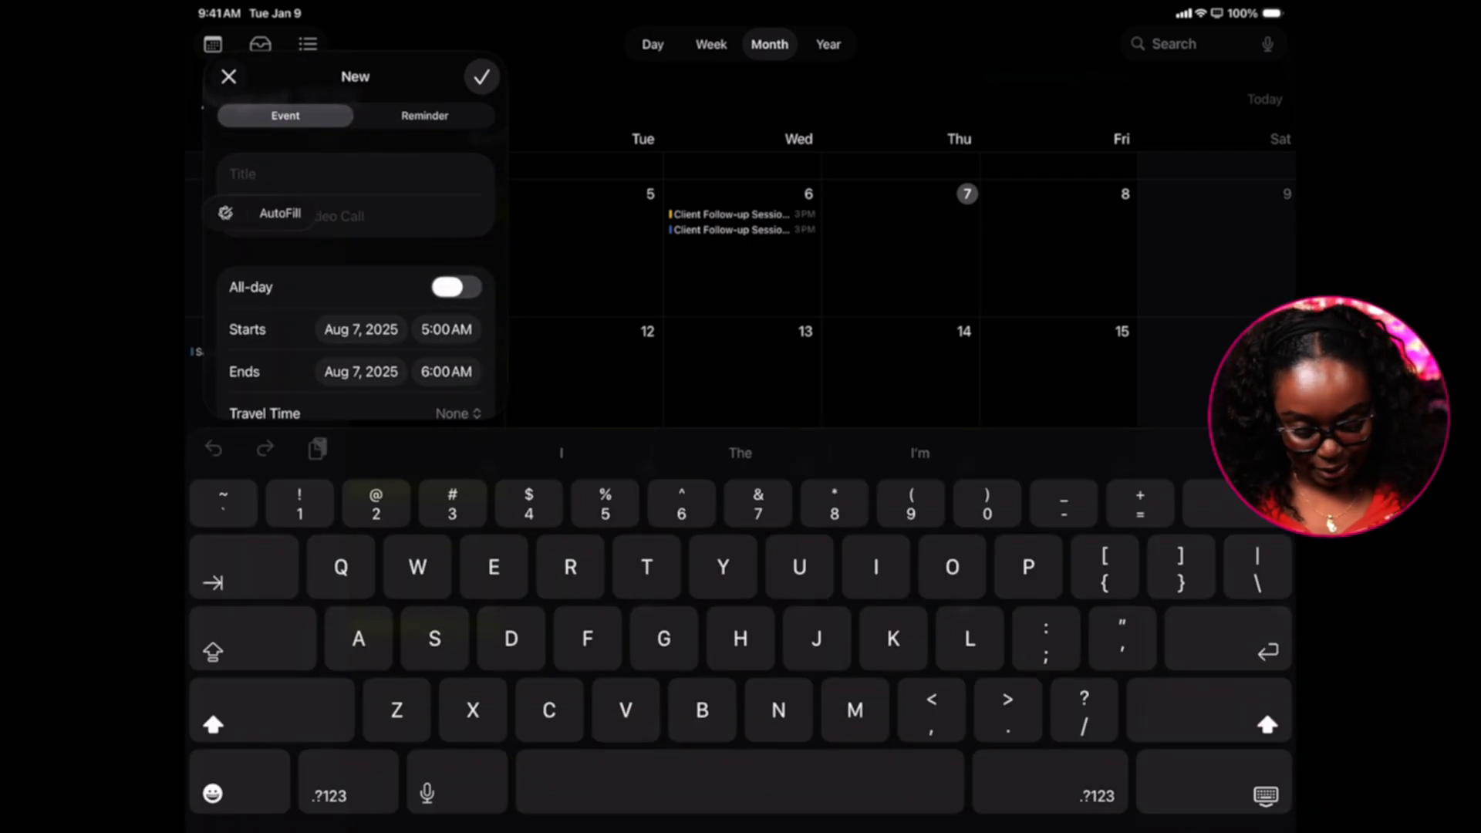
text(Sample meeting with collab team)
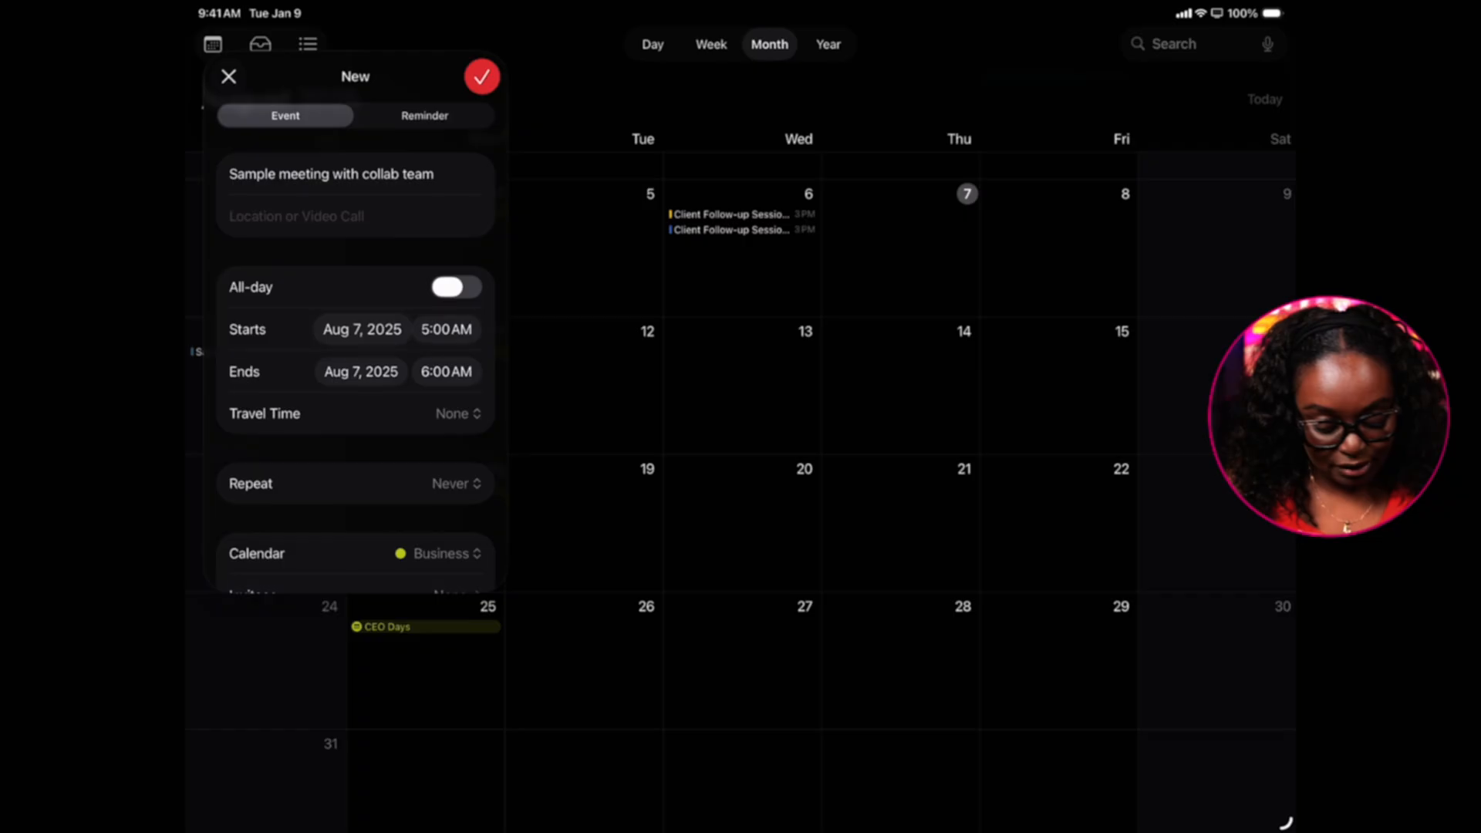
- Set it to Aug 12 9–10 AM, non-repeating, on the Admin calendar, and save it
click(361, 329)
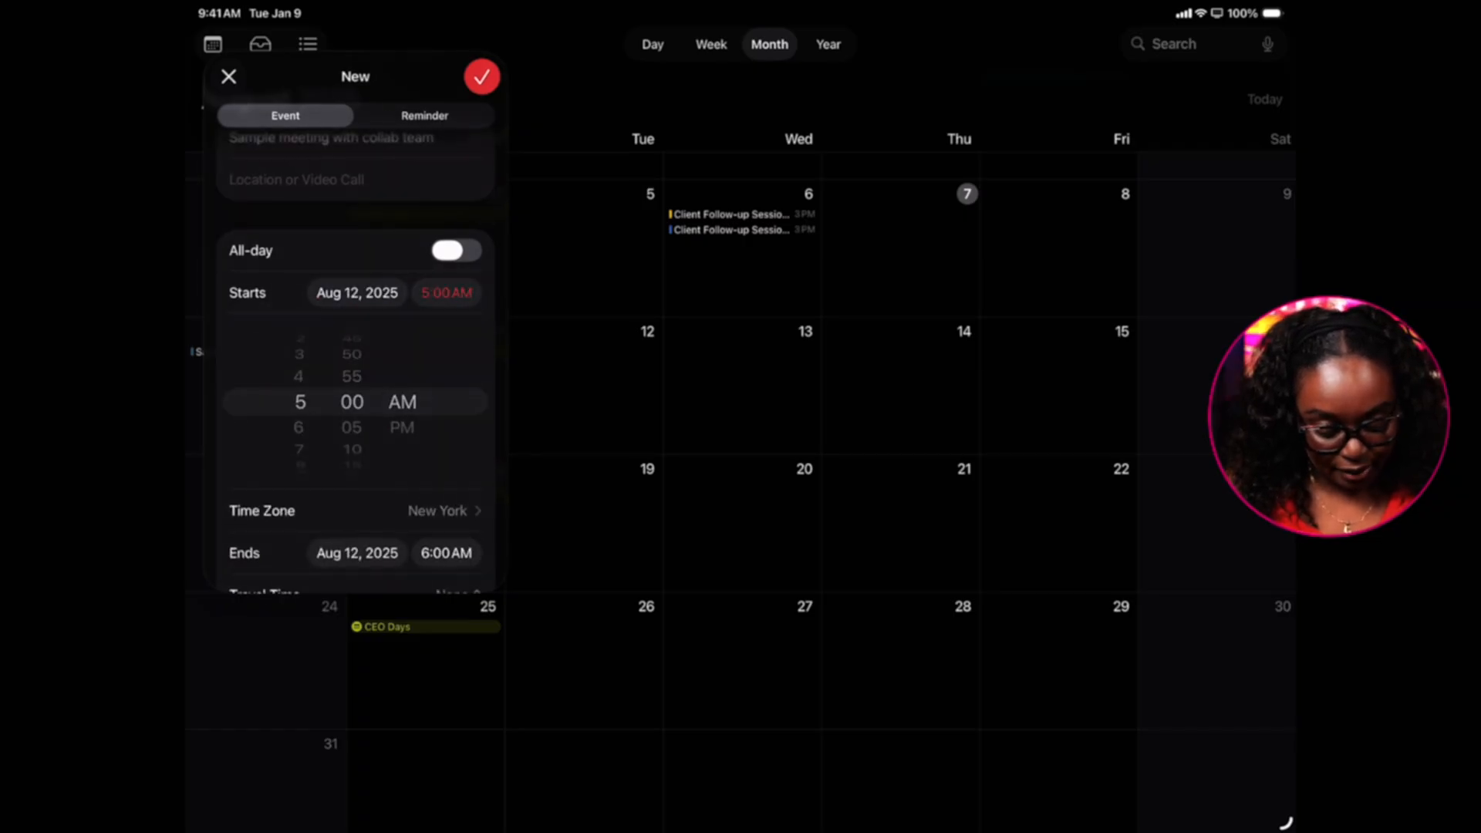
scroll(down, 3)
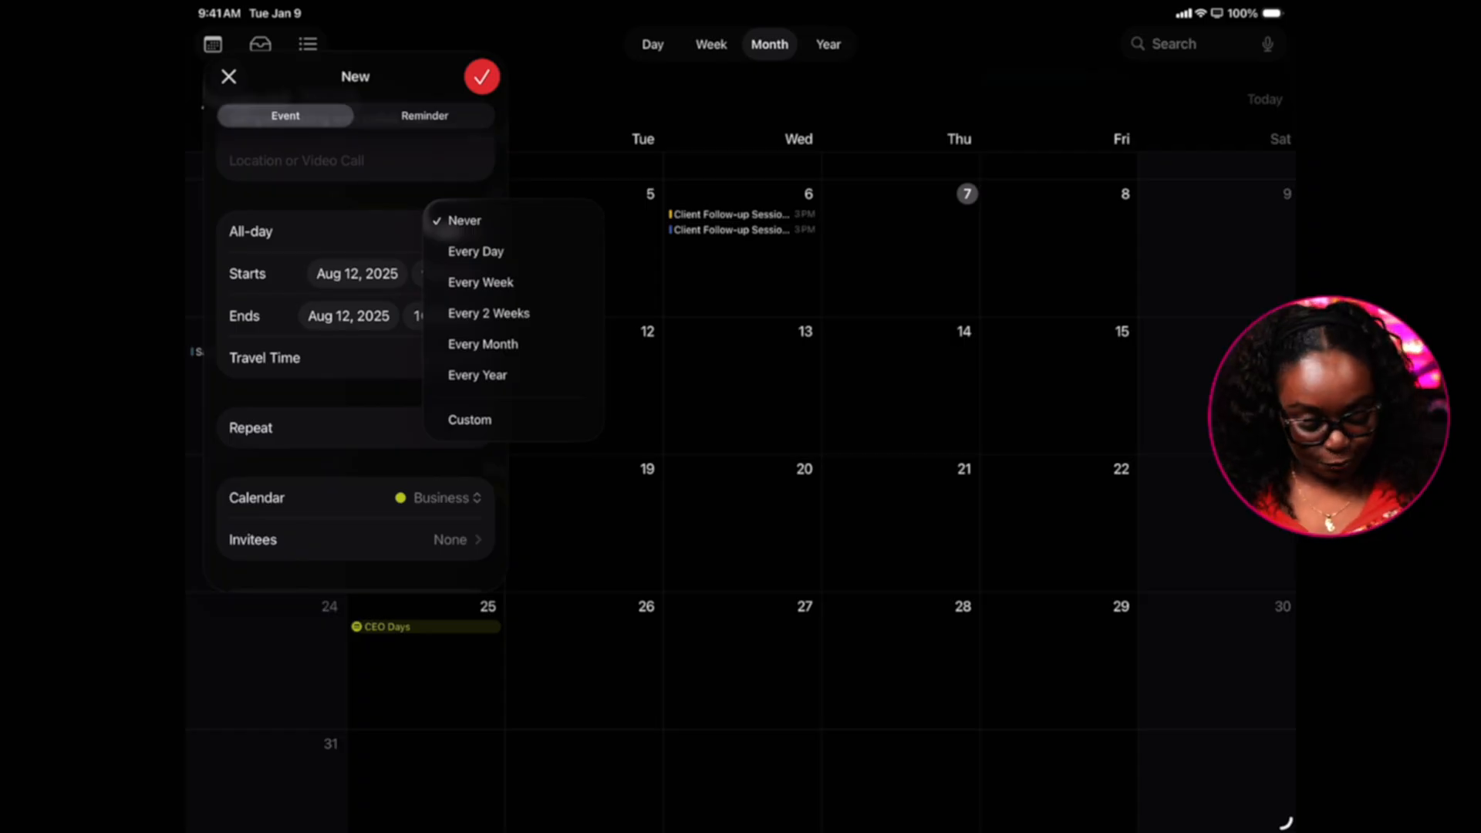
mouse_move(481, 282)
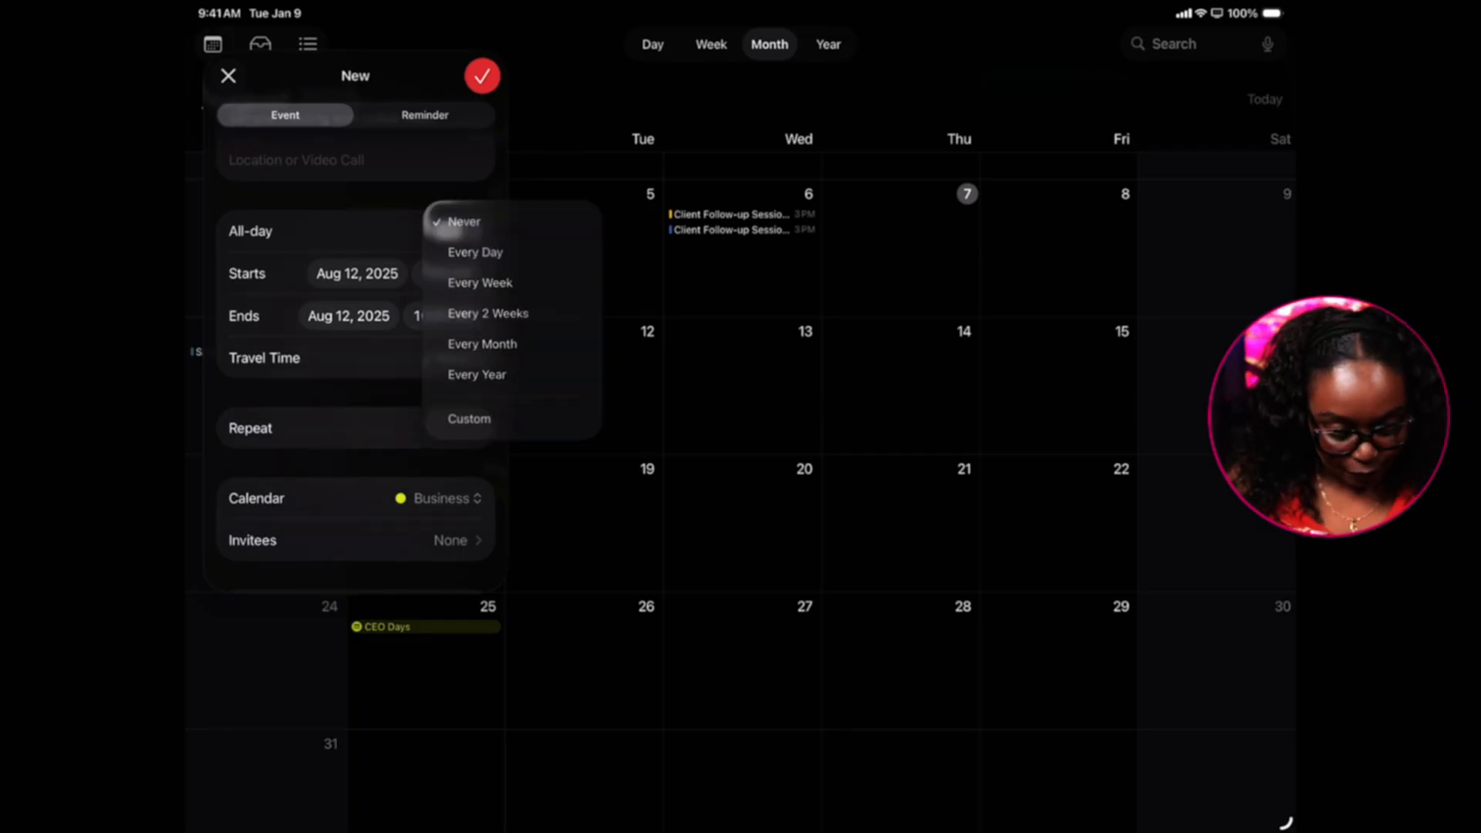
click(463, 222)
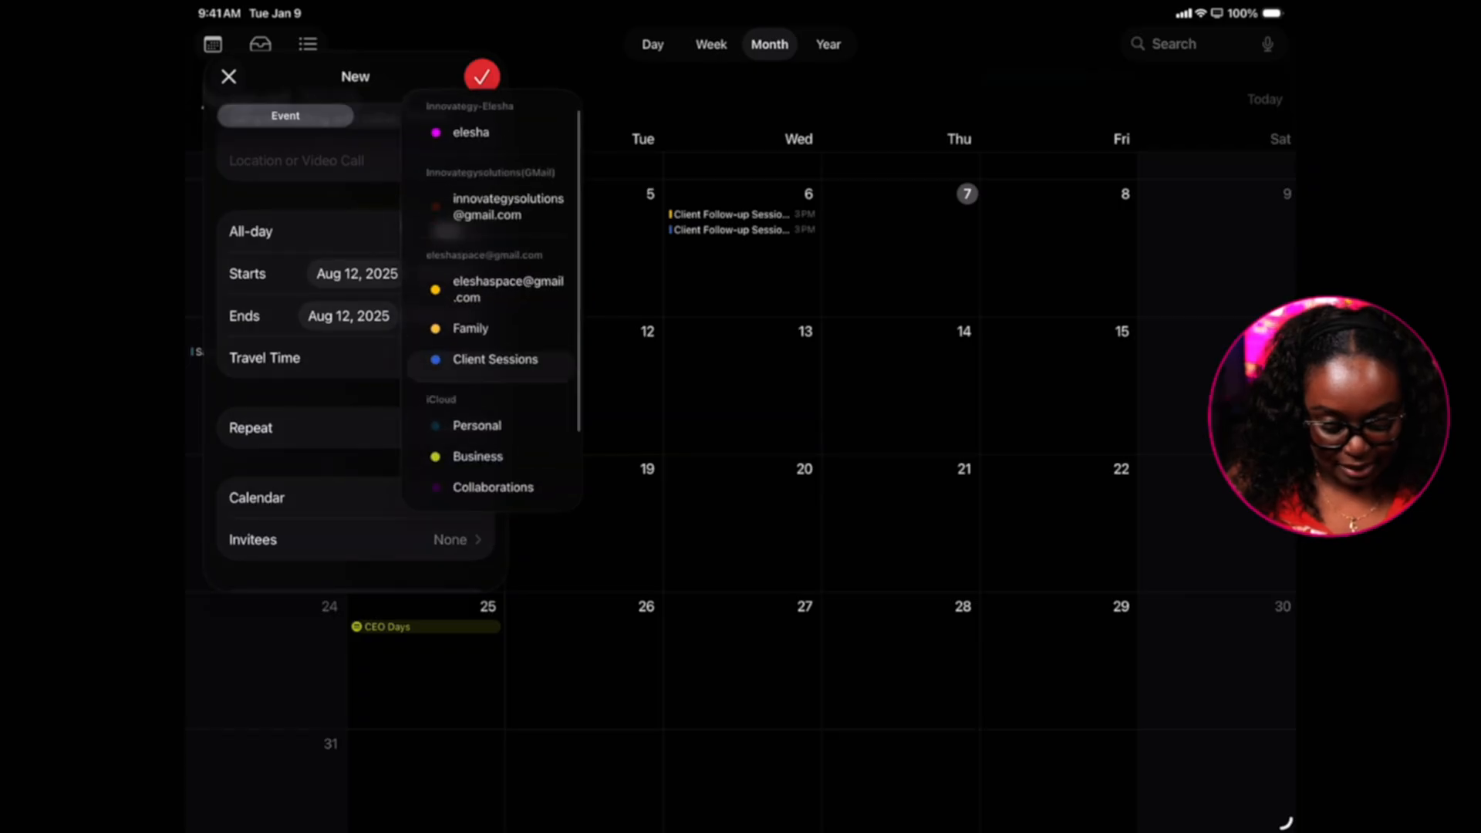
scroll(down, 3)
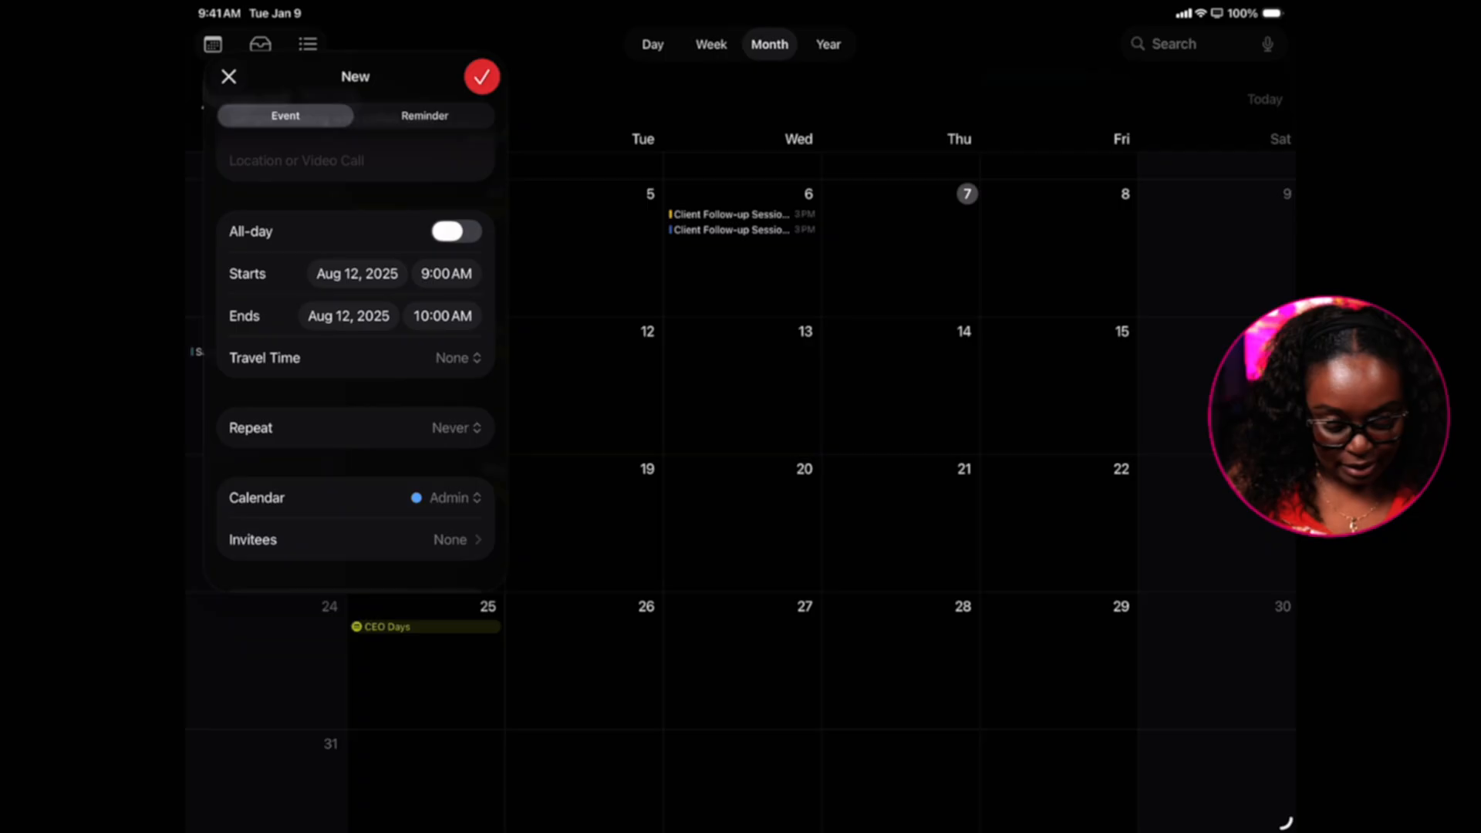
click(353, 540)
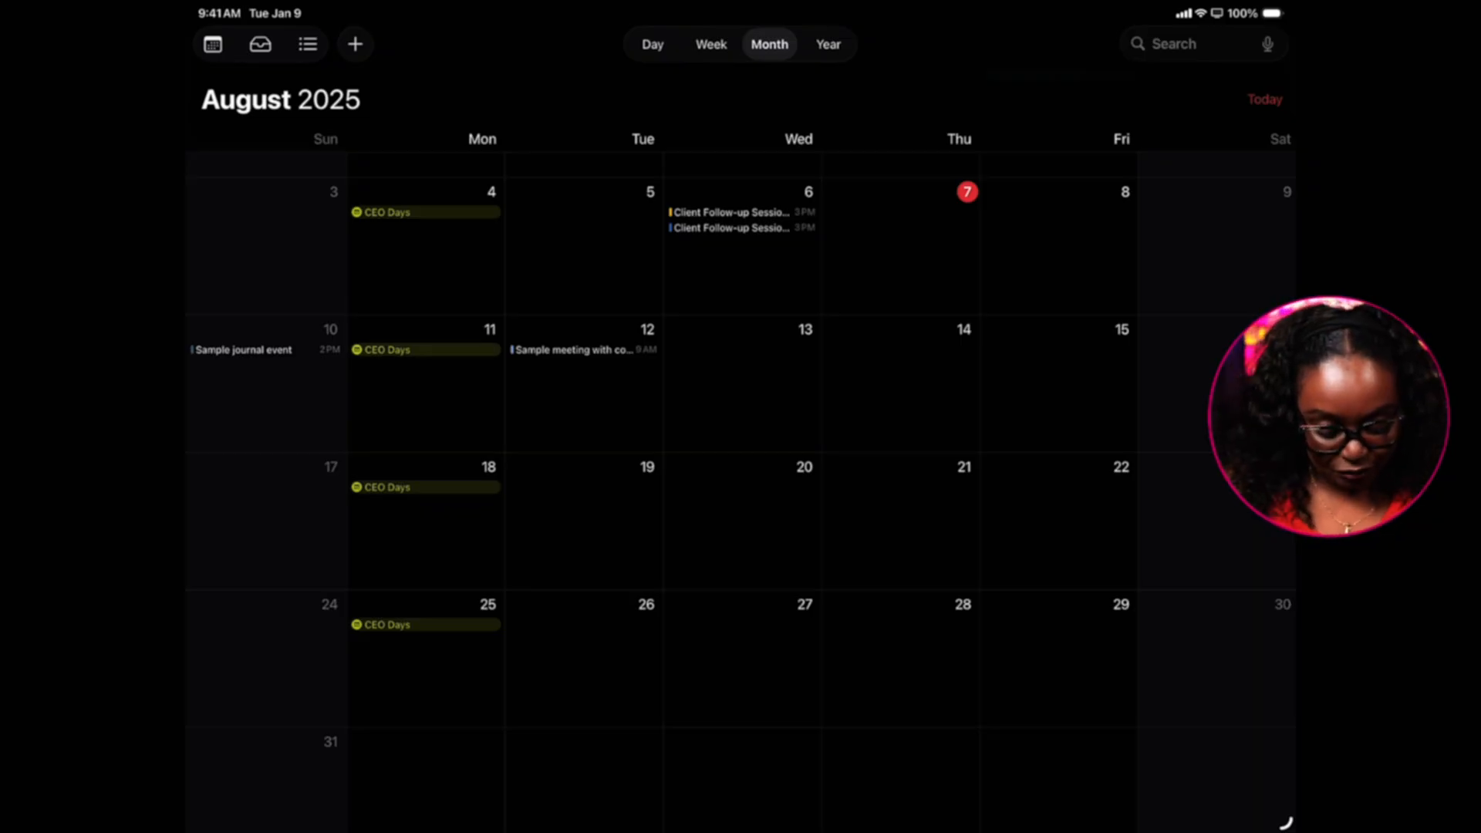
click(425, 349)
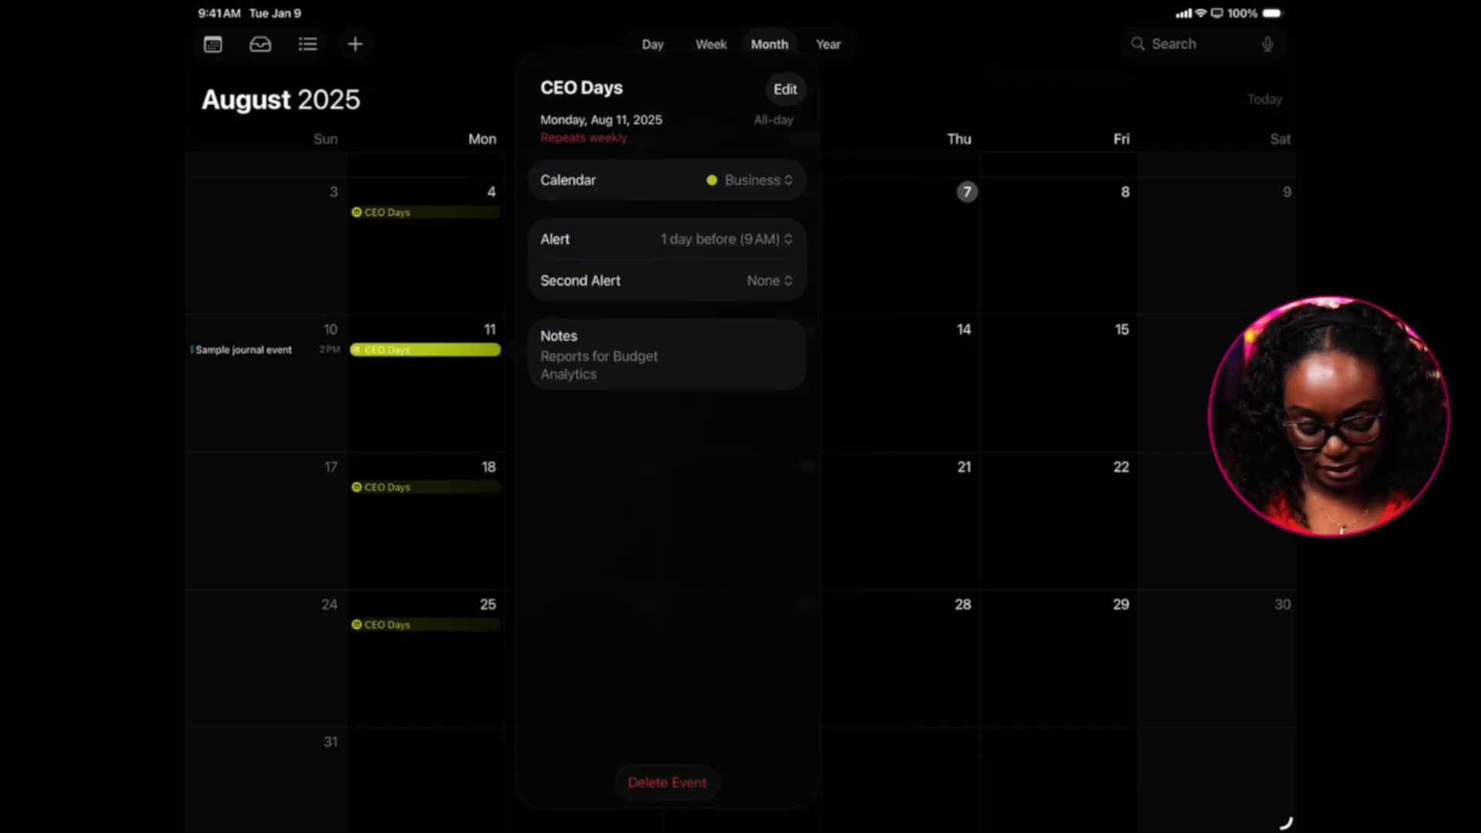
click(785, 90)
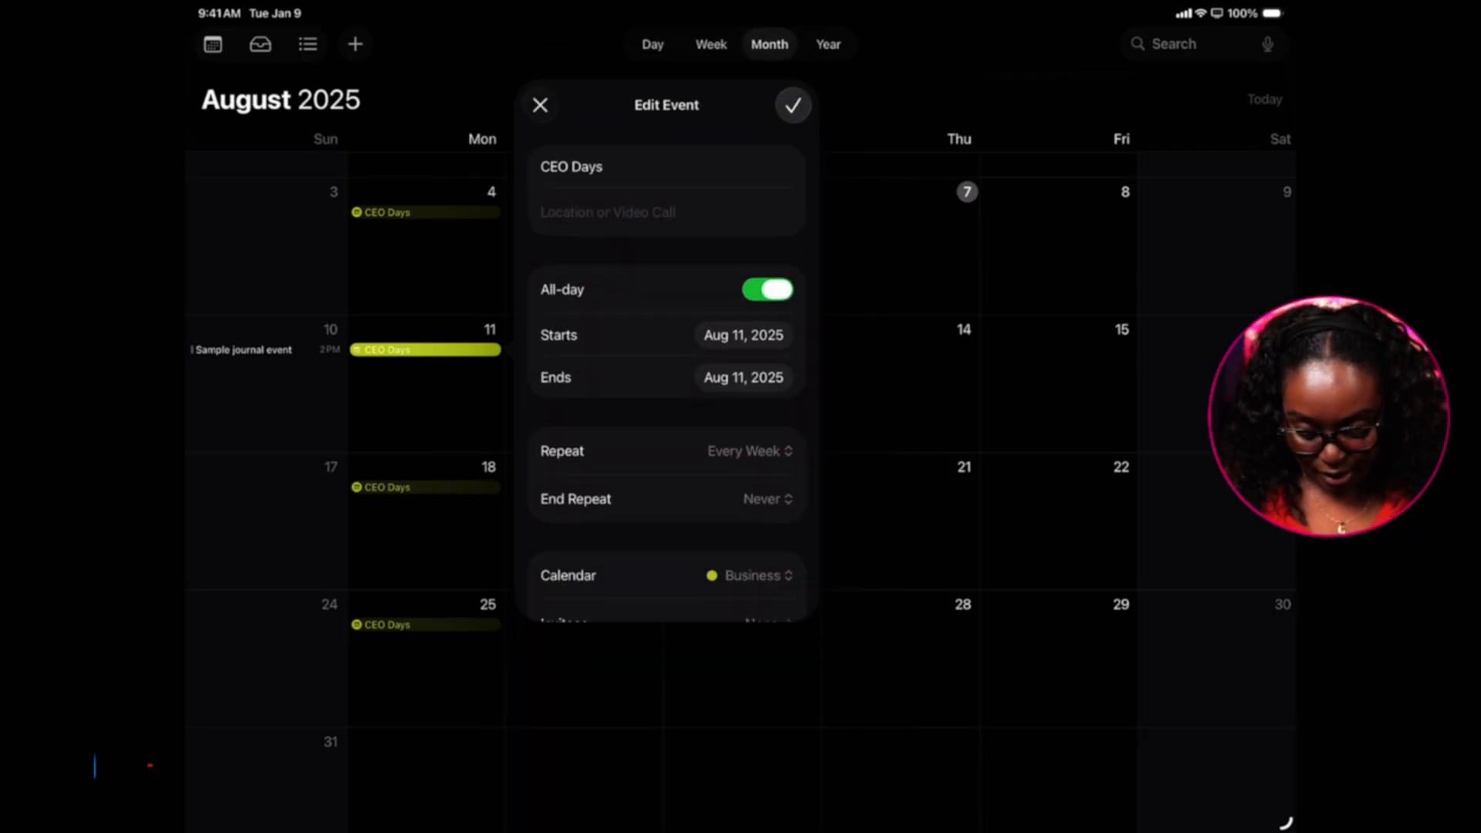
scroll(down, 3)
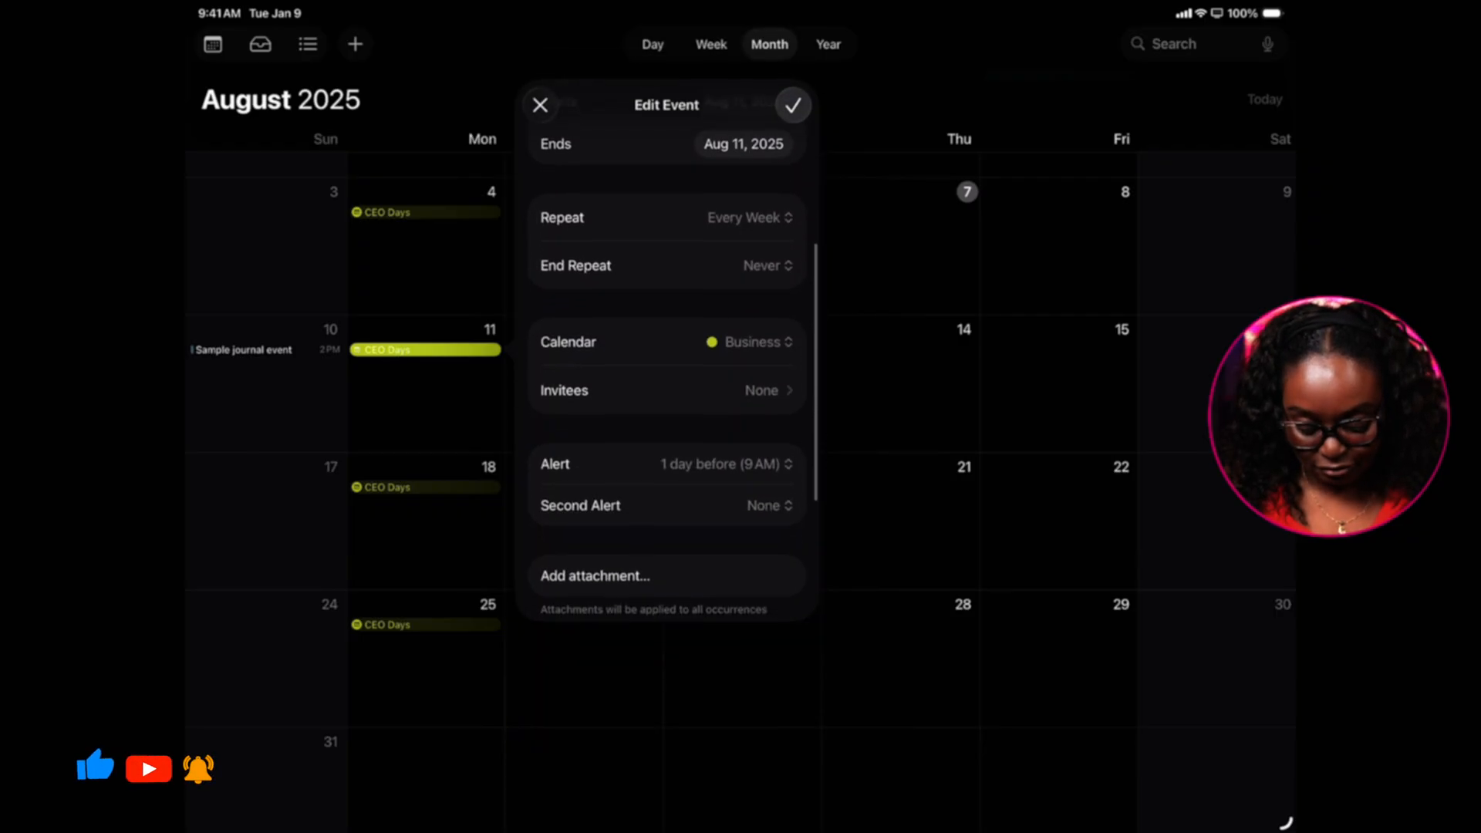
scroll(down, 3)
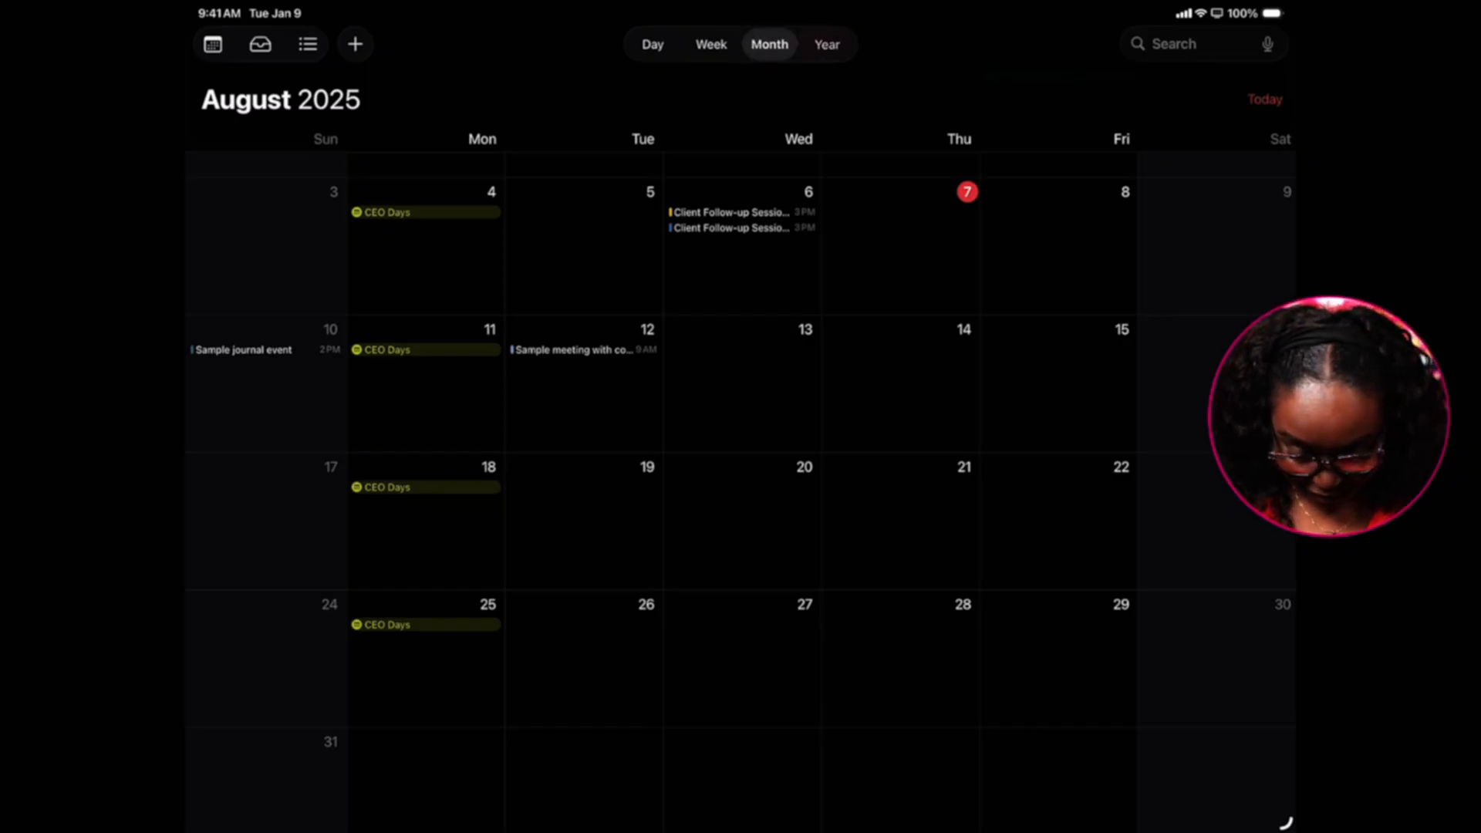
- Jump to March 2025 and show Wednesday the 26th as an hourly day schedule
click(827, 44)
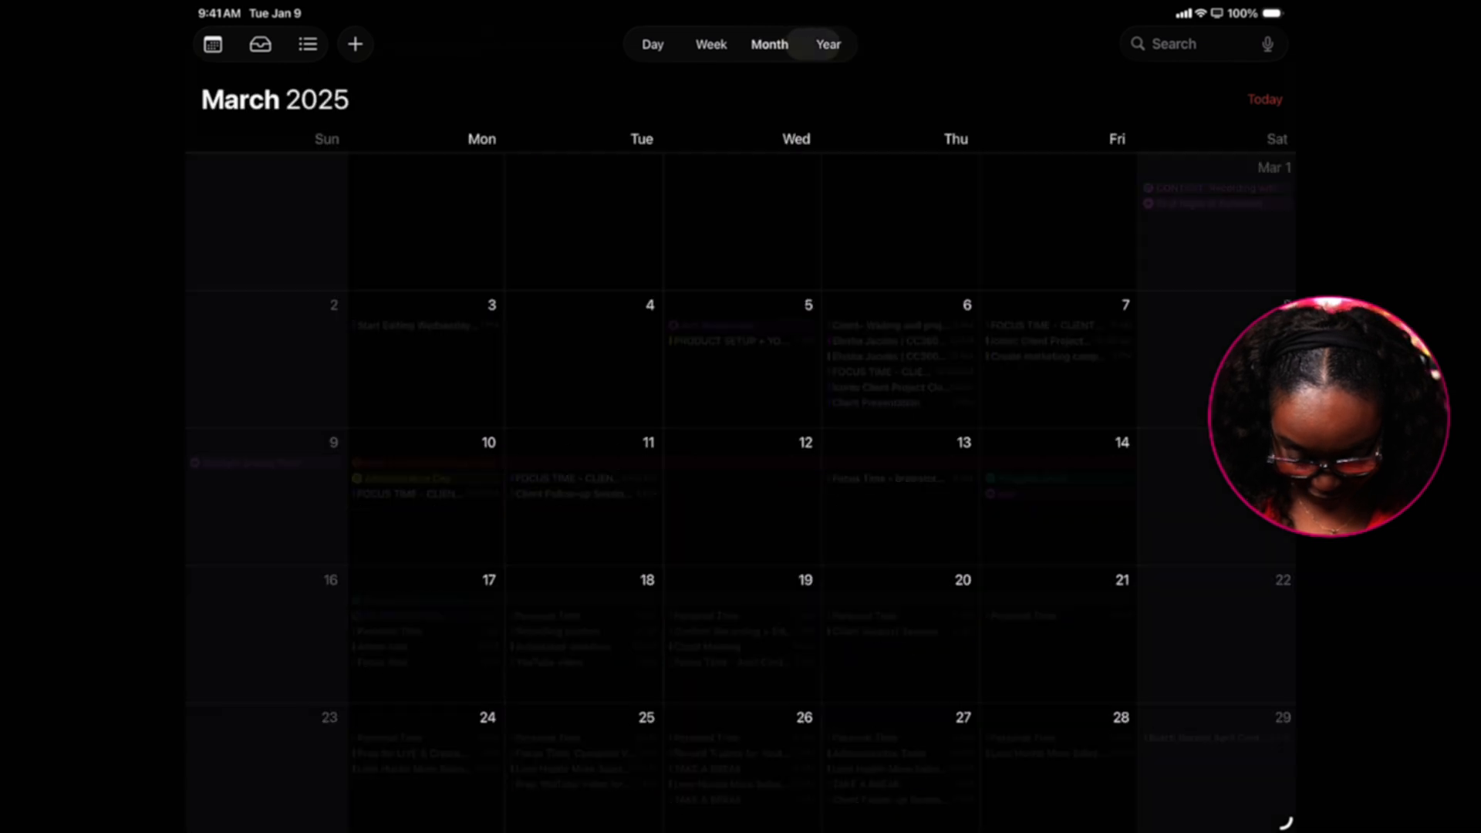
click(769, 43)
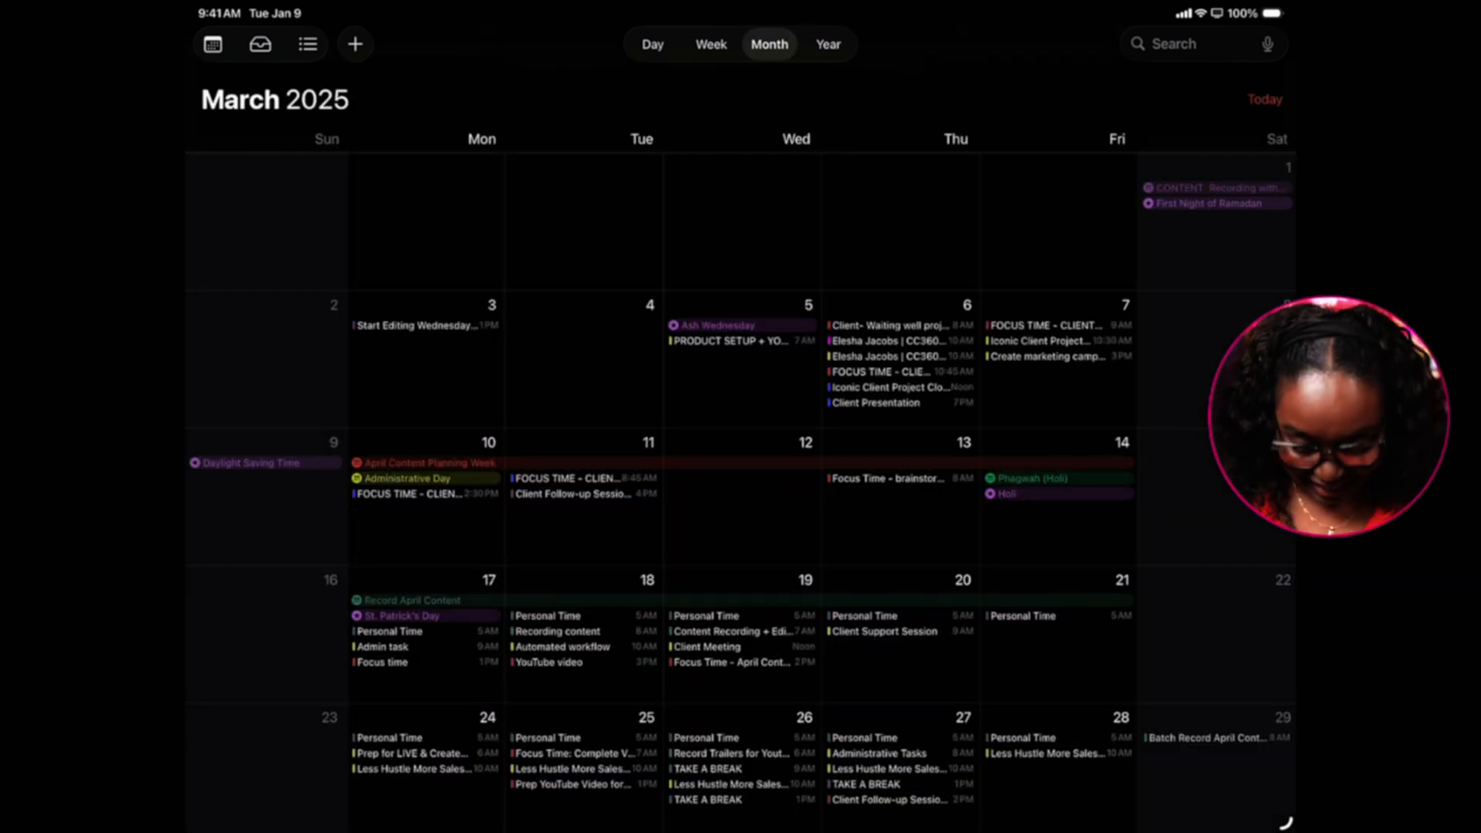
scroll(down, 3)
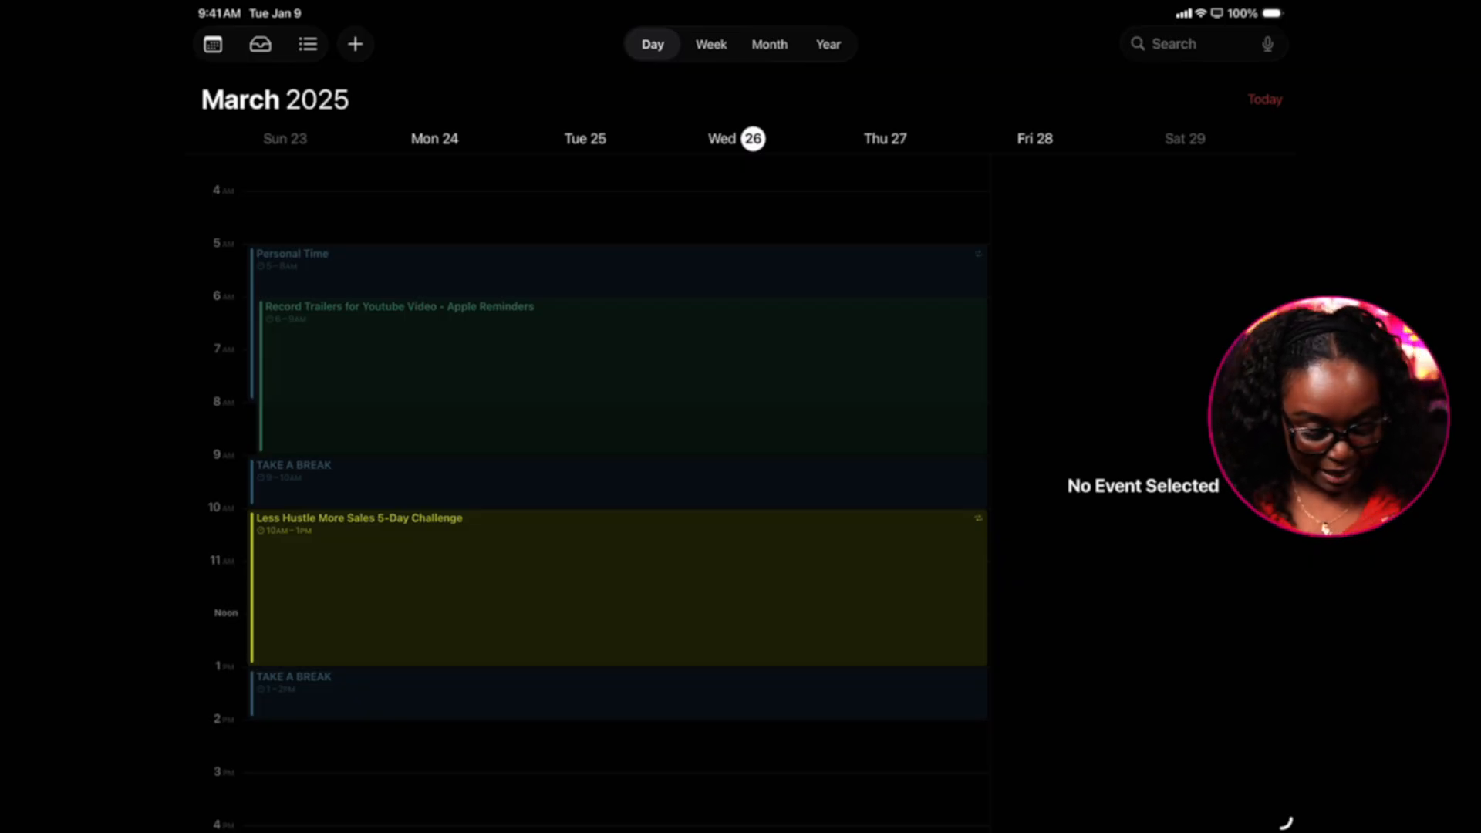
- Scroll to mid-March and reveal the Mar 17–21 all-day Record April Content event's details
scroll(down, 3)
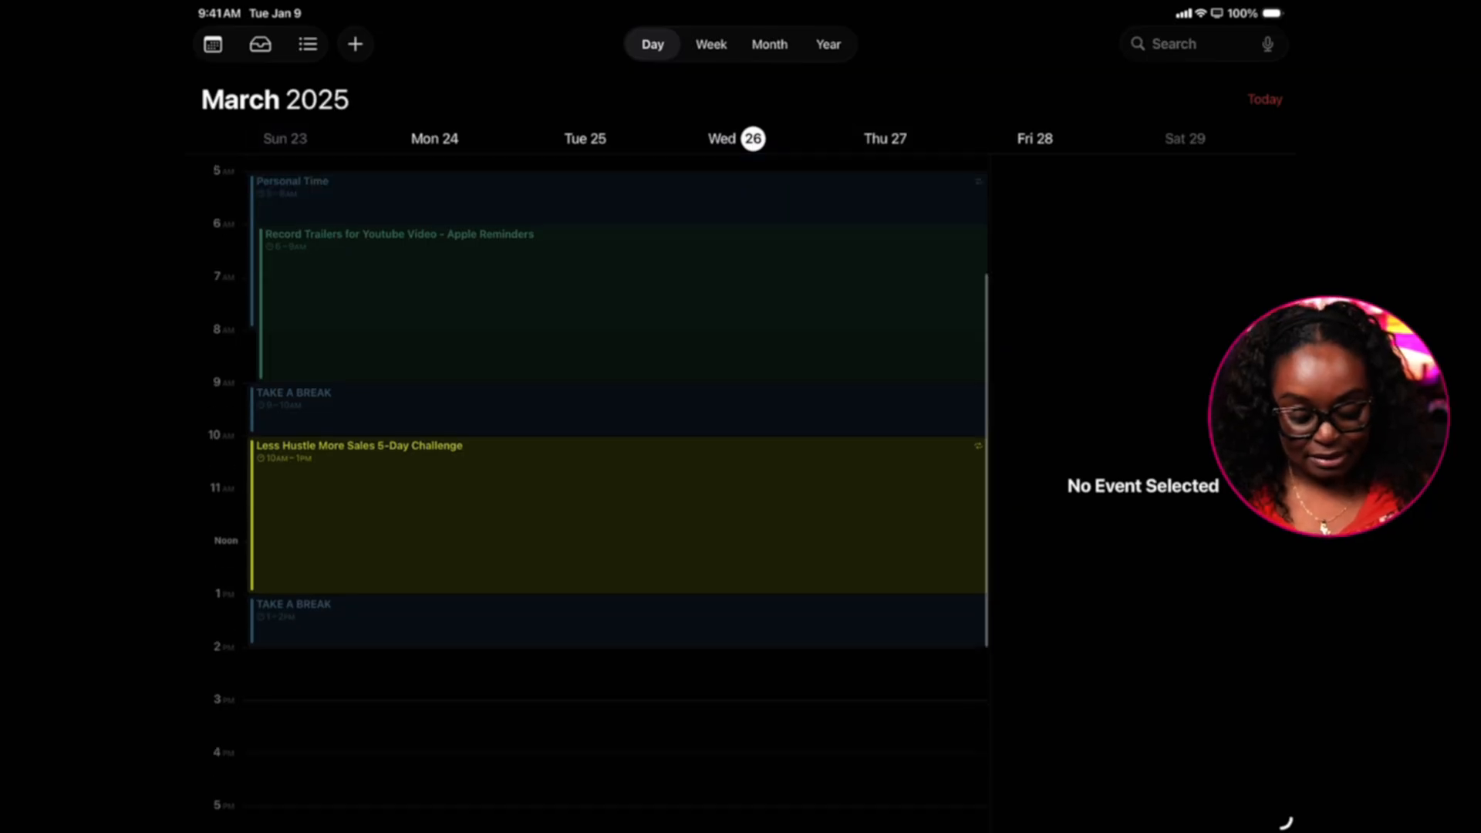
scroll(down, 3)
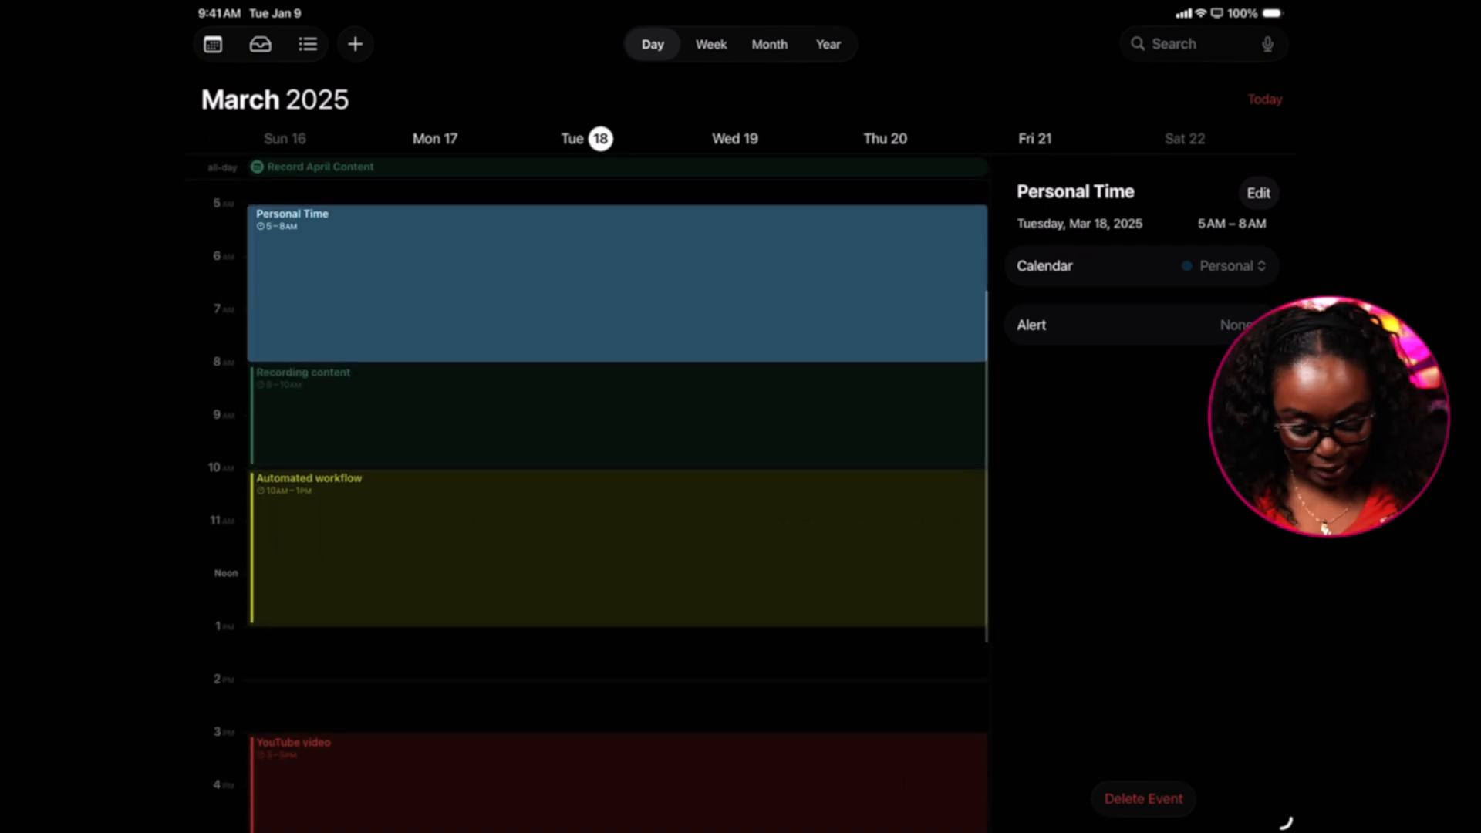
click(322, 166)
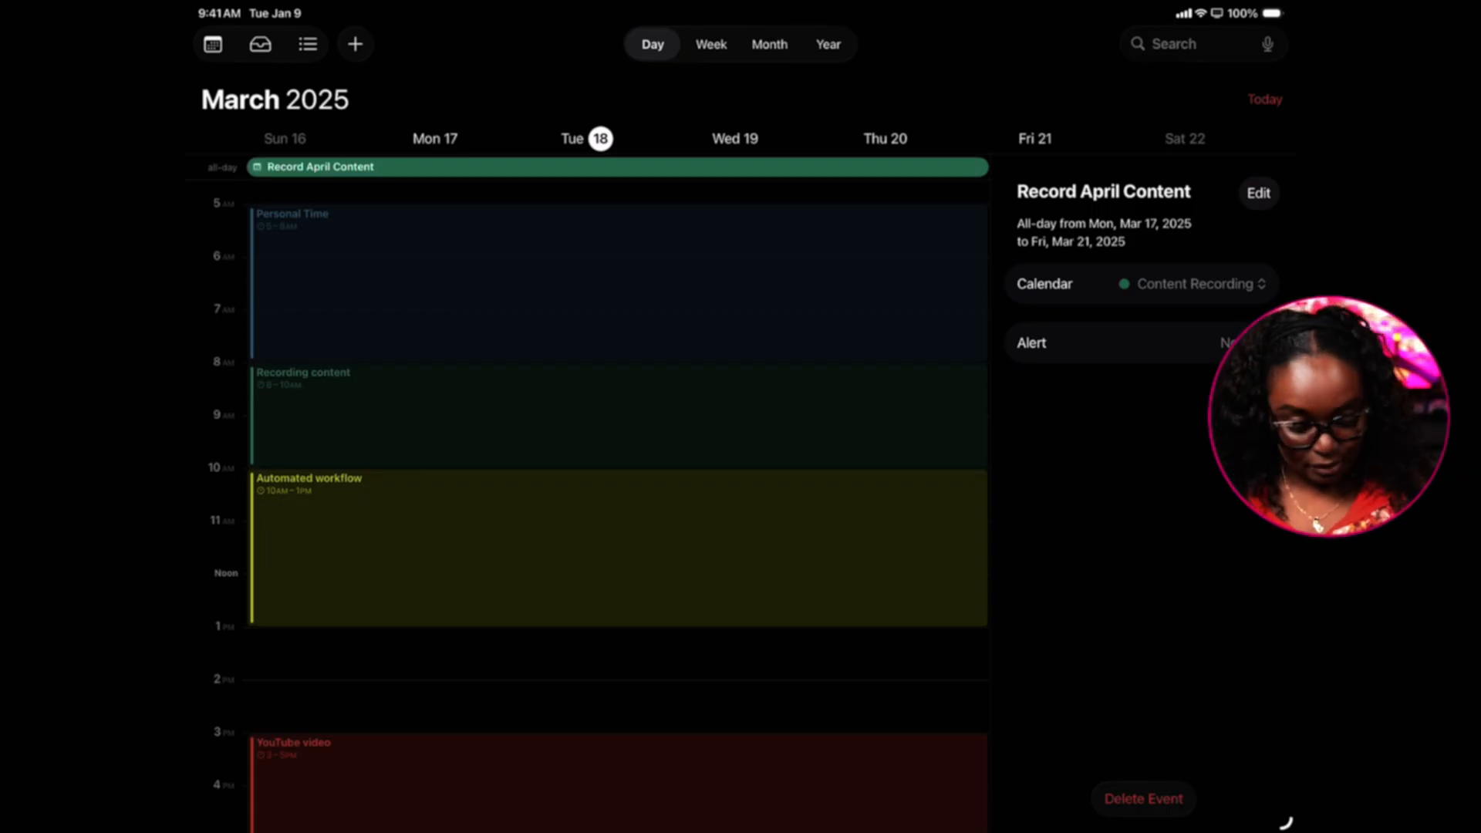
scroll(down, 3)
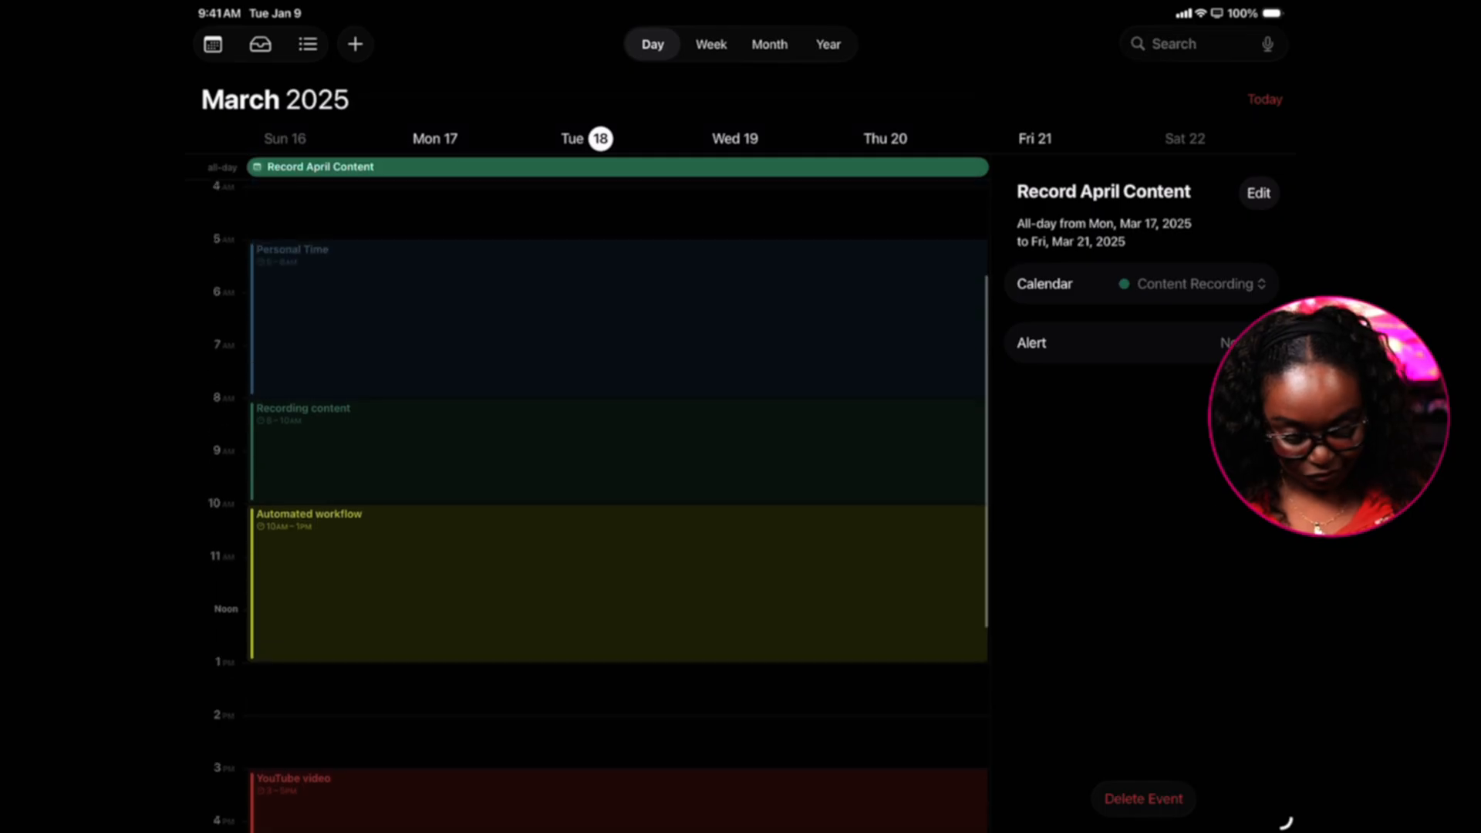
scroll(down, 3)
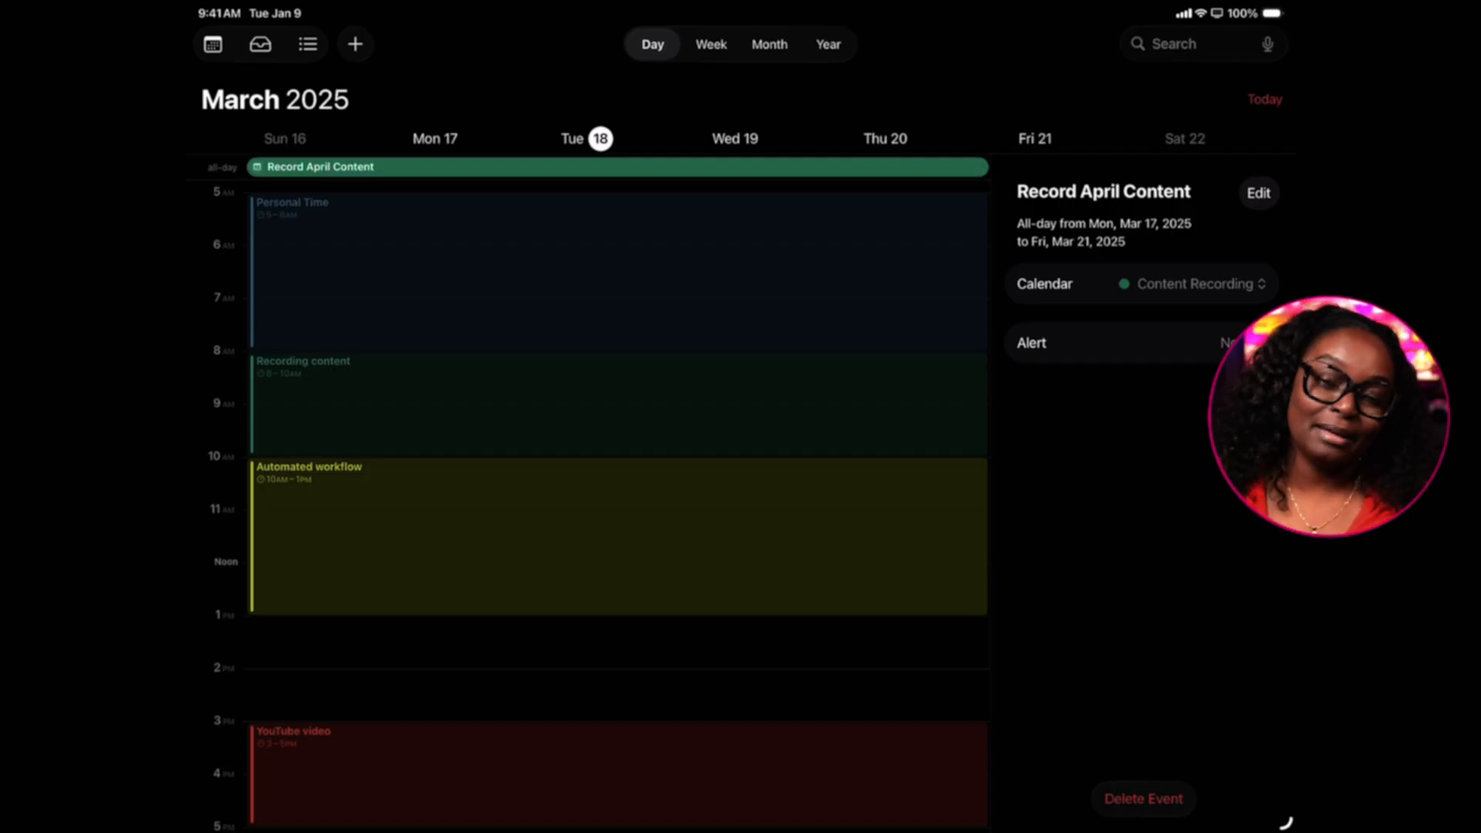
click(769, 43)
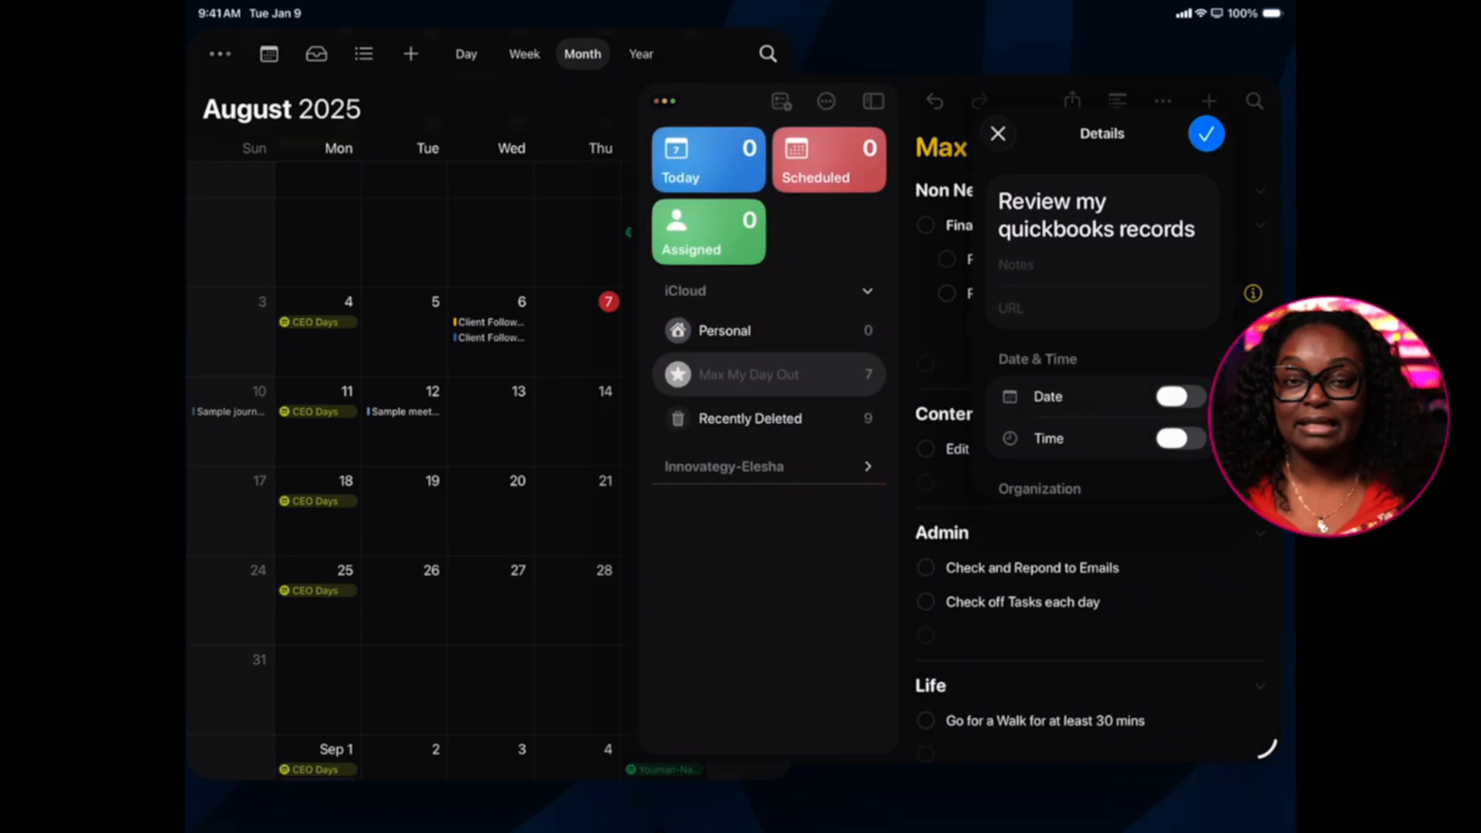
- Drag the 'Check off Tasks each day.' reminder onto the day view and save it as a Business event
click(997, 133)
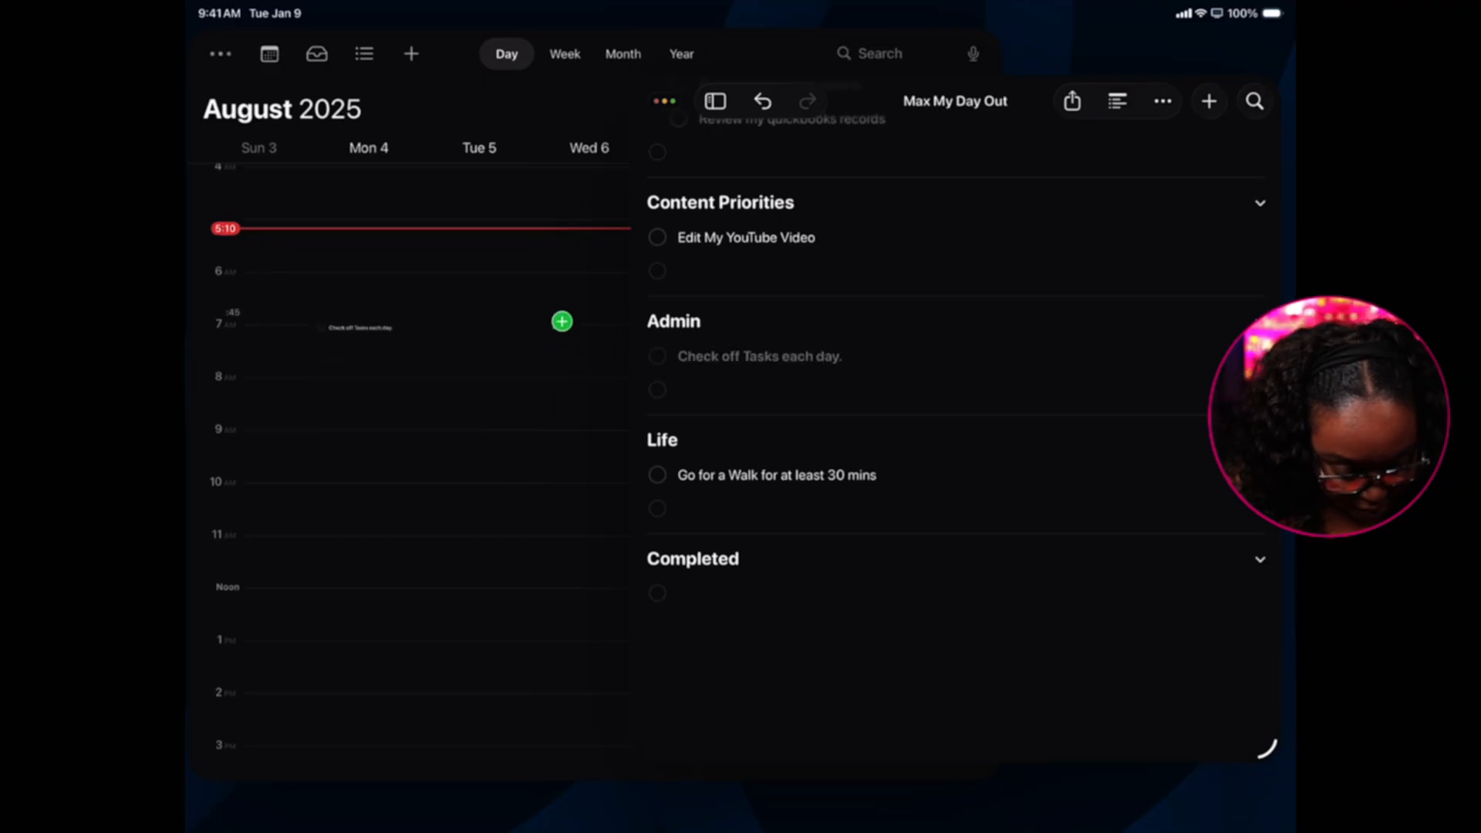
drag(354, 326, 355, 469)
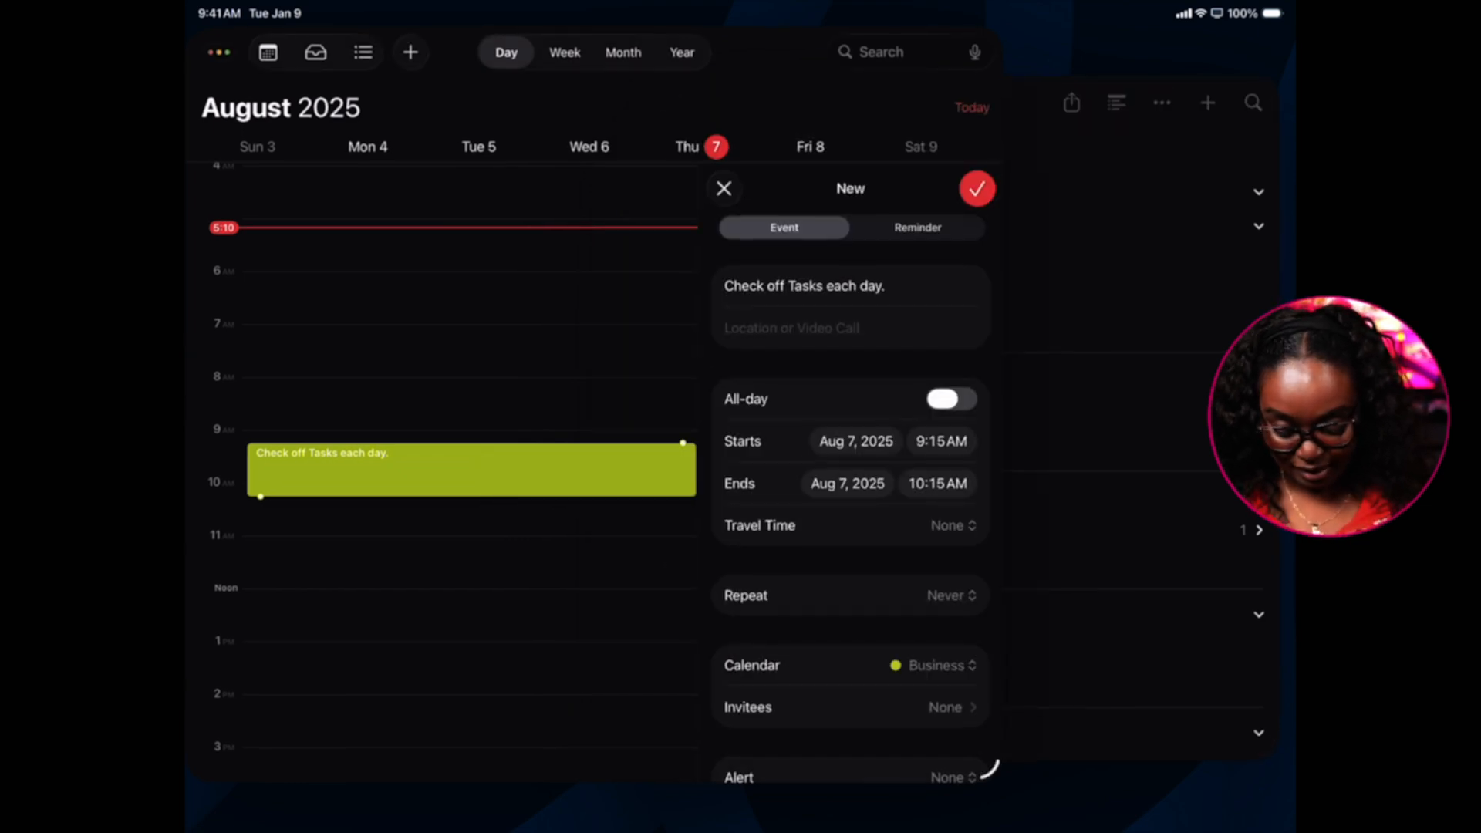
click(978, 188)
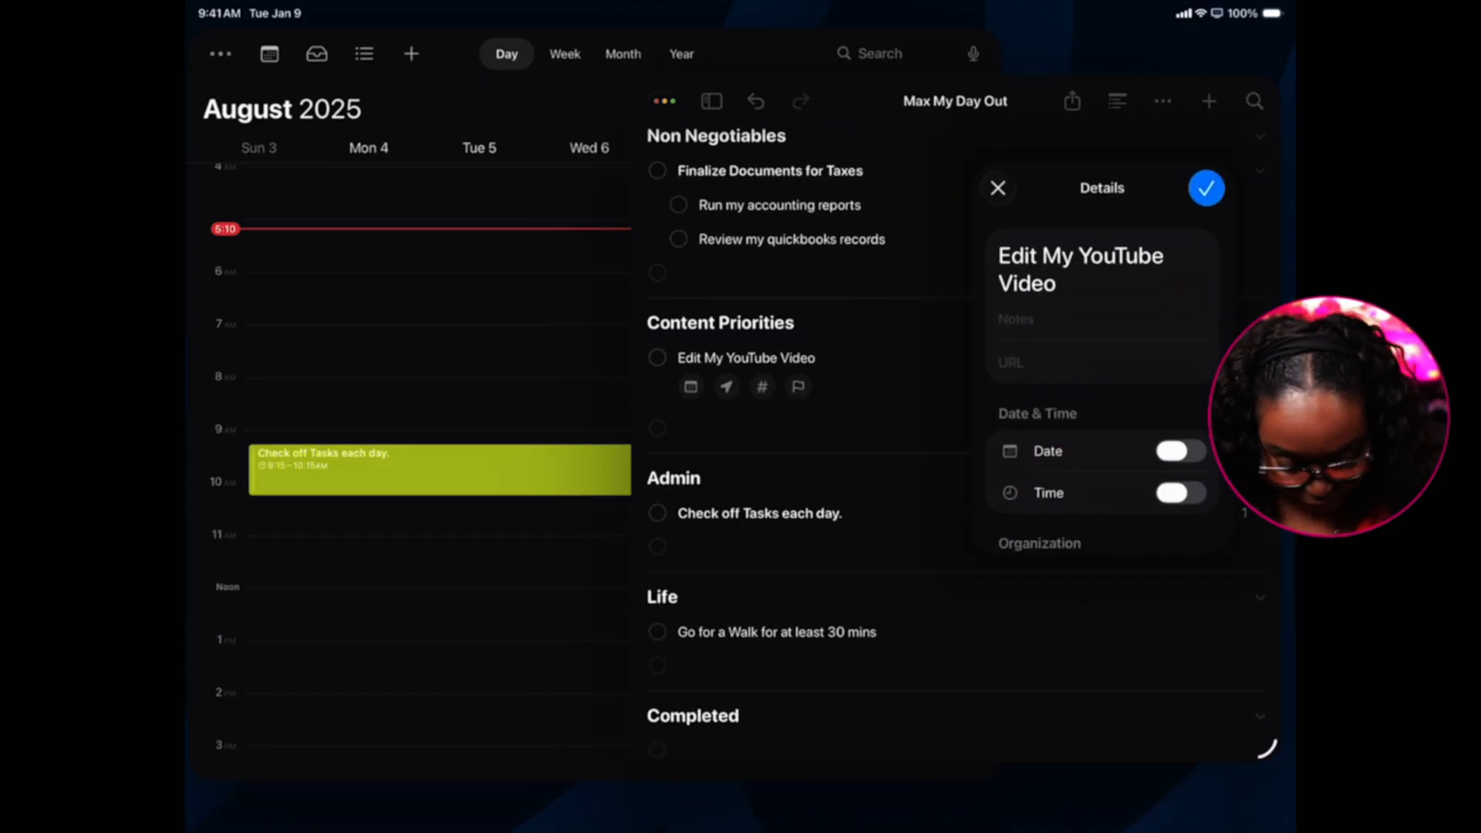
- Give the 'Edit My YouTube Video' reminder today's date, Aug 7, at 9 AM and save it
click(1179, 451)
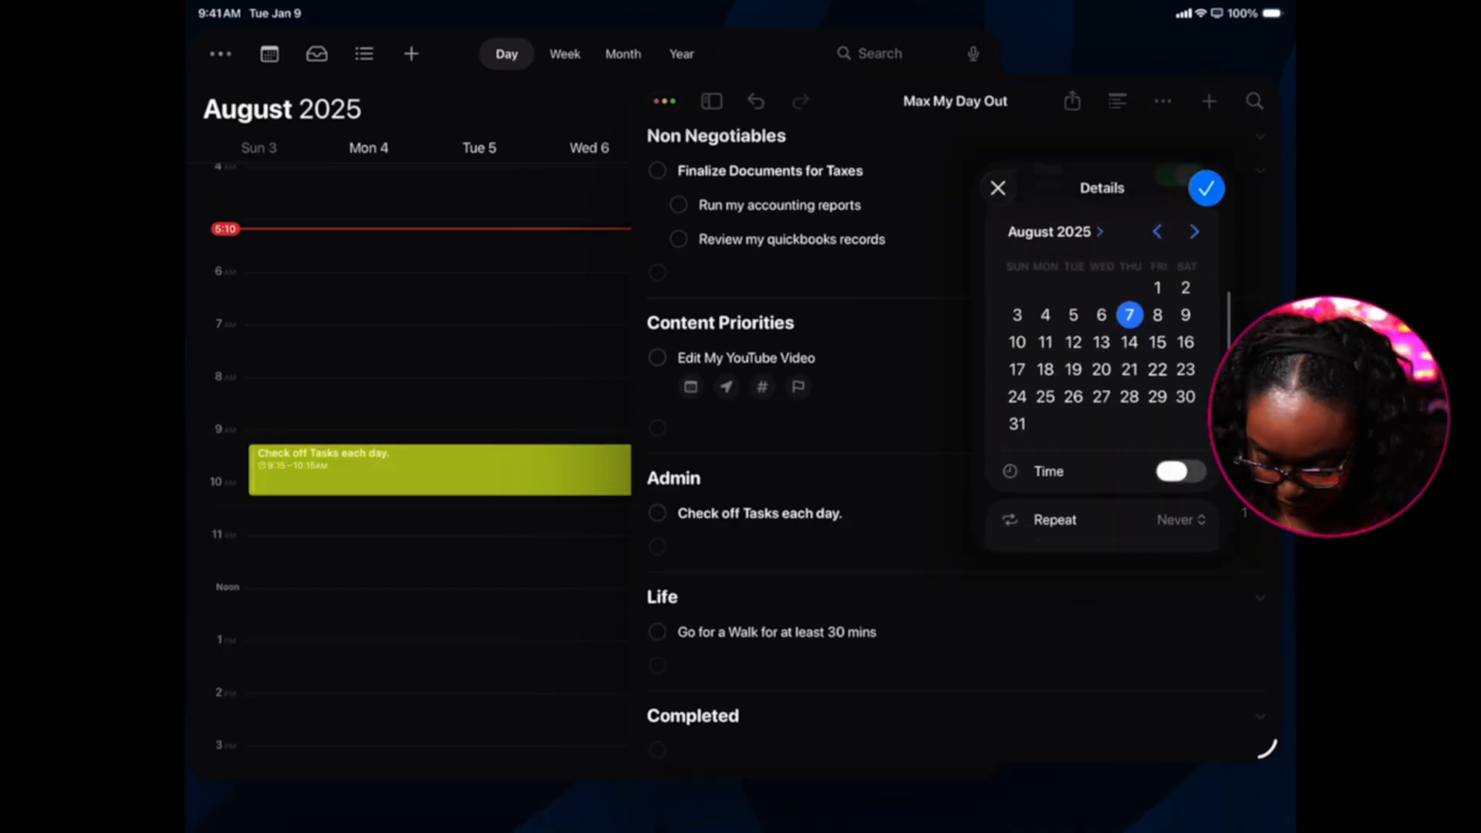
click(1181, 472)
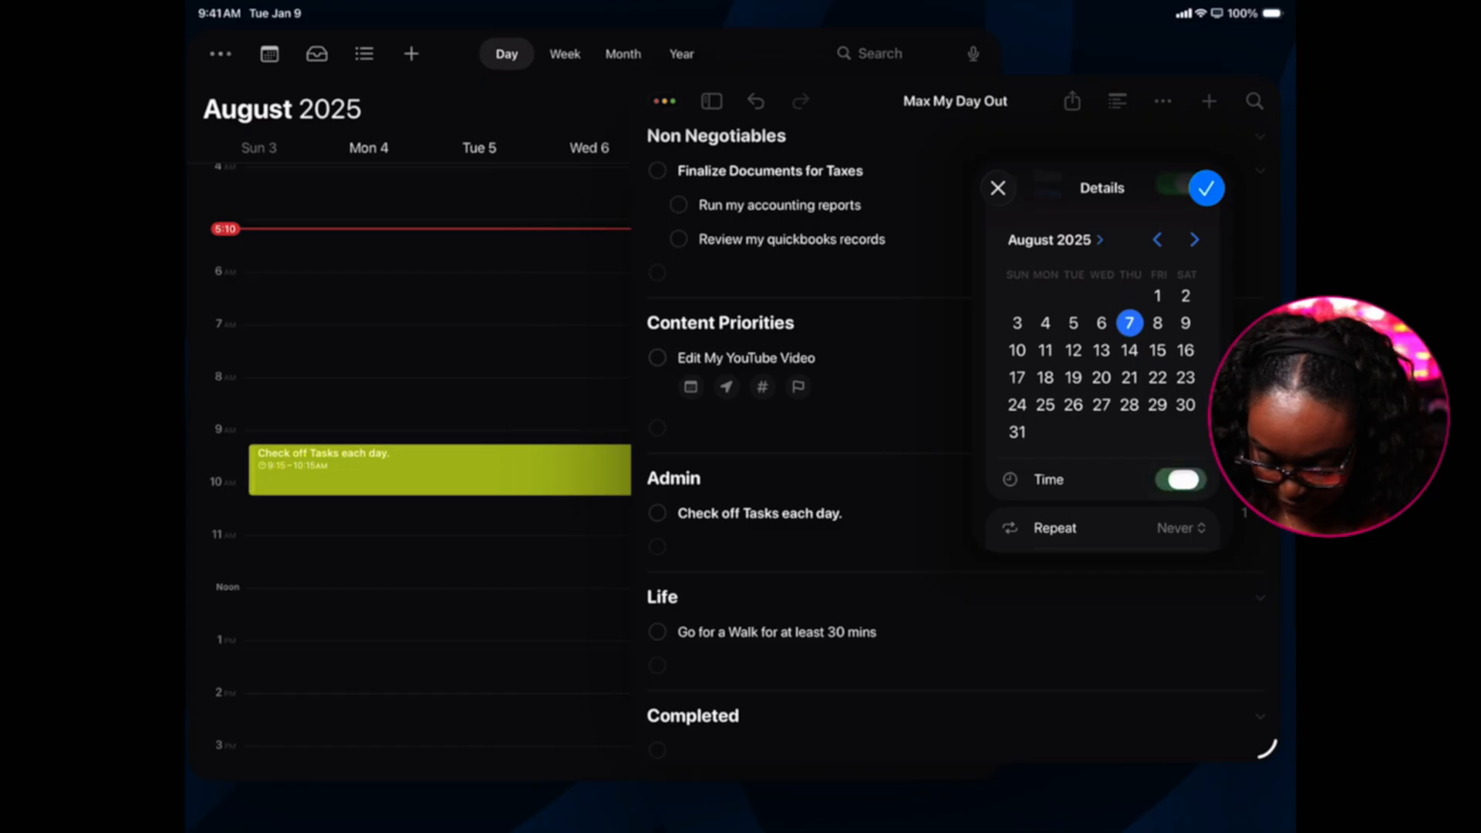
click(1049, 479)
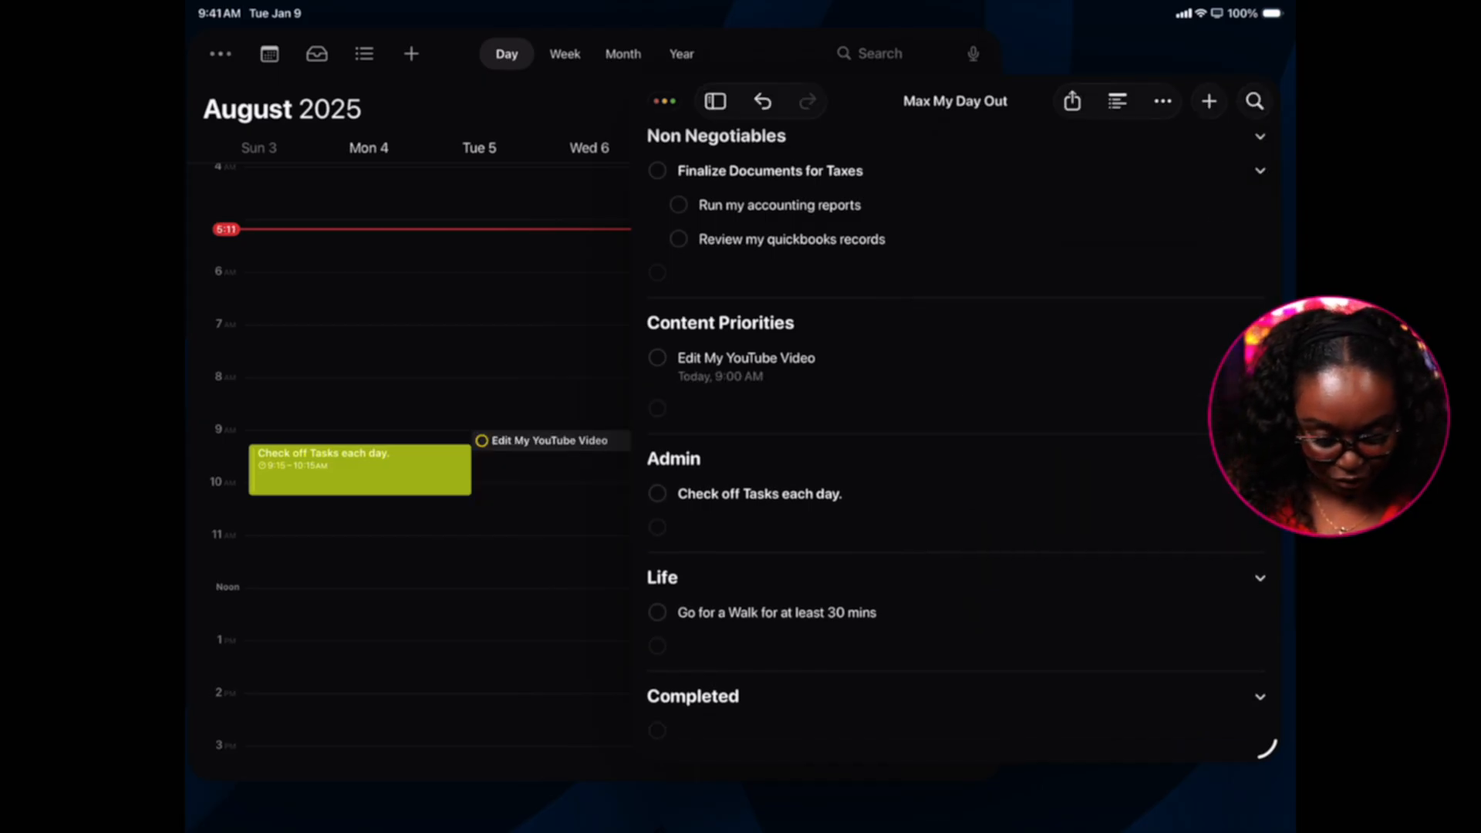
- View the circled 'Edit My YouTube Video' reminder in Calendar's day view
click(358, 470)
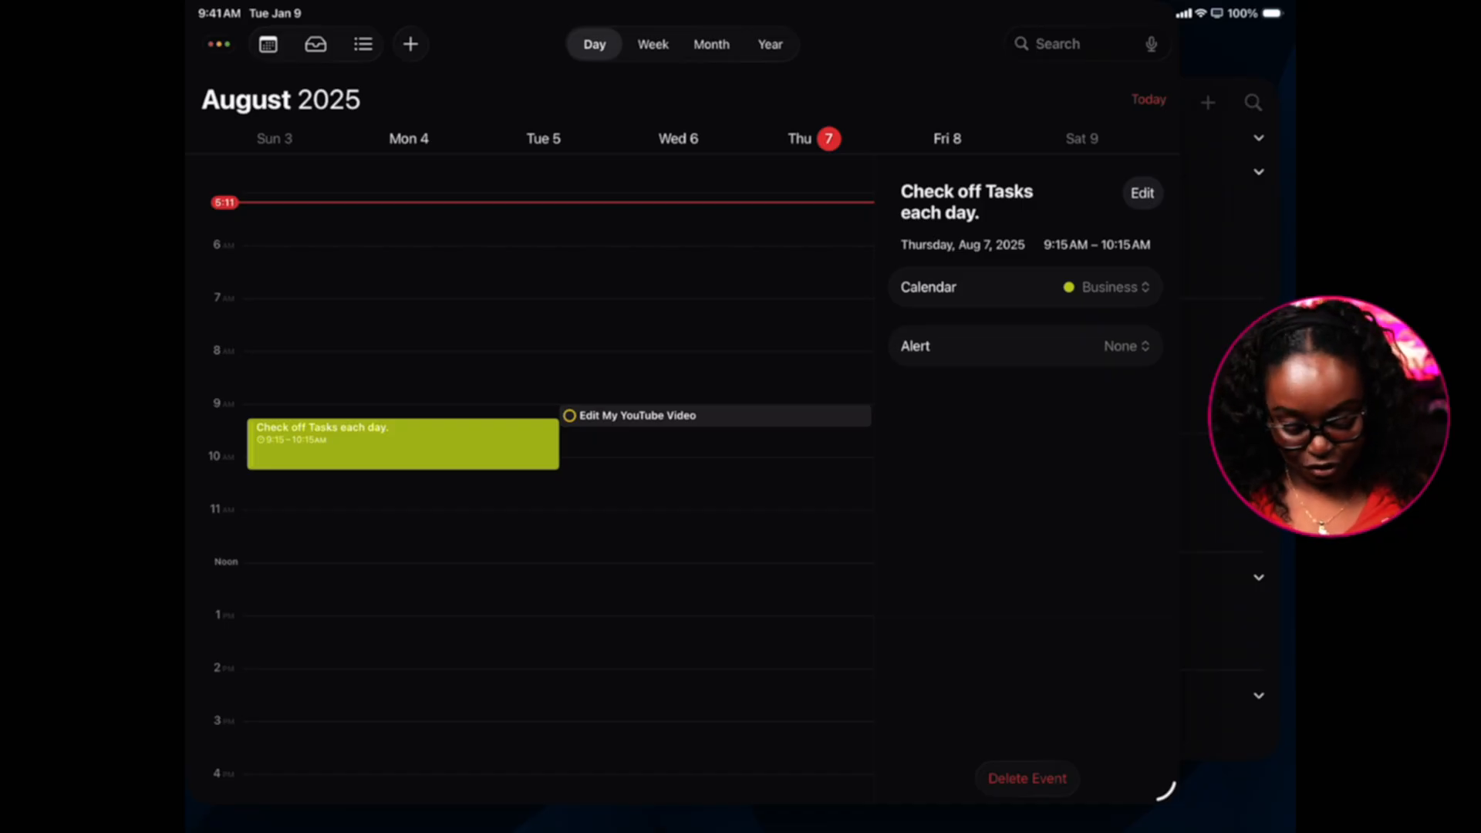
click(637, 416)
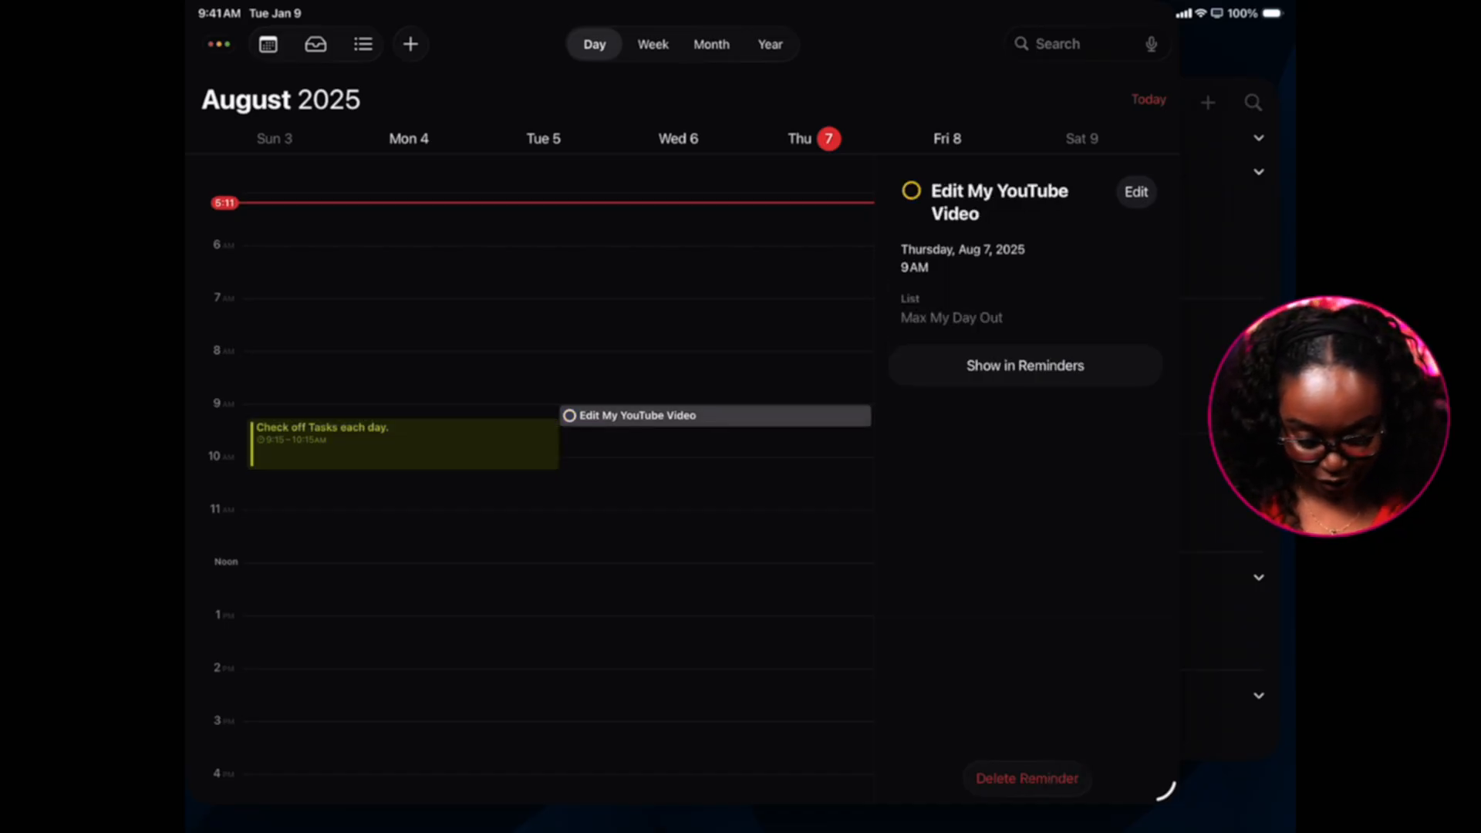